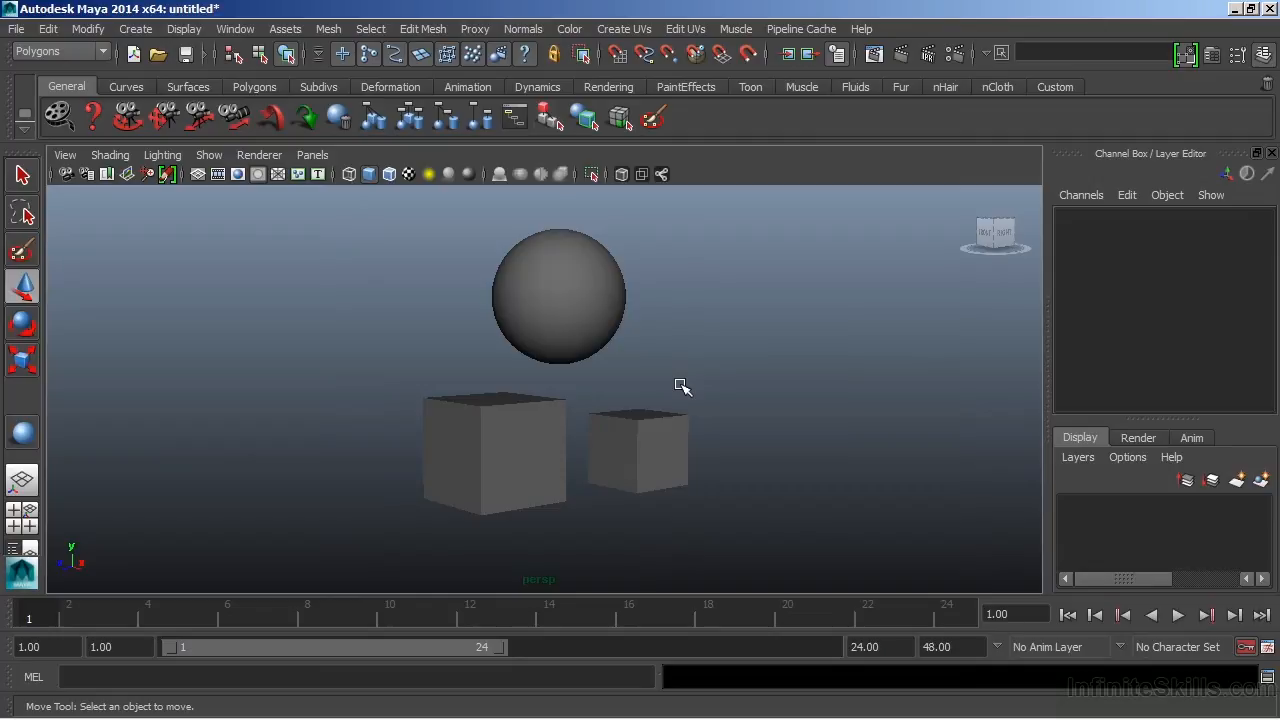
pyautogui.moveTo(604, 334)
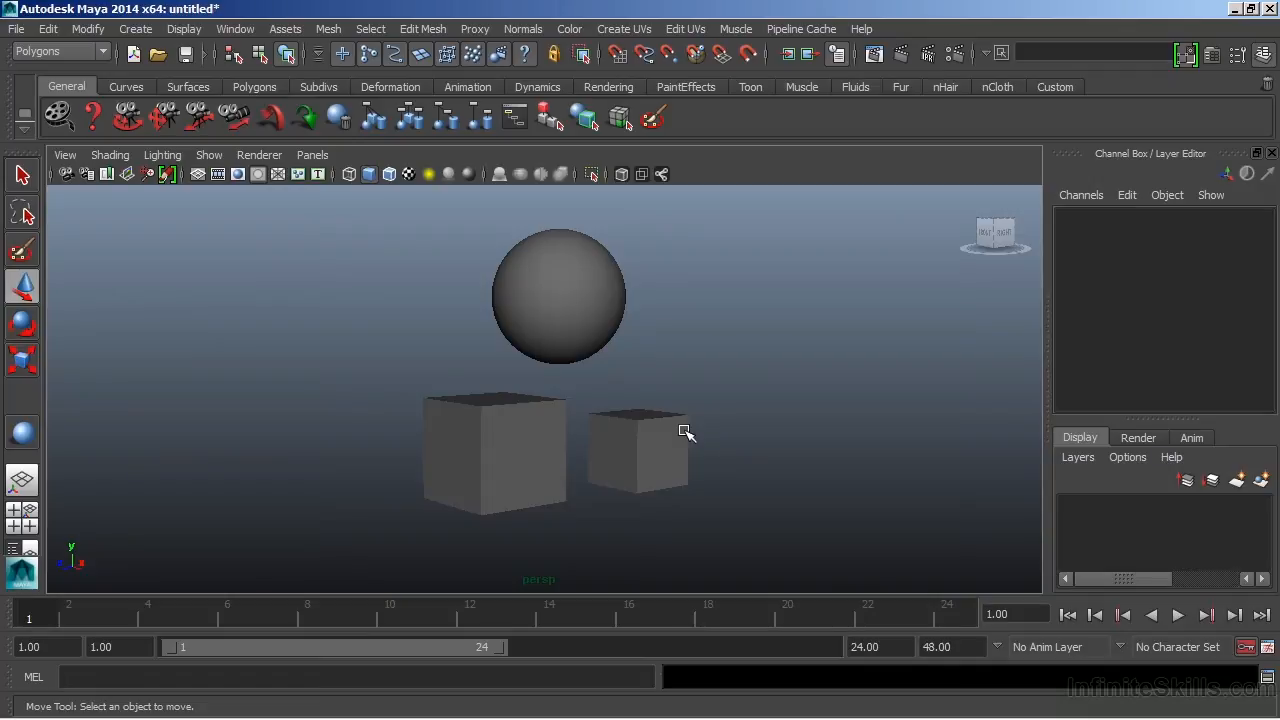
pyautogui.moveTo(588, 442)
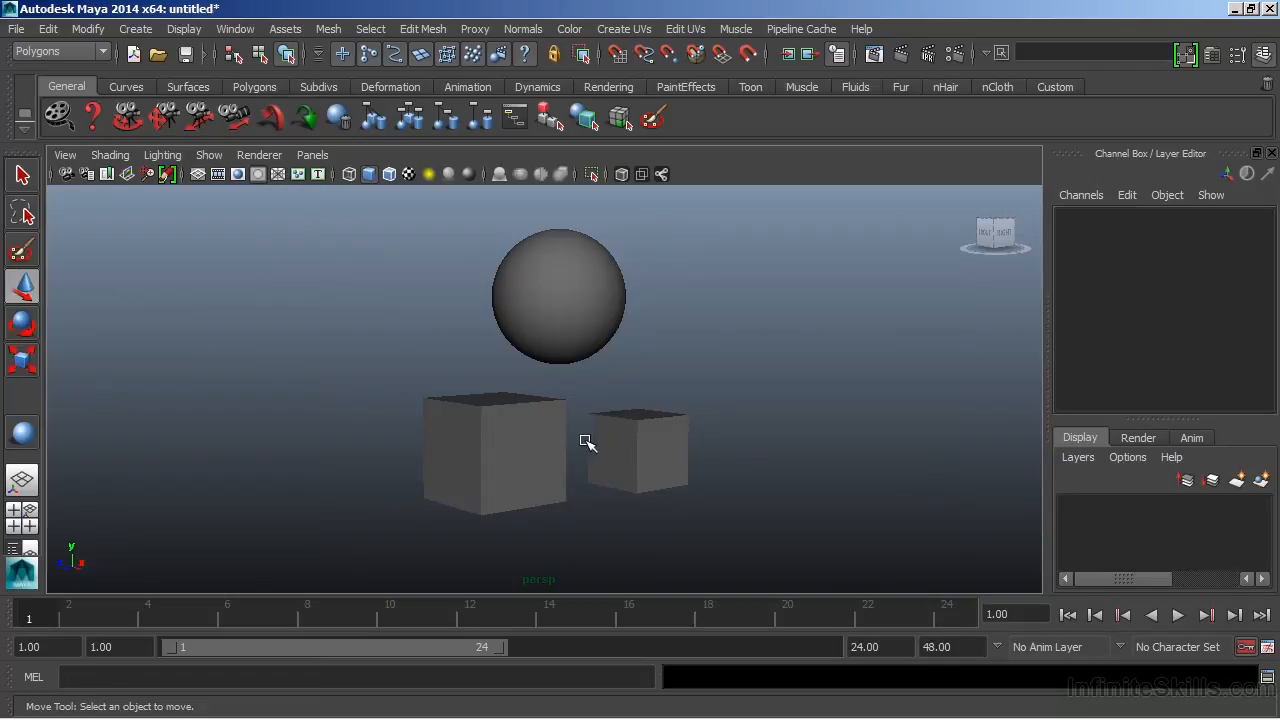
pyautogui.moveTo(592, 332)
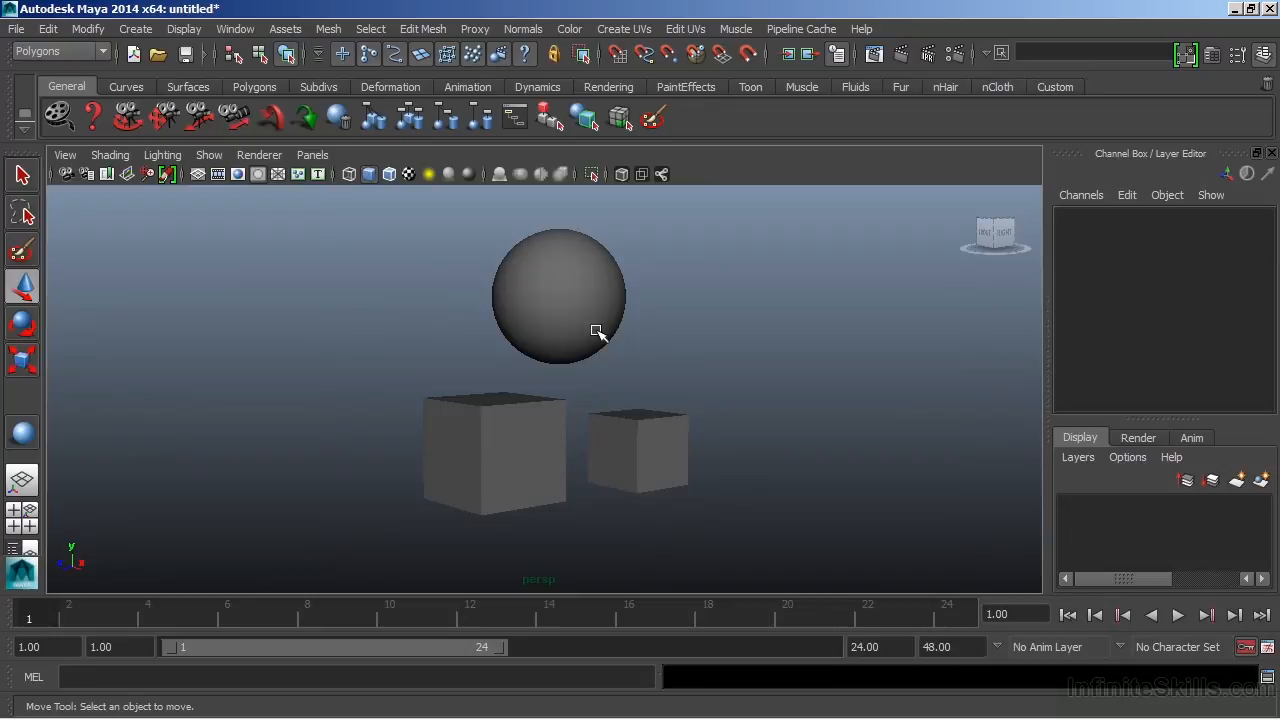
# Select pCube2, add pCube1, then add pSphere1 so the sphere is selected last.
pyautogui.click(636, 450)
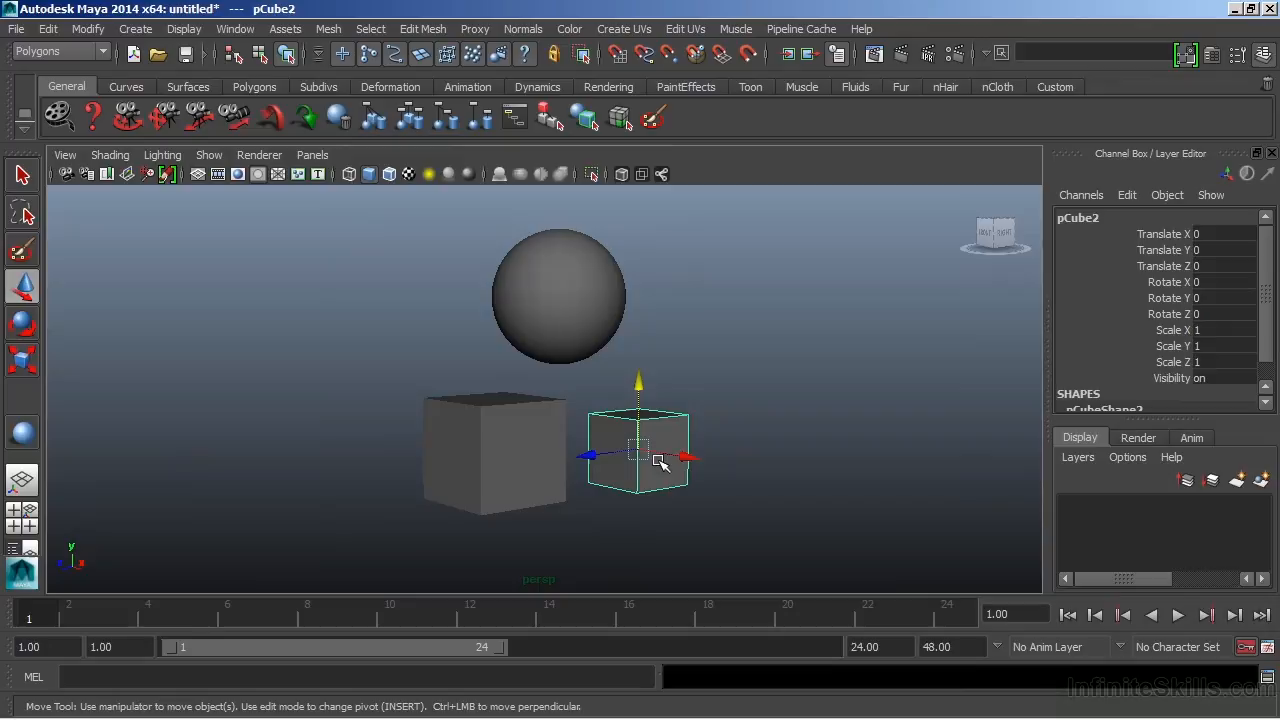
pyautogui.moveTo(530, 428)
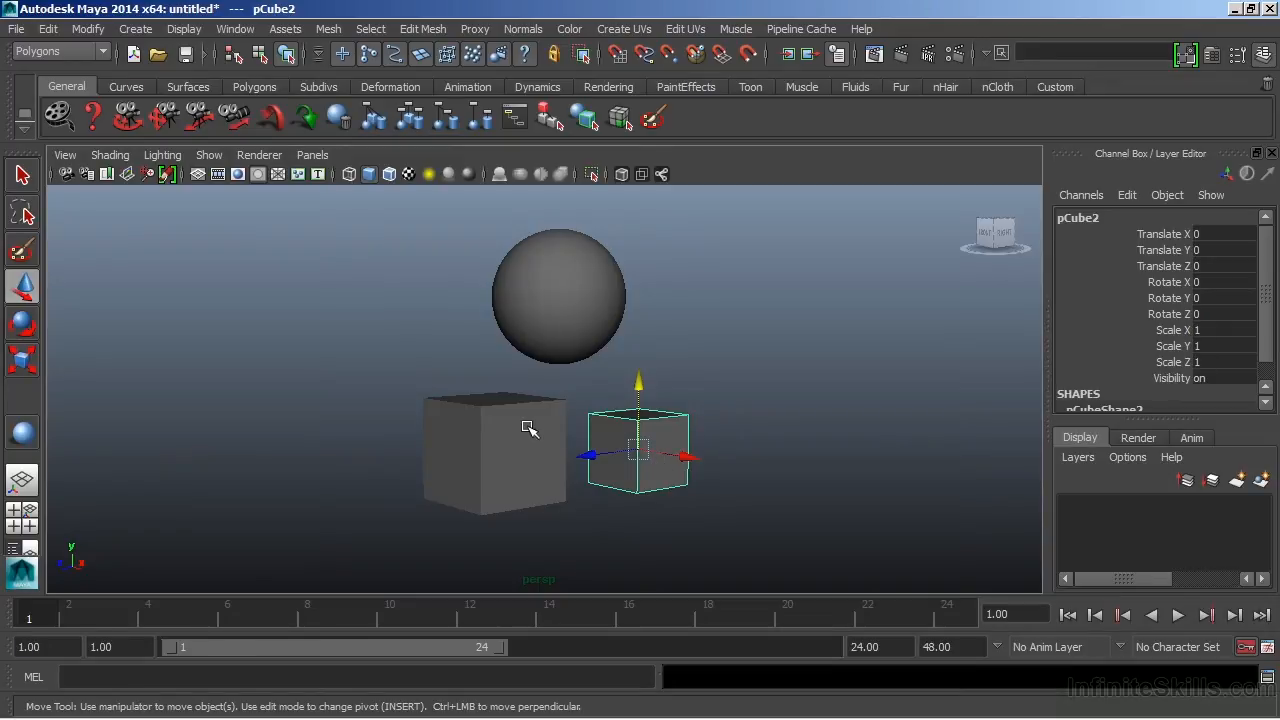
pyautogui.click(490, 450)
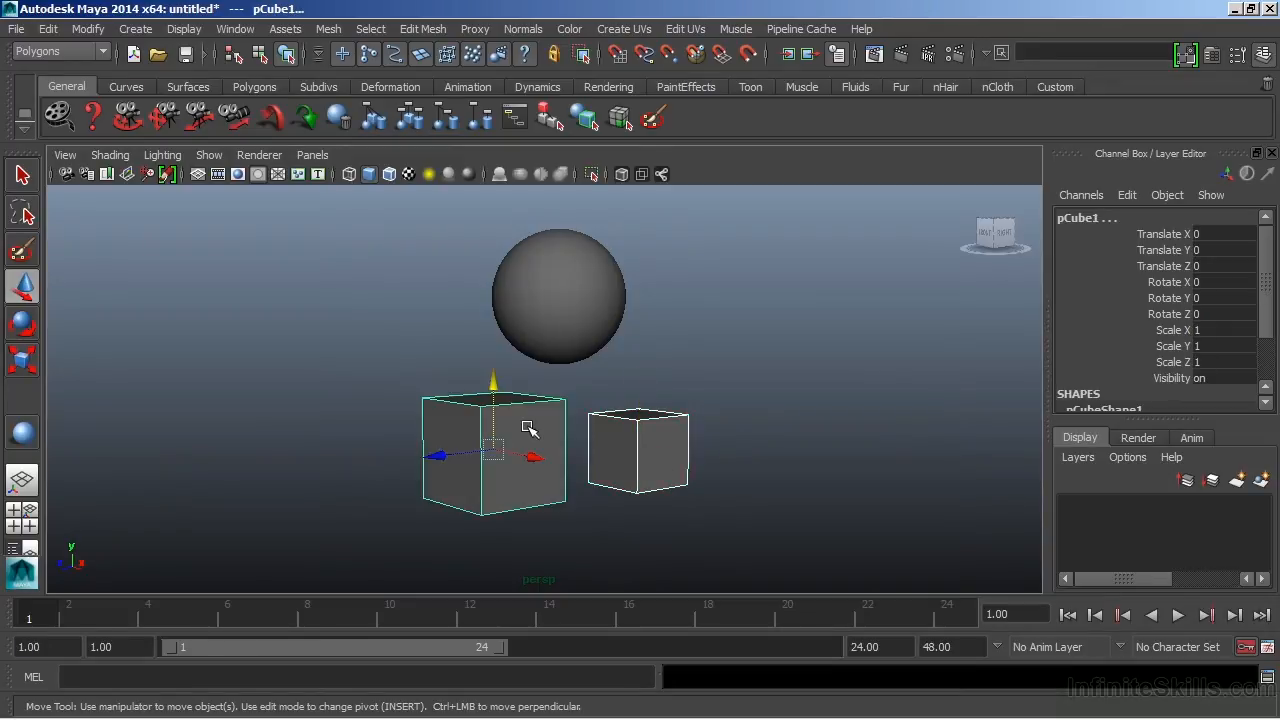
pyautogui.moveTo(590, 444)
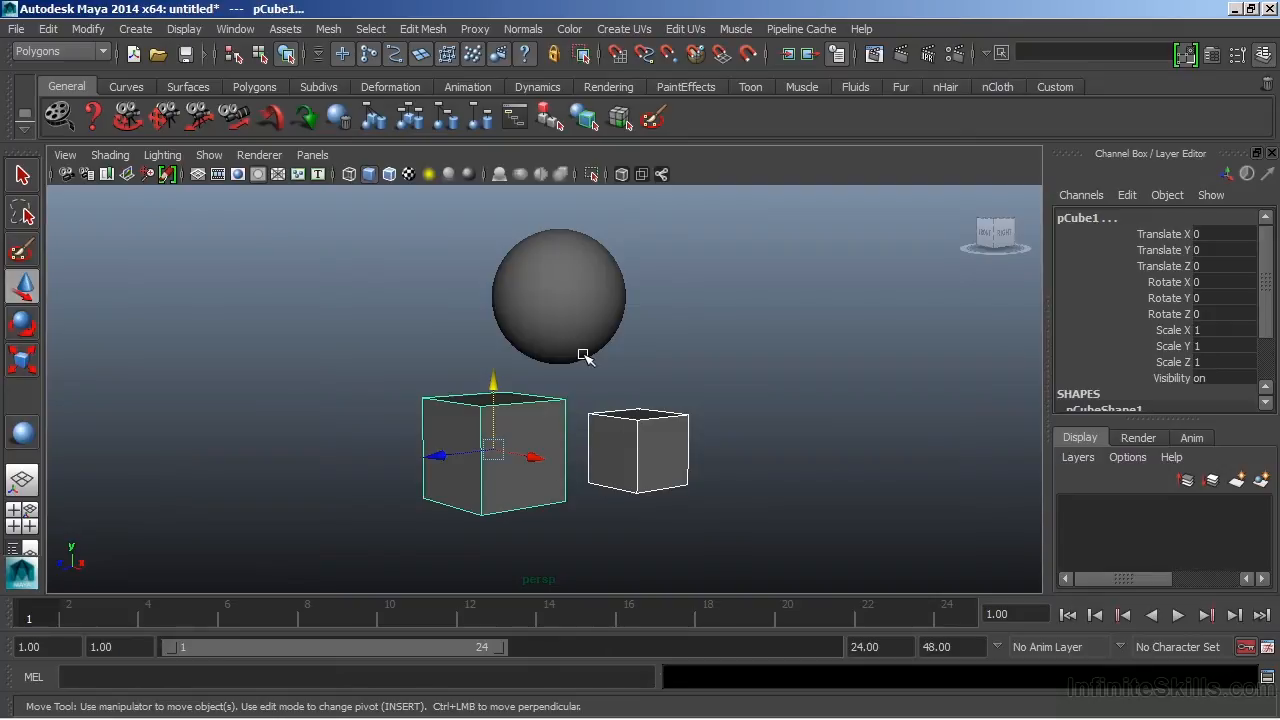
pyautogui.moveTo(564, 280)
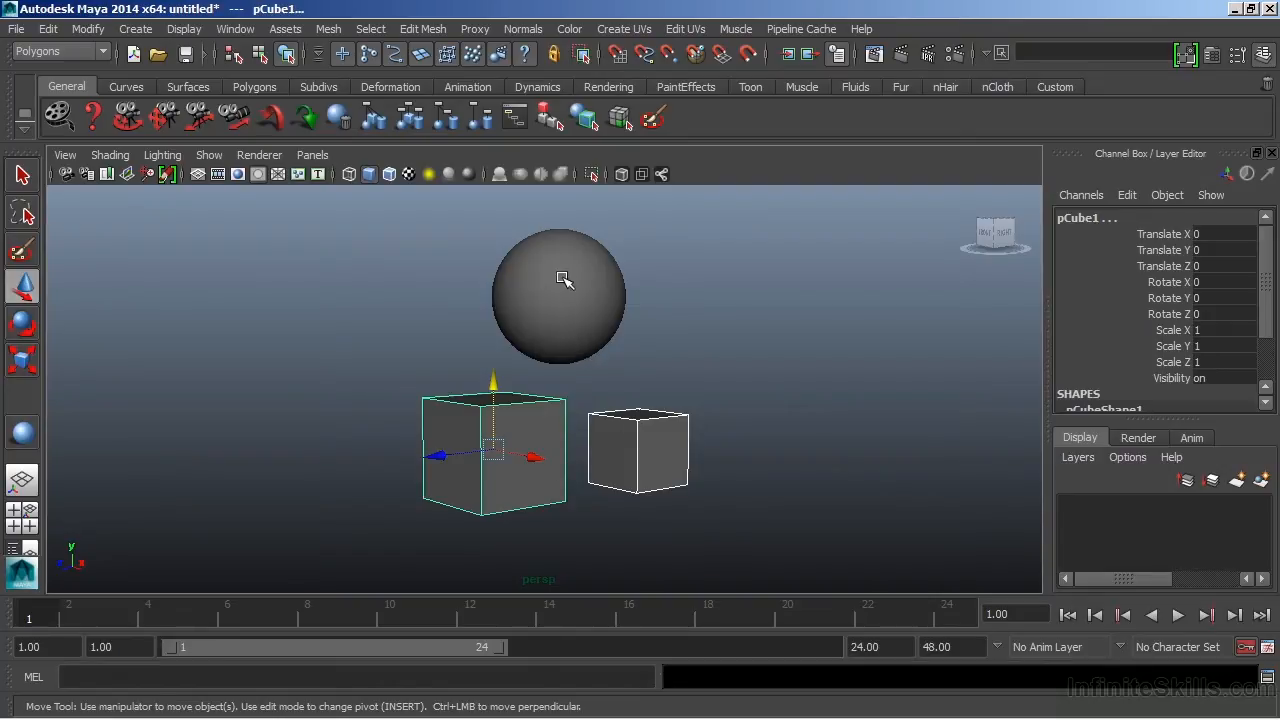
pyautogui.click(560, 296)
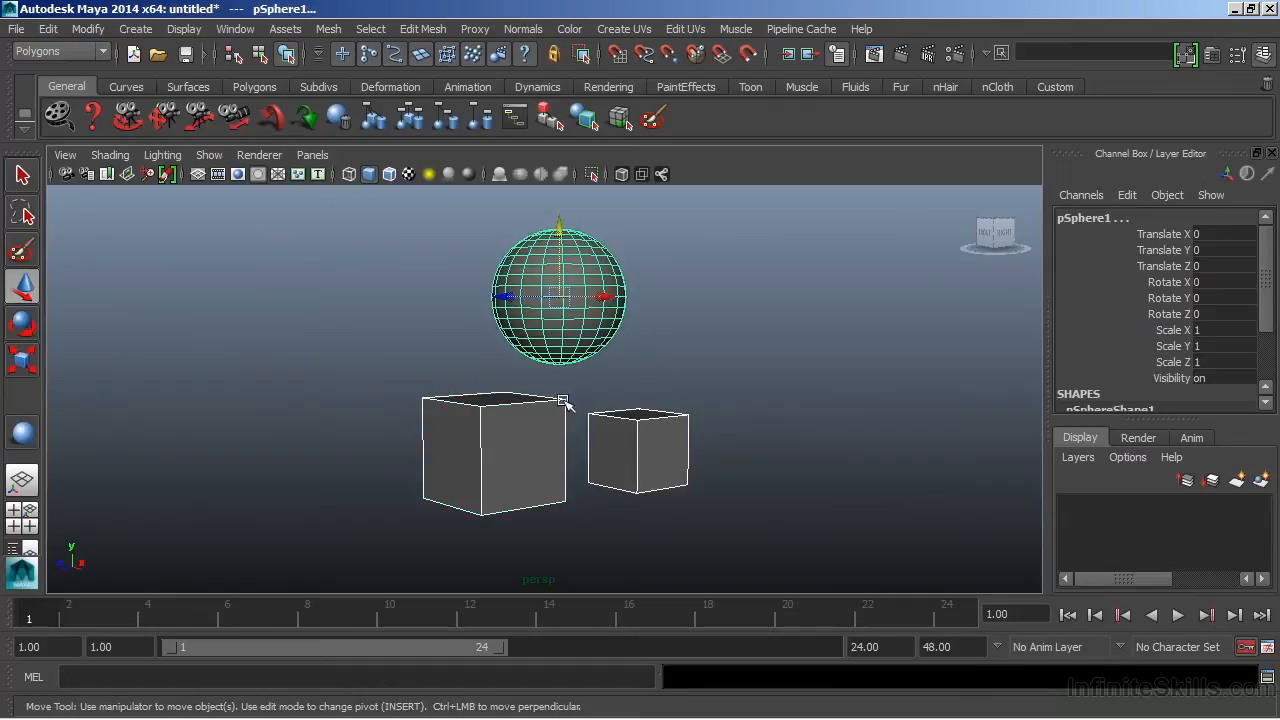
pyautogui.moveTo(656, 284)
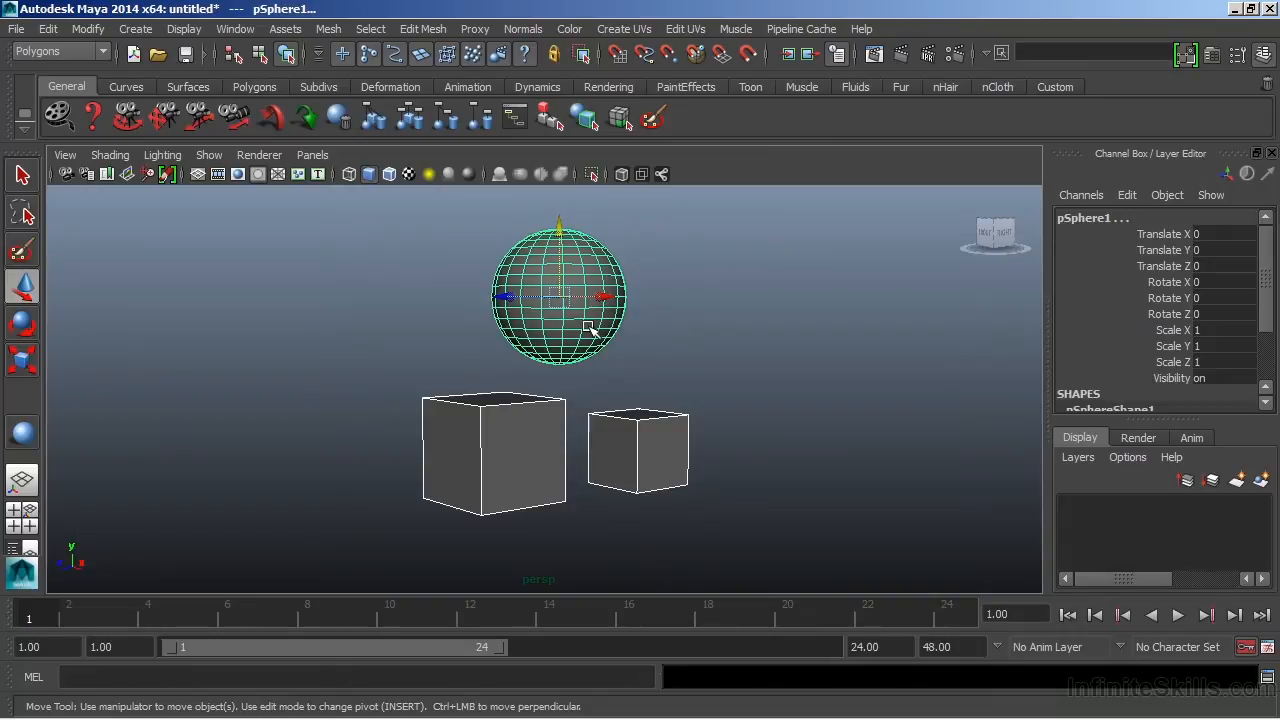
pyautogui.moveTo(628, 252)
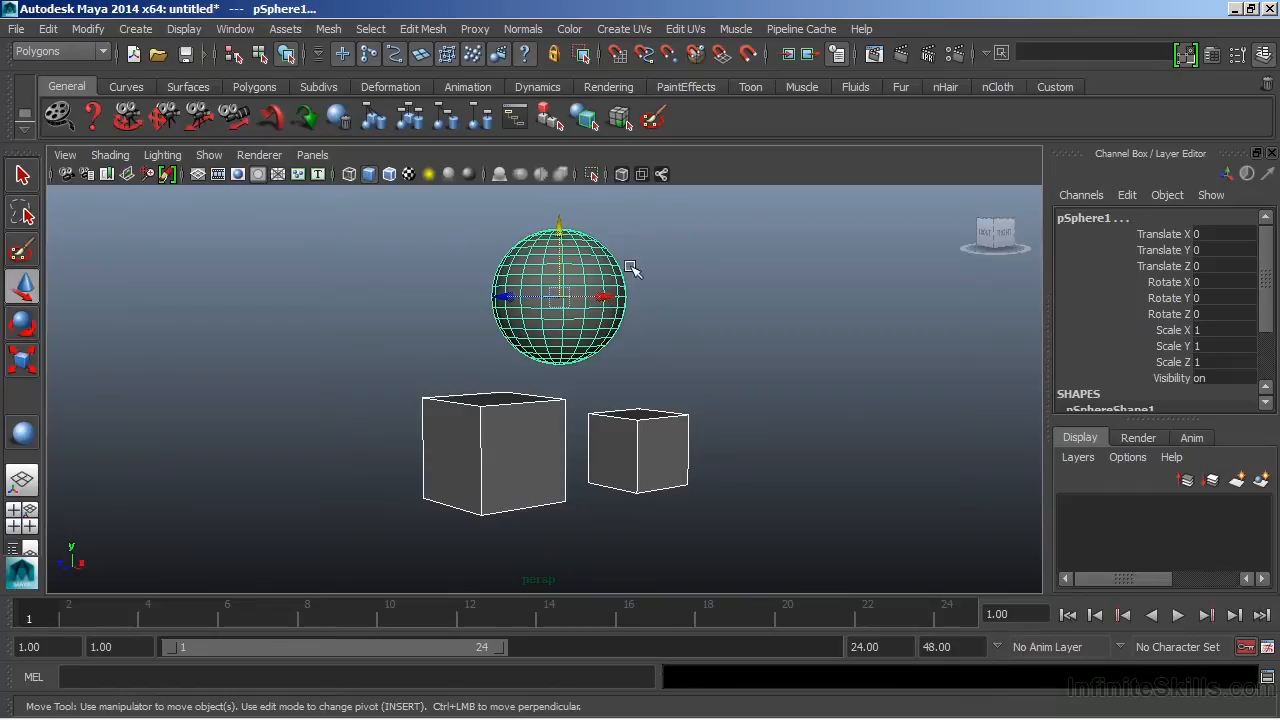
pyautogui.moveTo(624, 292)
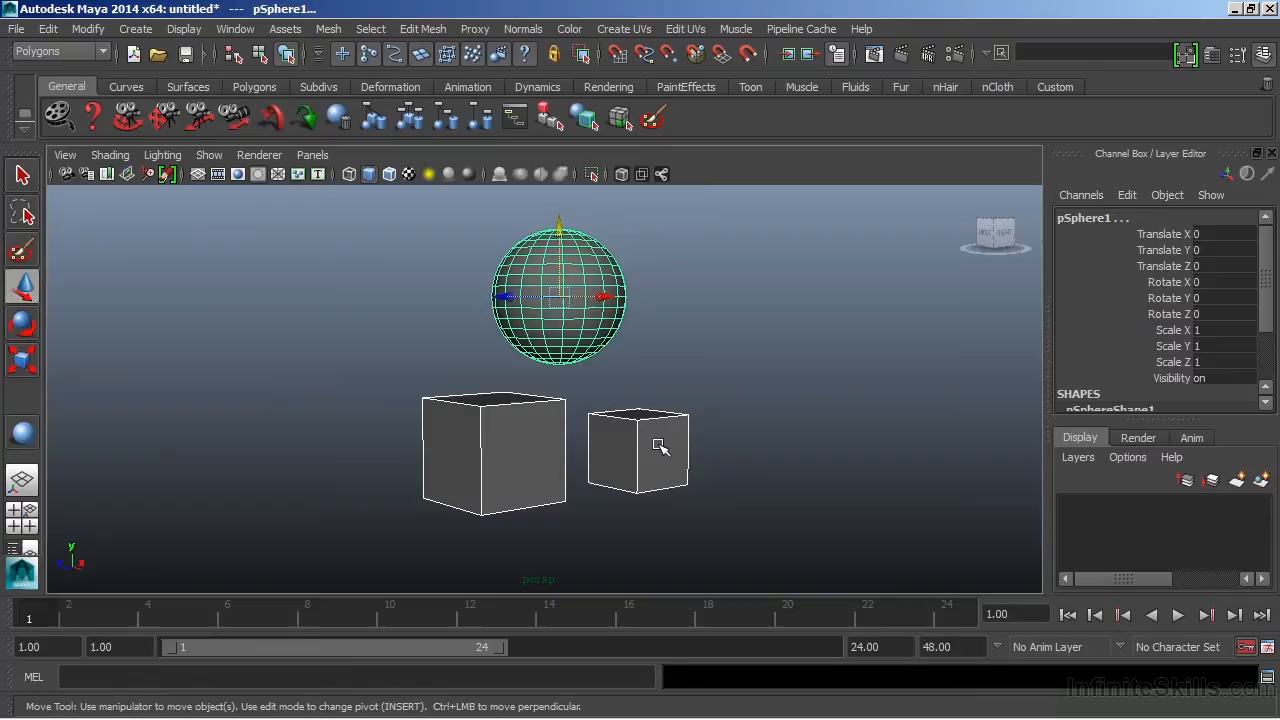
pyautogui.moveTo(630, 392)
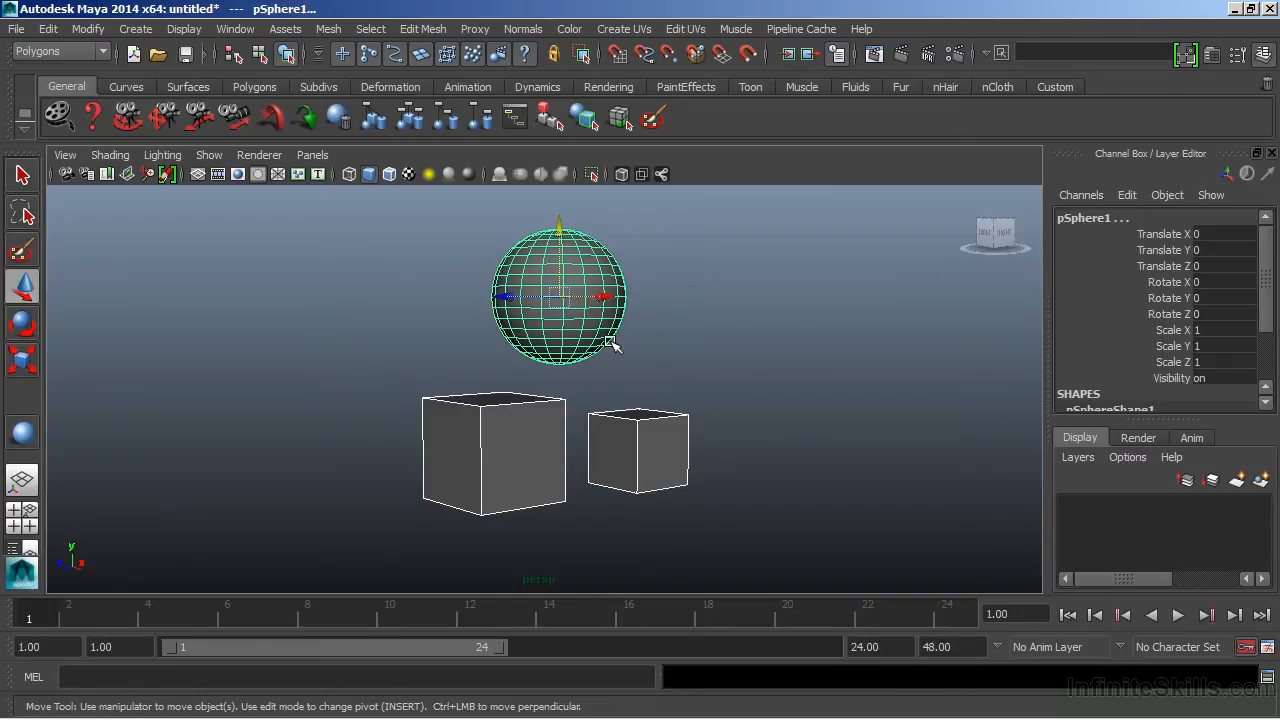
pyautogui.moveTo(660, 448)
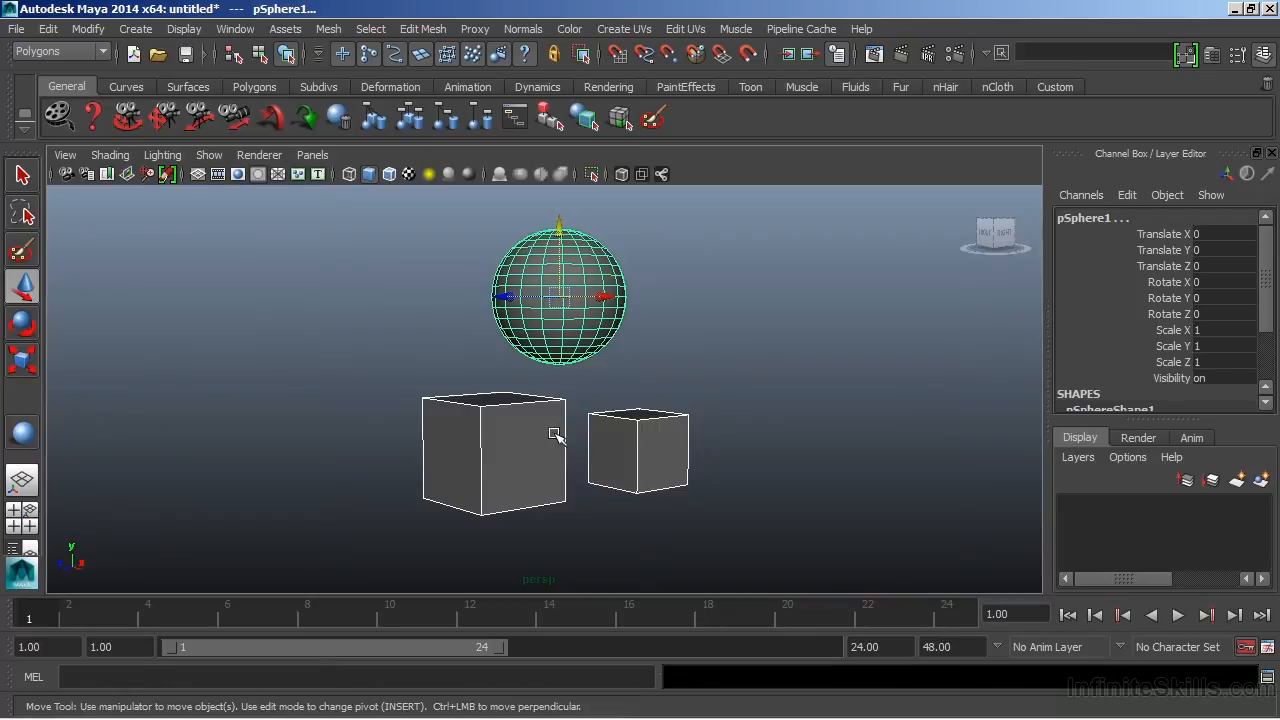
pyautogui.moveTo(692, 452)
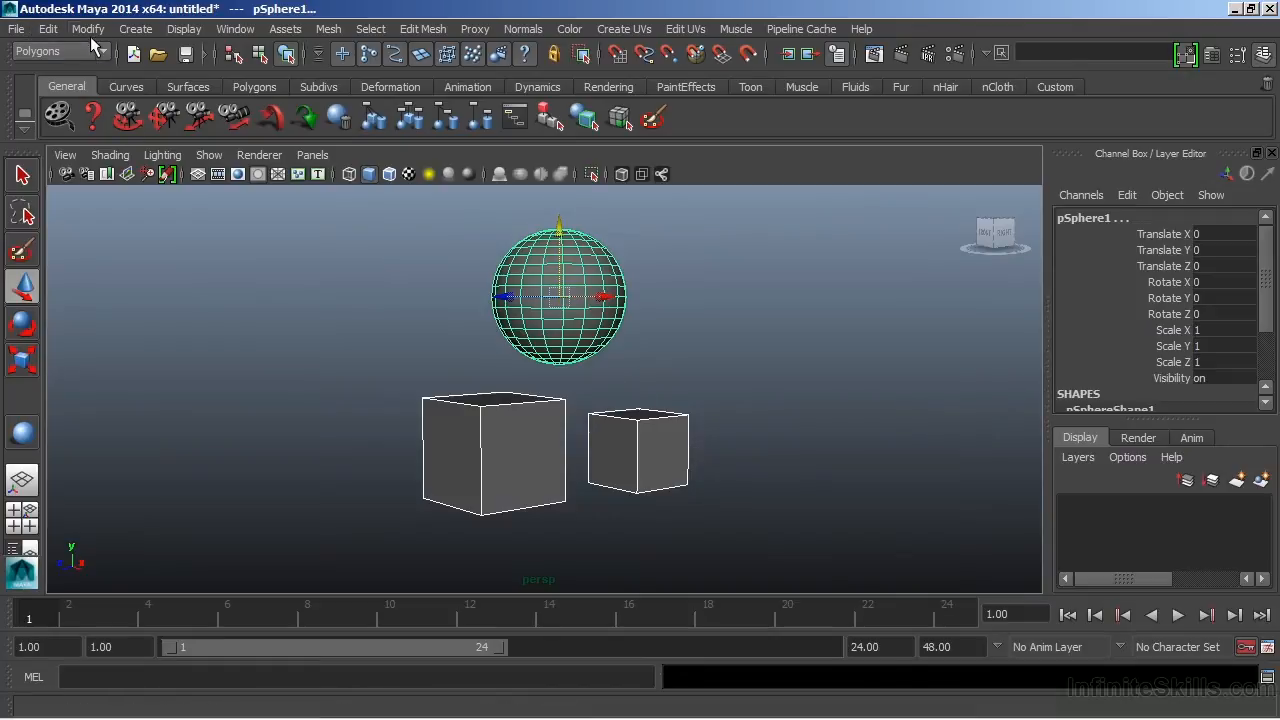
# Parent both cubes to the sphere via Edit > Parent.
pyautogui.click(48, 28)
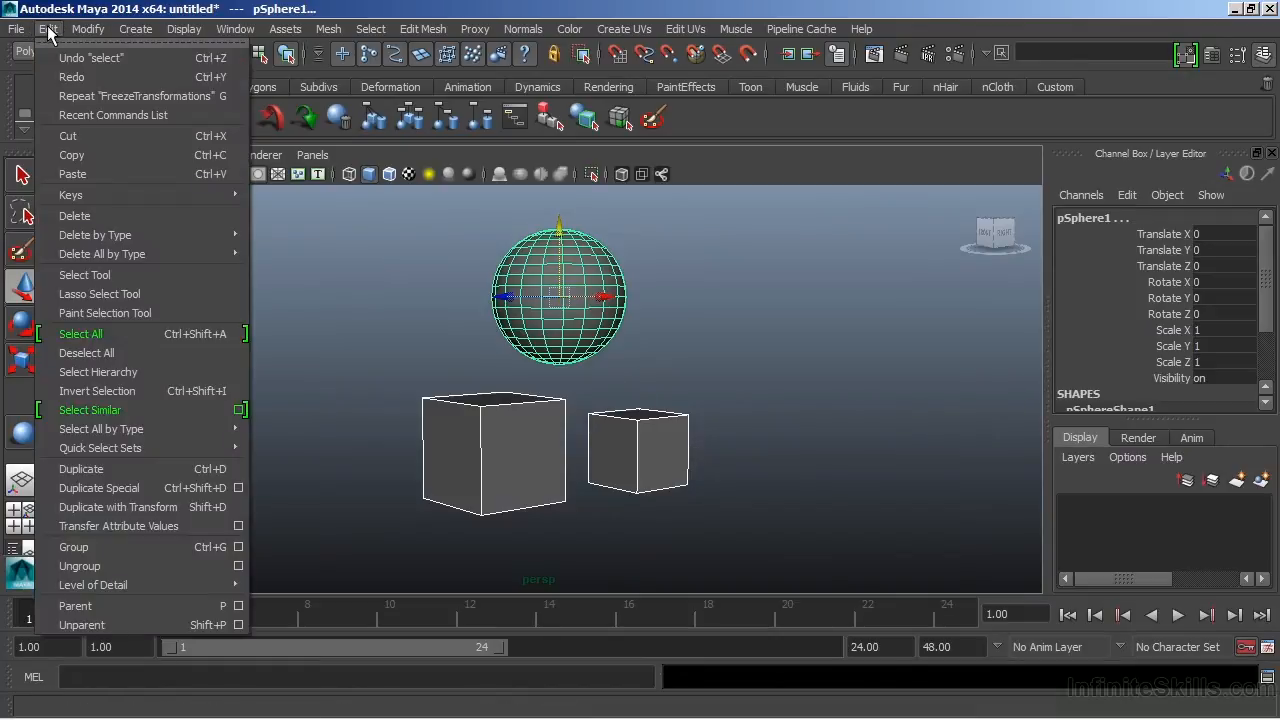
pyautogui.moveTo(80, 192)
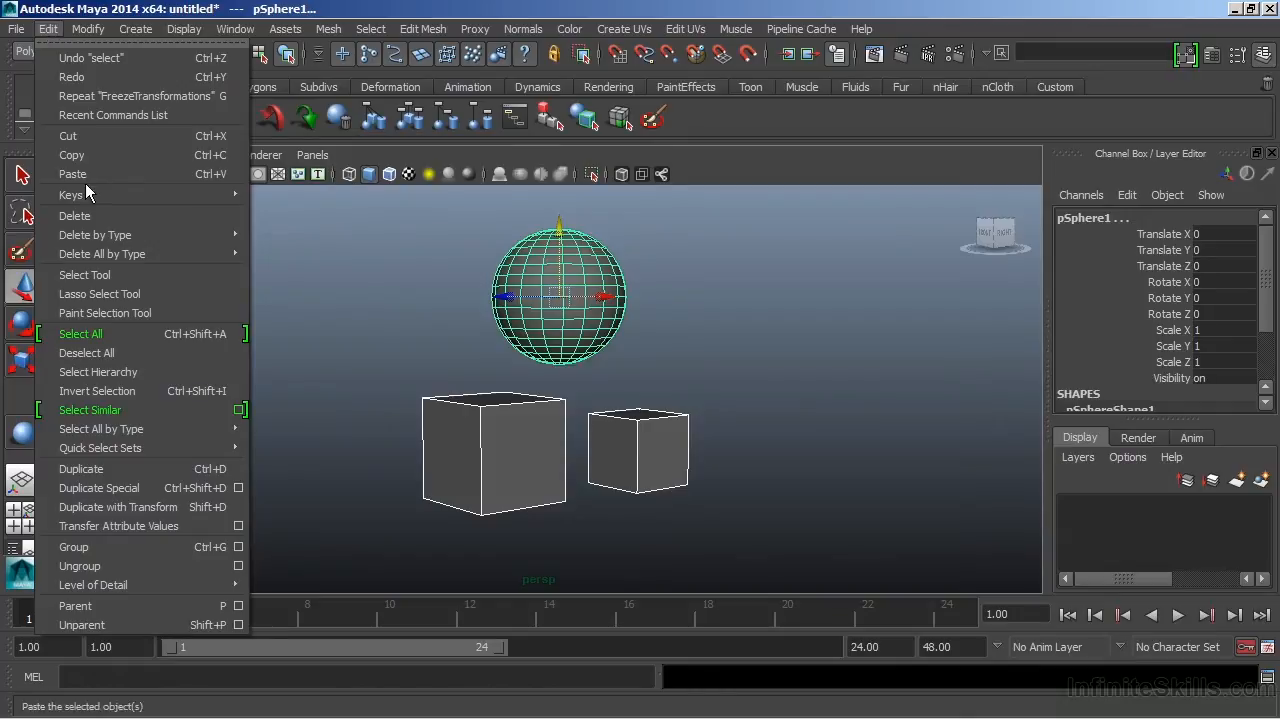
pyautogui.moveTo(76, 604)
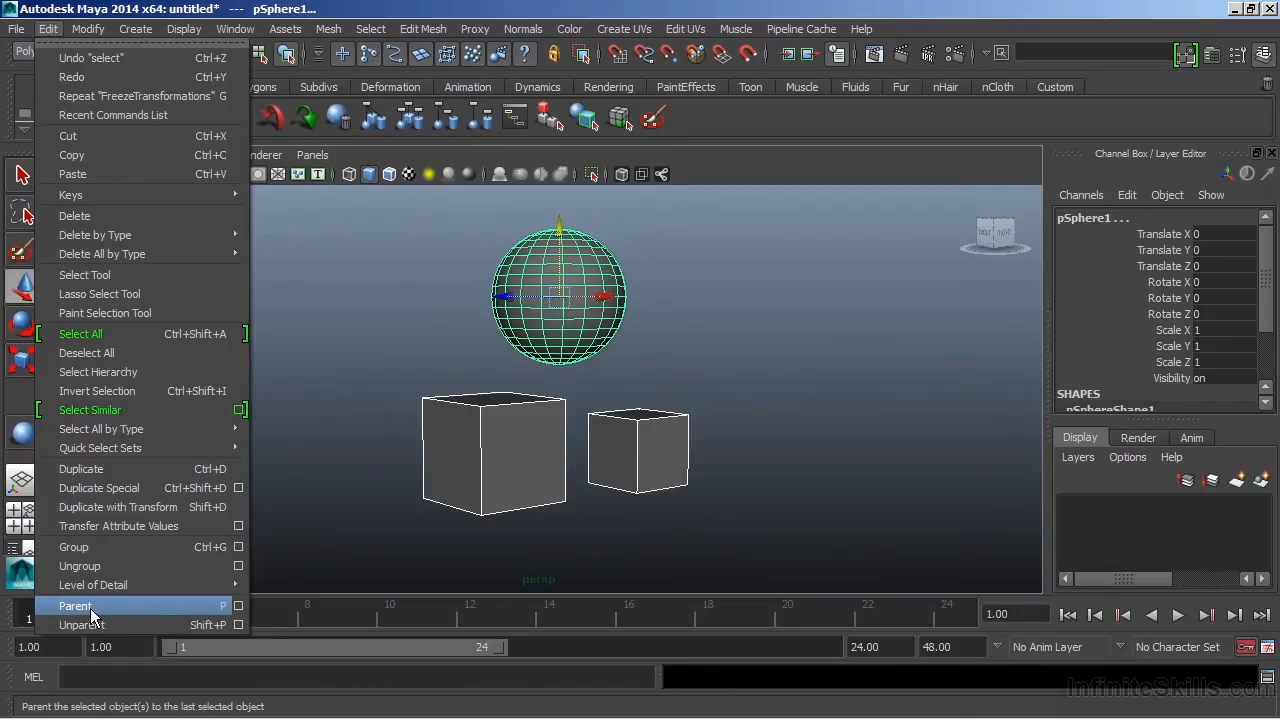
pyautogui.click(76, 604)
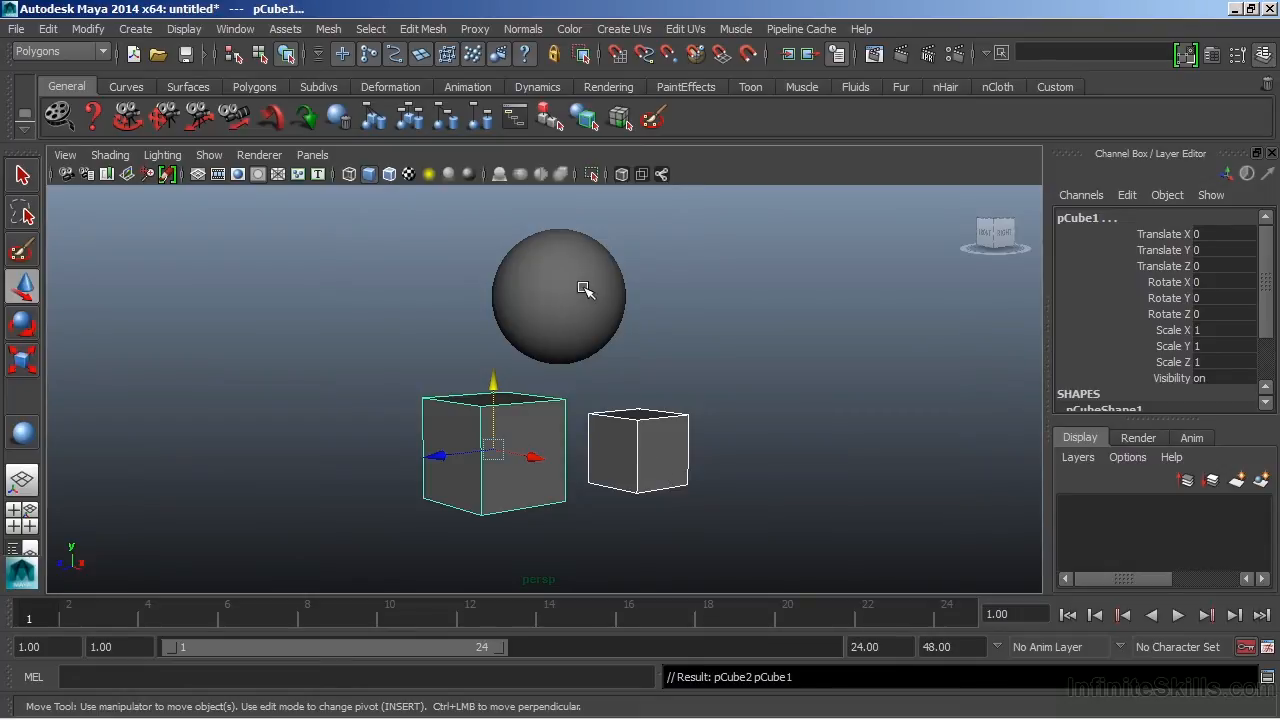
pyautogui.click(558, 296)
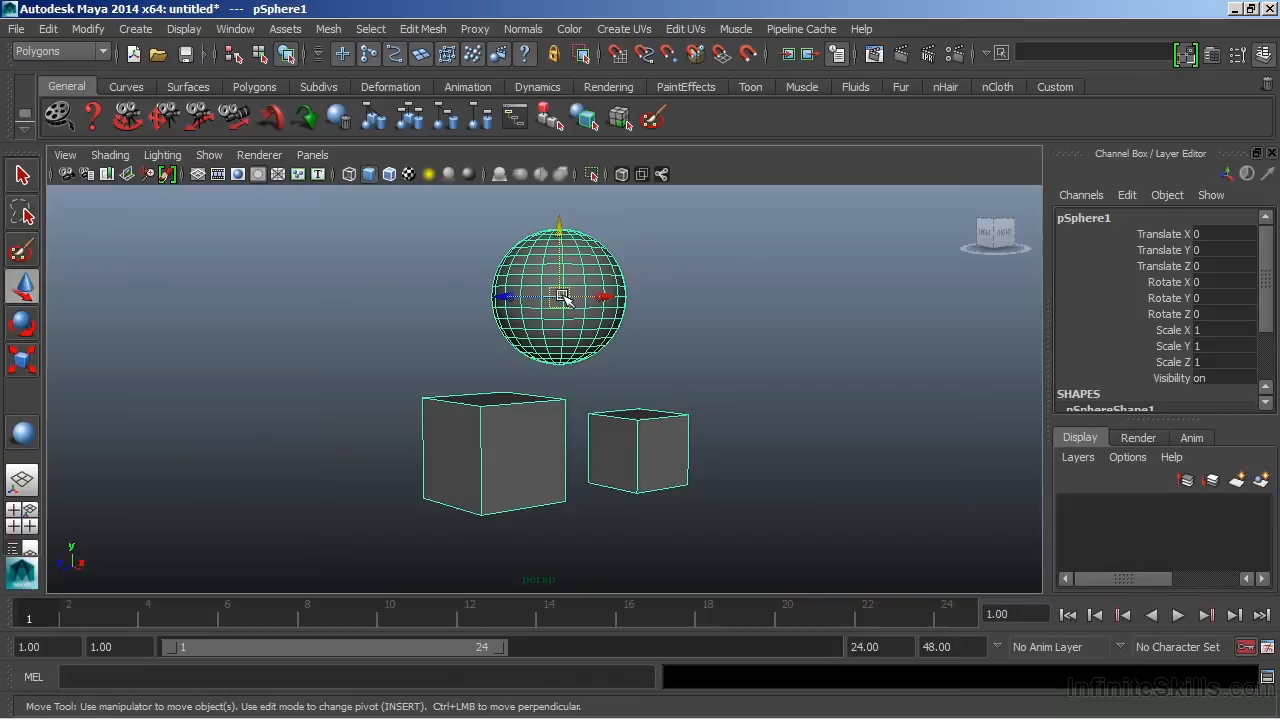
pyautogui.moveTo(564, 296); pyautogui.dragTo(548, 282)
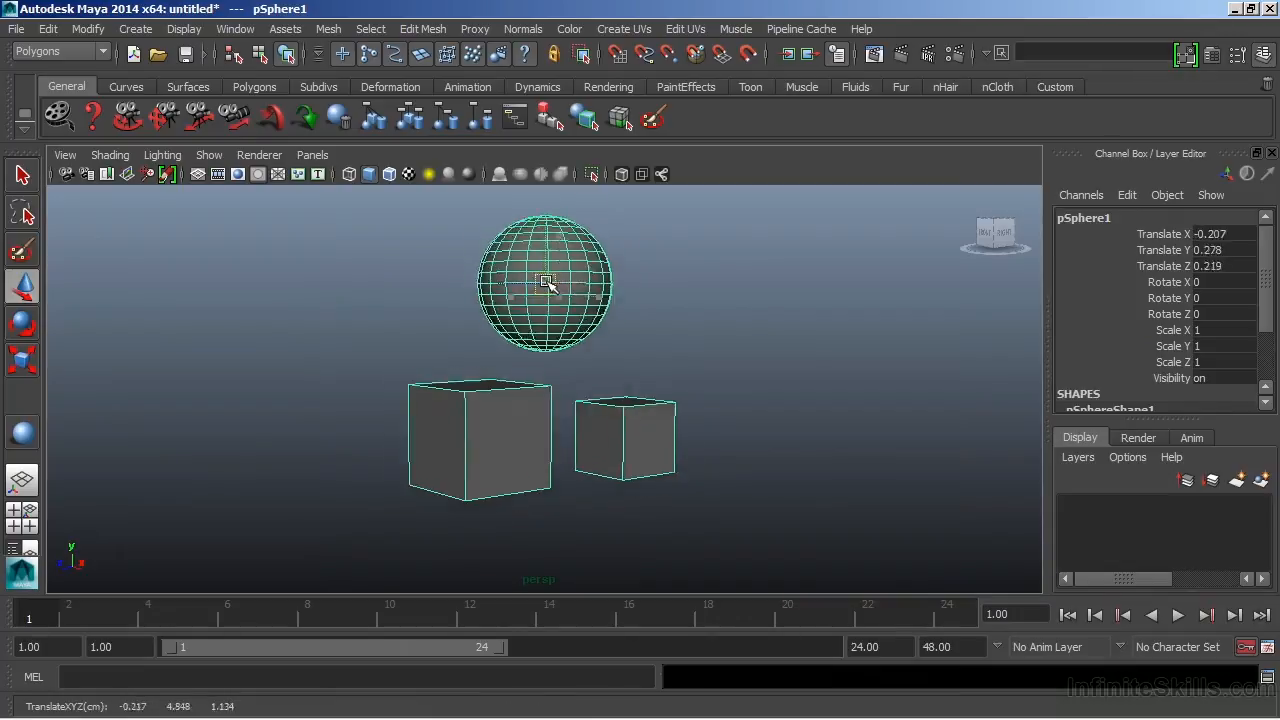
pyautogui.moveTo(544, 280); pyautogui.dragTo(600, 304)
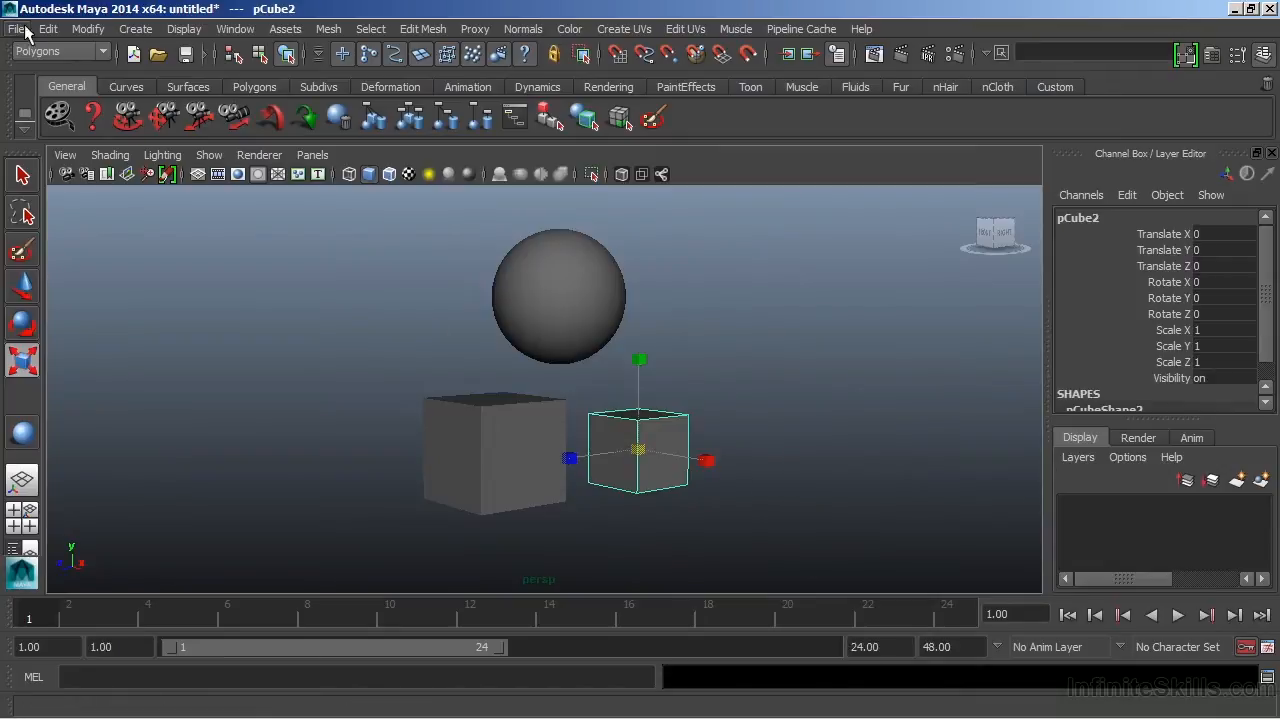
# Unparent pCube2, test by moving the sphere, then select pCube2 and pCube1 to parent them.
pyautogui.click(48, 28)
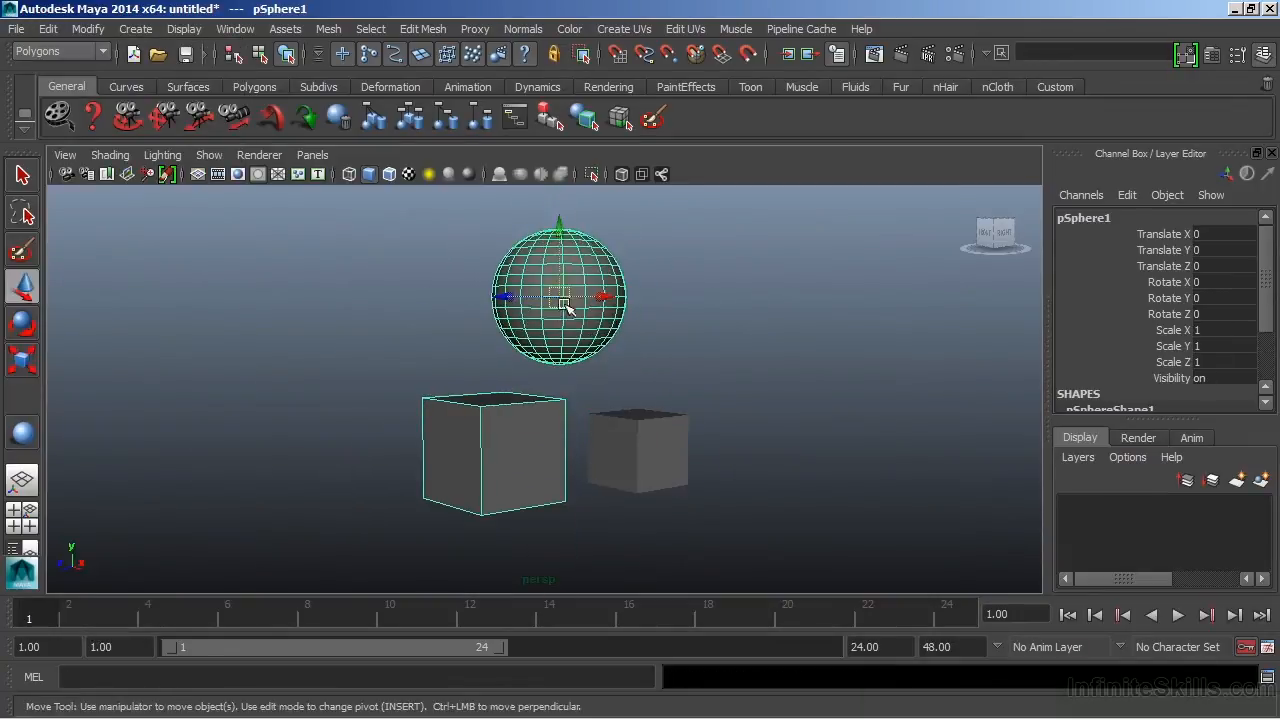
pyautogui.moveTo(560, 300); pyautogui.dragTo(536, 256)
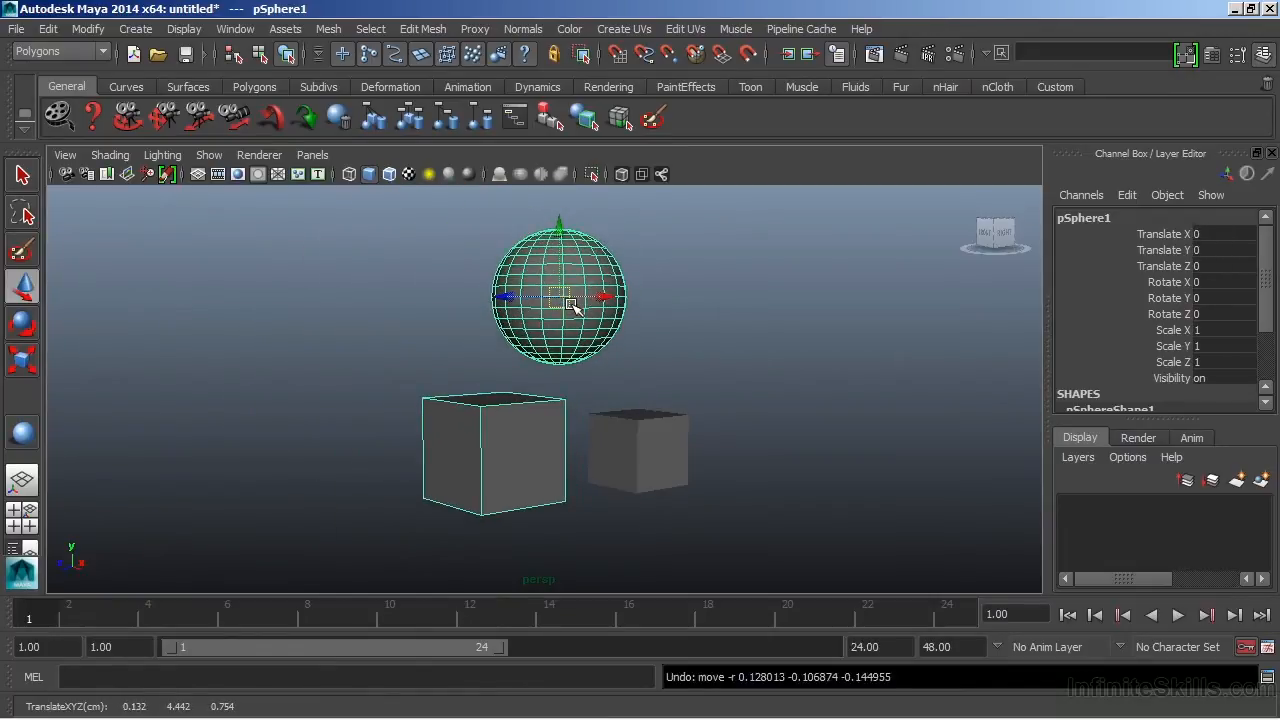
pyautogui.click(636, 450)
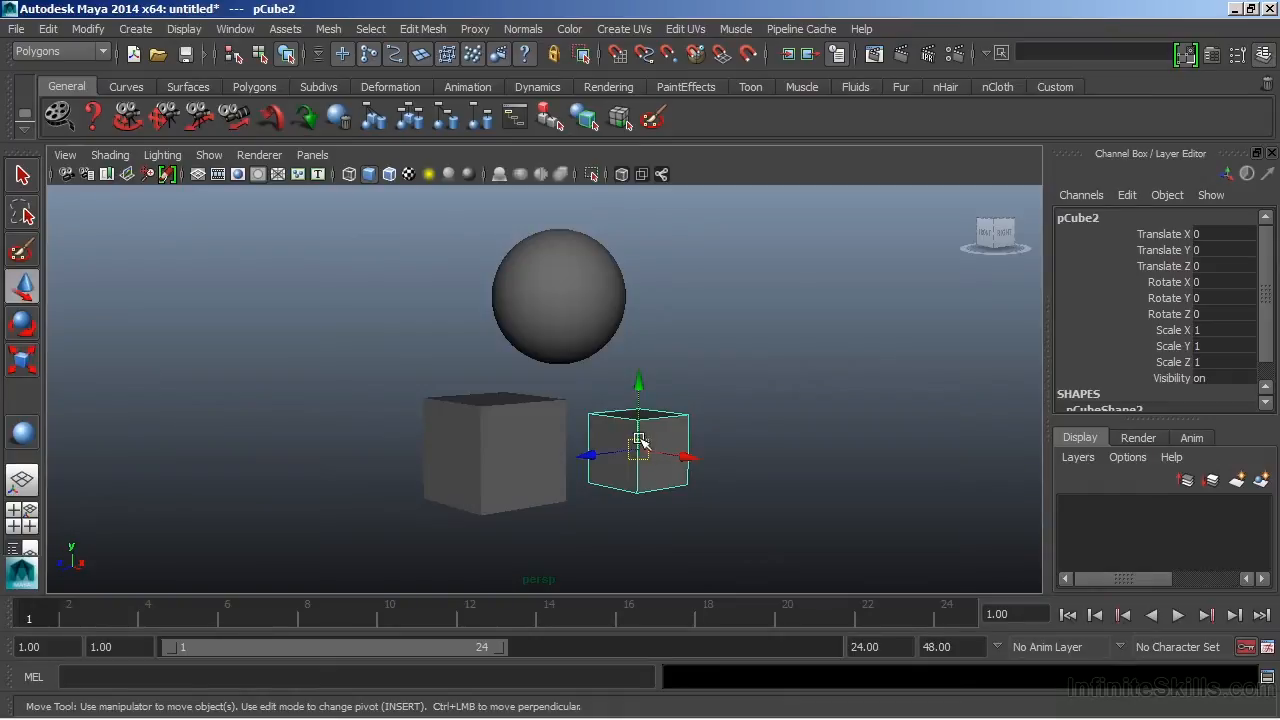
pyautogui.click(558, 296)
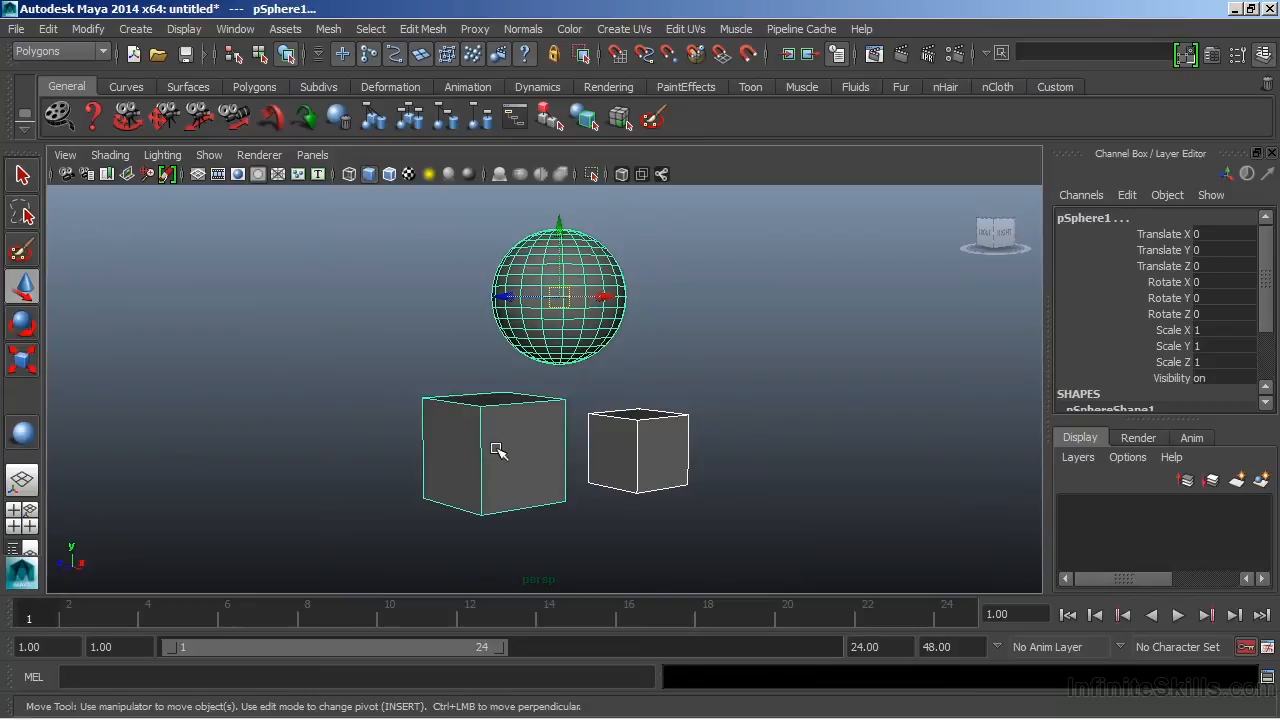
pyautogui.moveTo(564, 296)
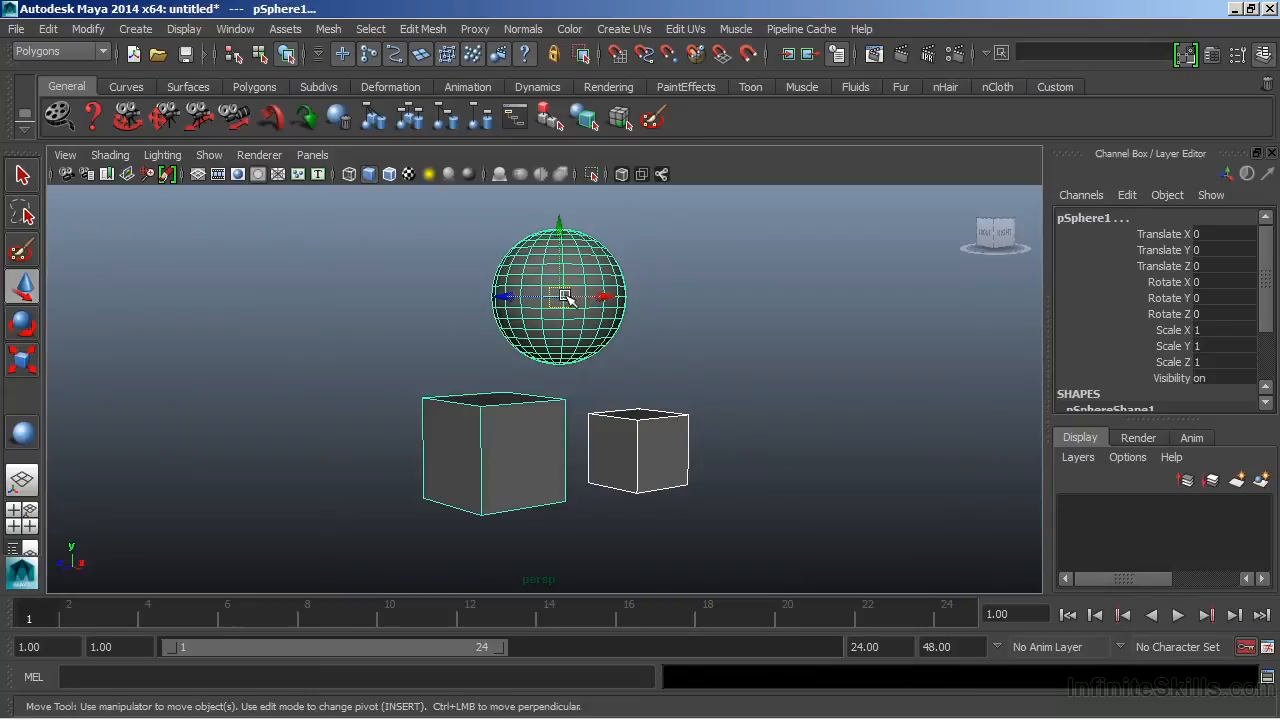
# Select pSphere1 and move it, carrying the whole chained hierarchy along.
pyautogui.click(48, 28)
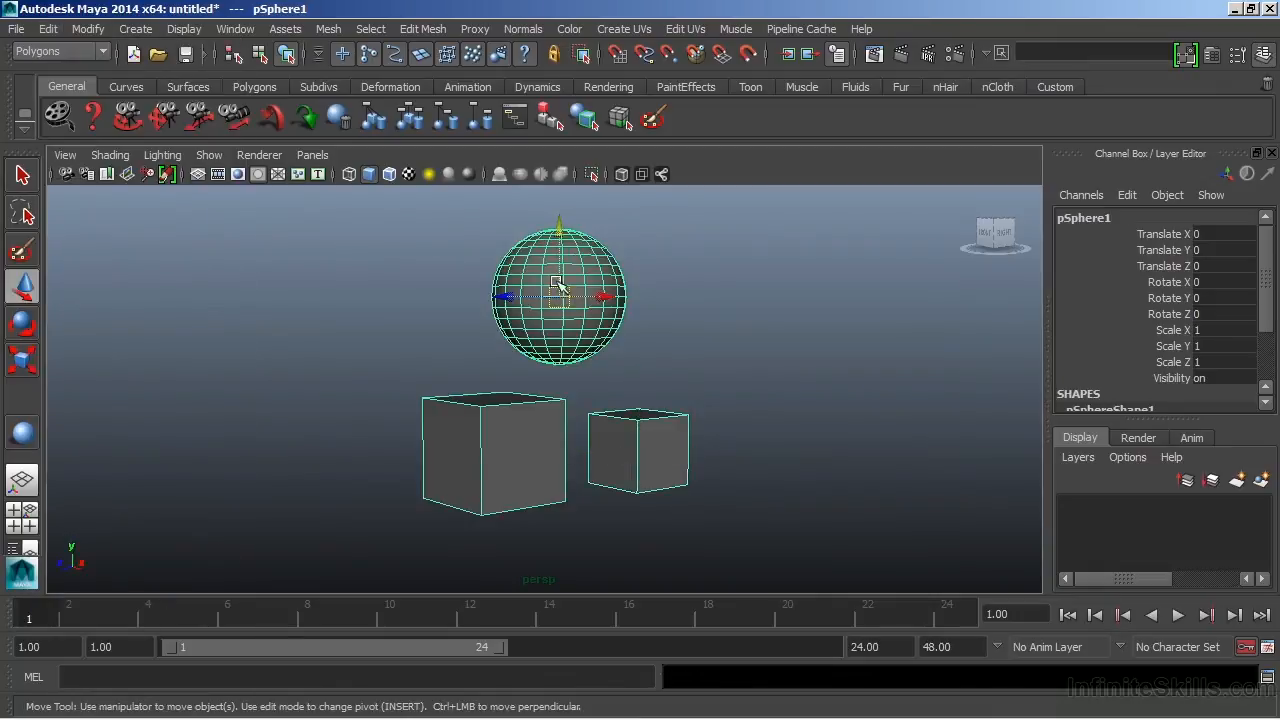
pyautogui.moveTo(560, 290); pyautogui.dragTo(640, 262)
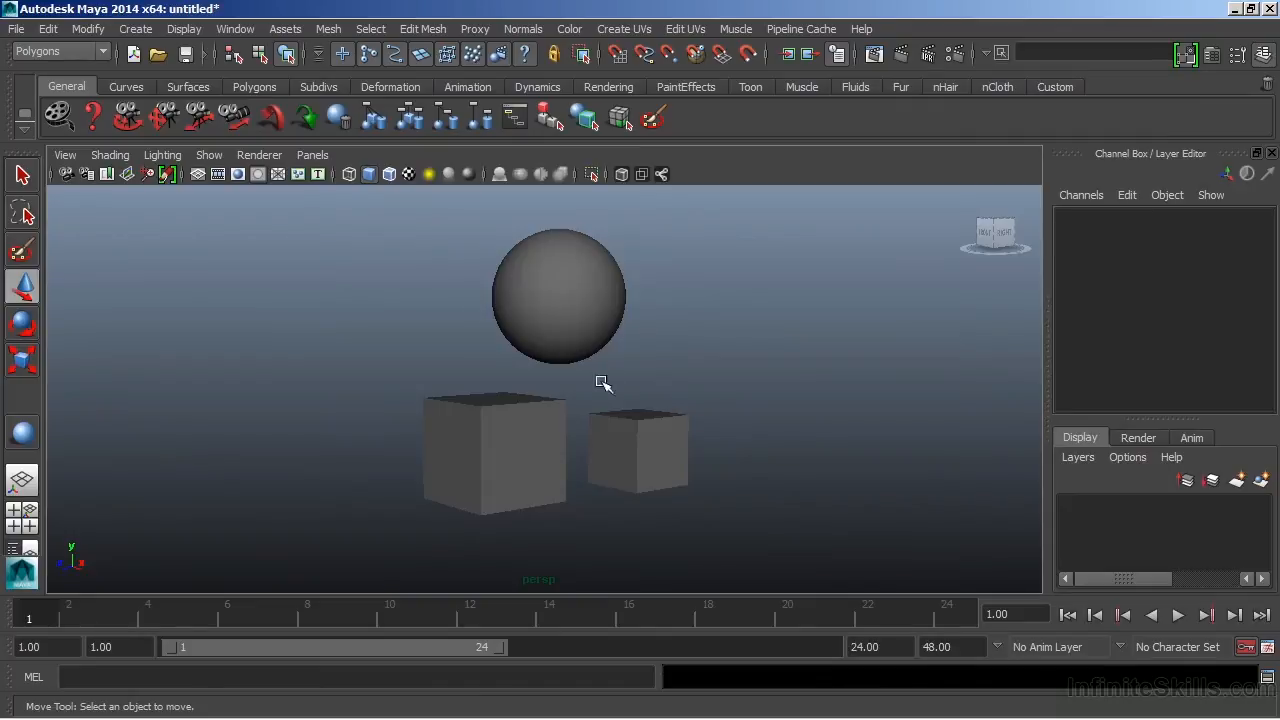
pyautogui.click(636, 450)
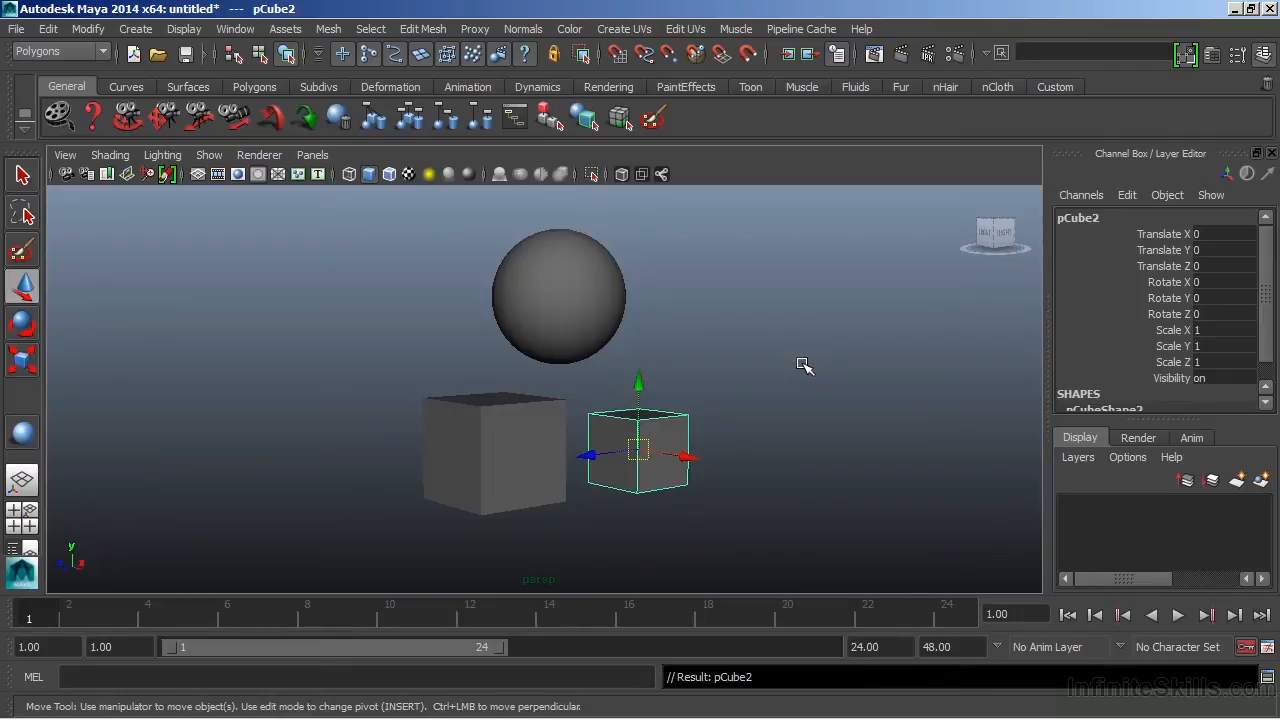
pyautogui.moveTo(638, 450); pyautogui.dragTo(650, 444)
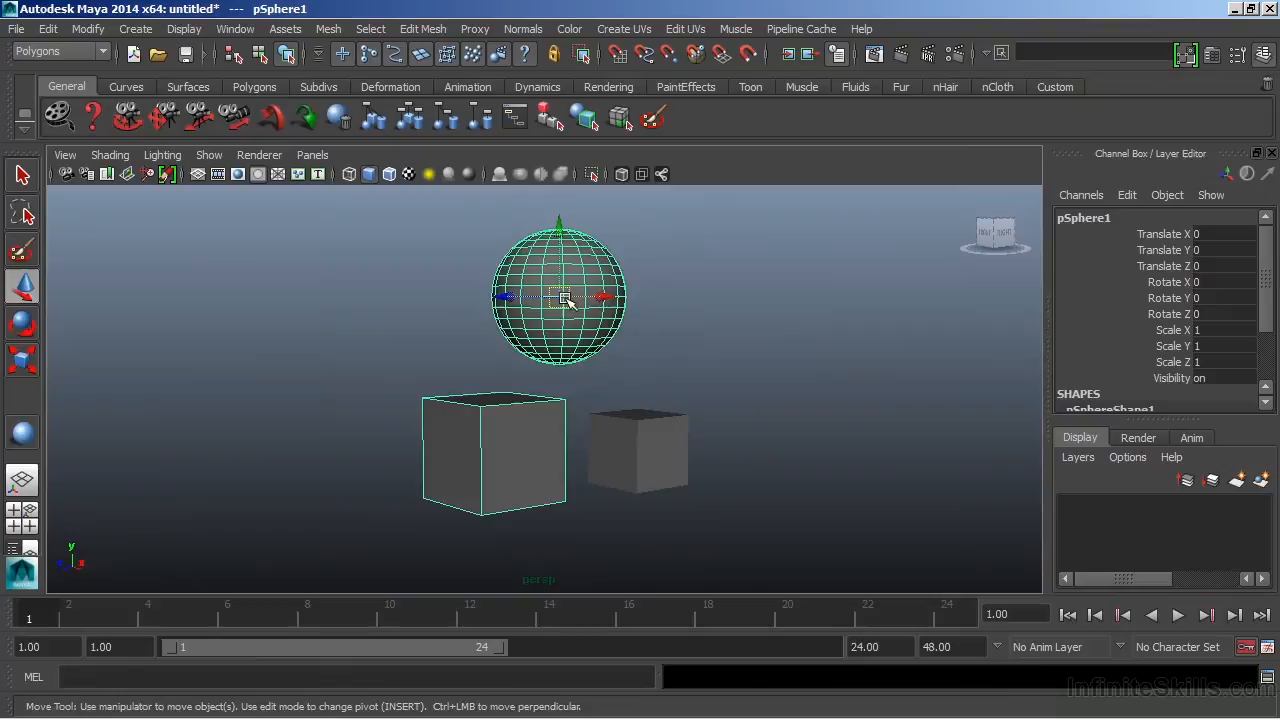
pyautogui.moveTo(564, 296); pyautogui.dragTo(450, 270)
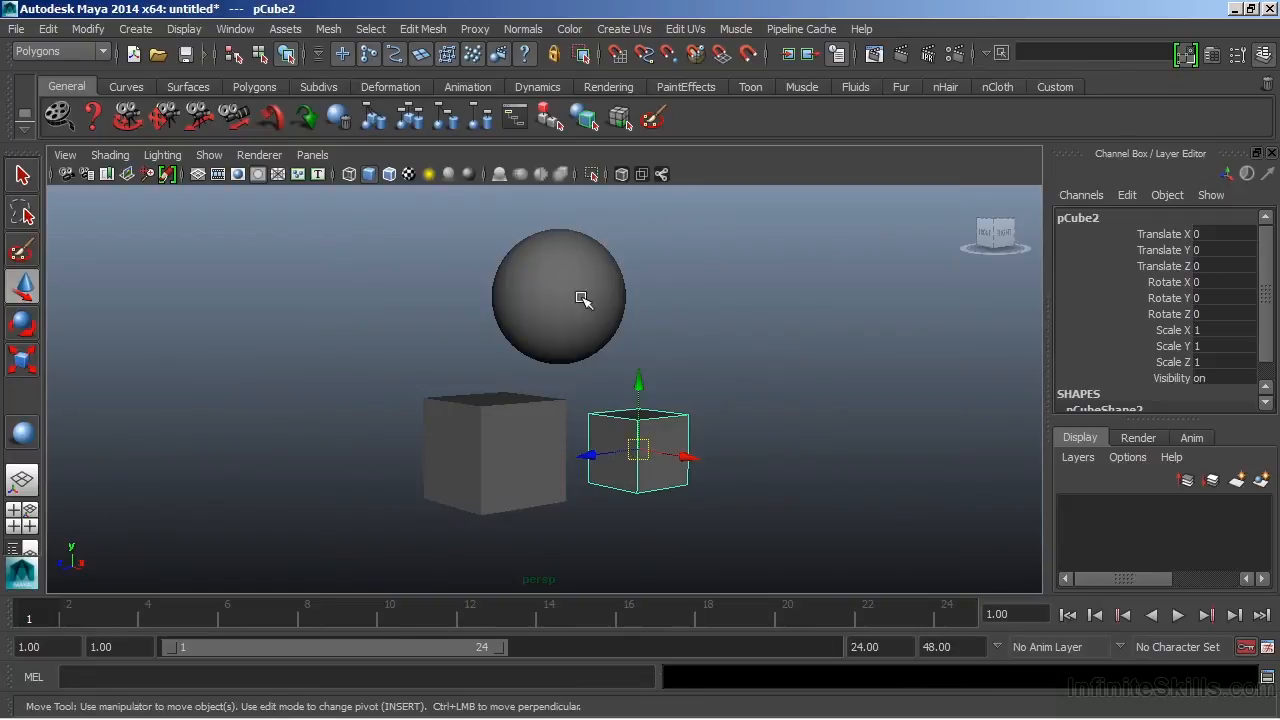
pyautogui.click(558, 296)
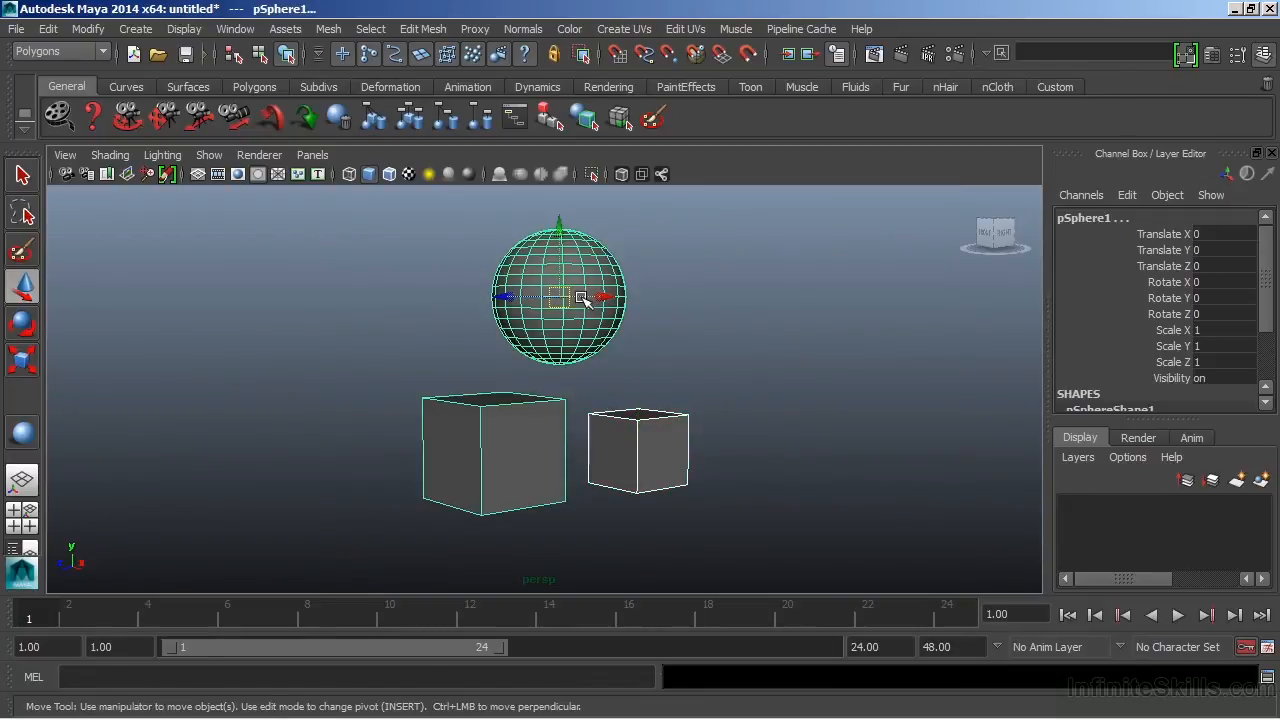
pyautogui.click(638, 450)
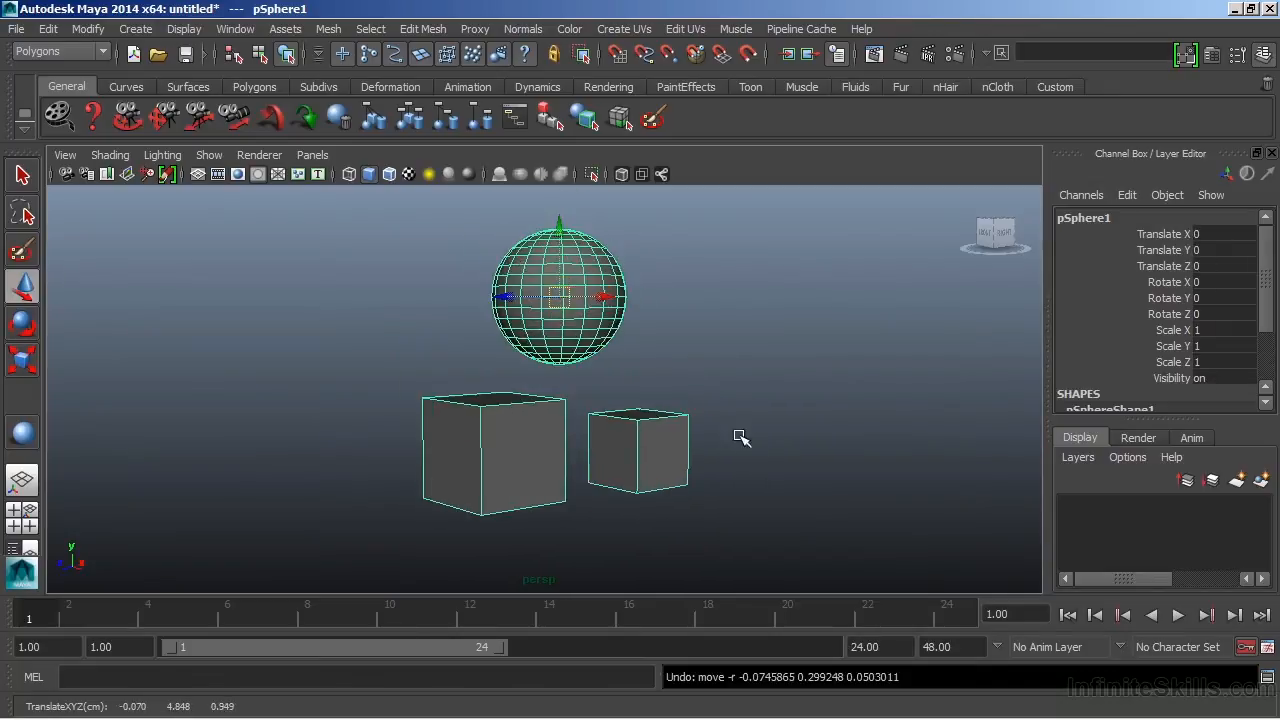
pyautogui.moveTo(704, 386)
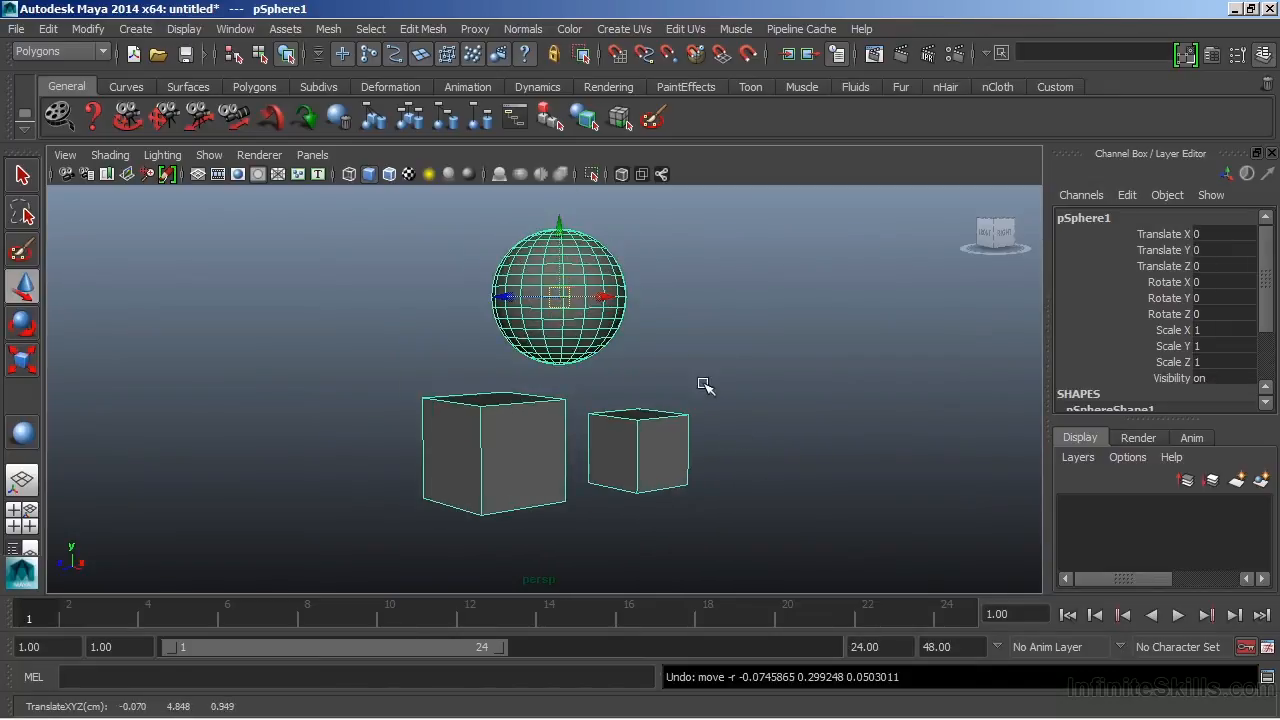
pyautogui.moveTo(610, 358)
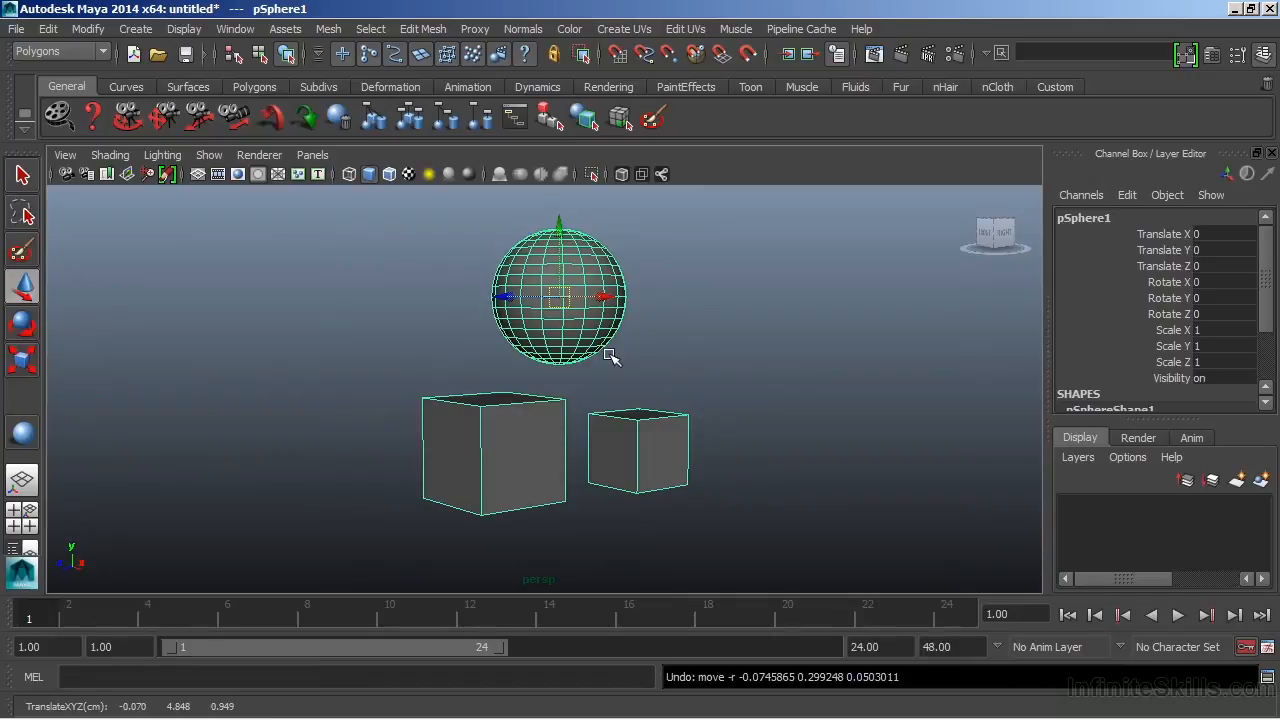
pyautogui.moveTo(1230, 284)
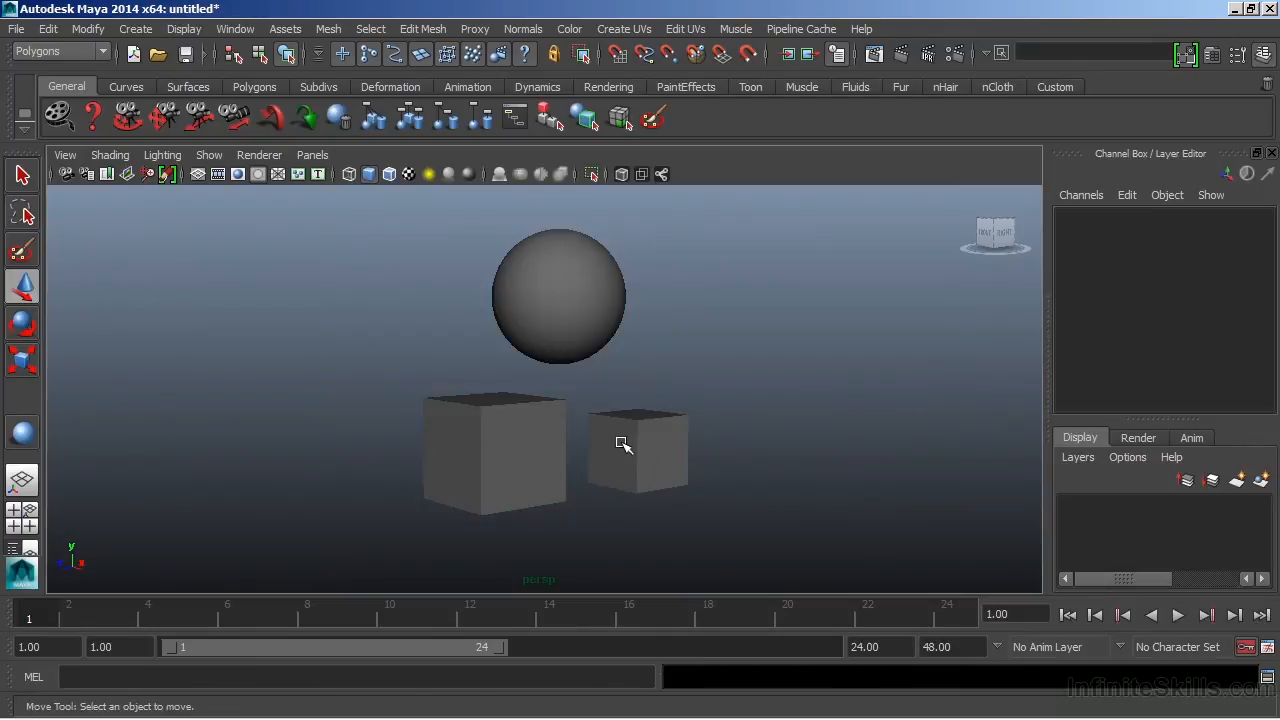
# Select pSphere1 and rotate it so the large cube swings along while pCube2 stays put.
pyautogui.click(636, 450)
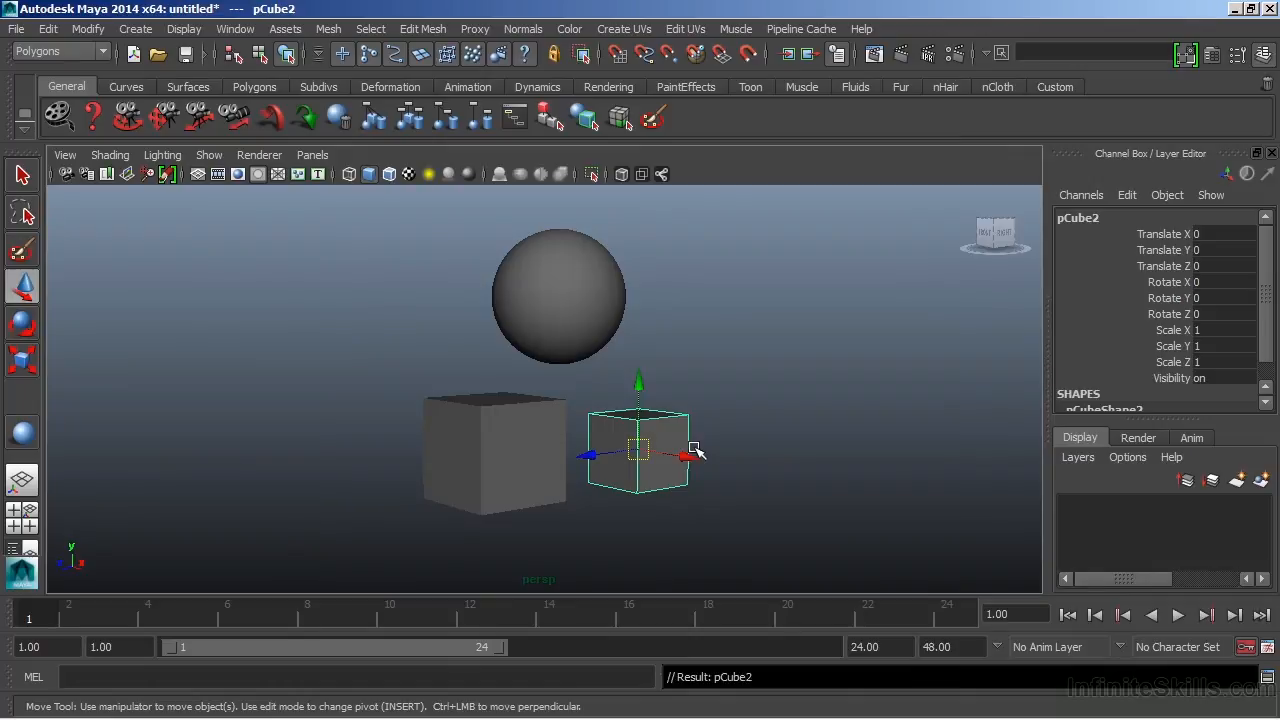
pyautogui.click(558, 296)
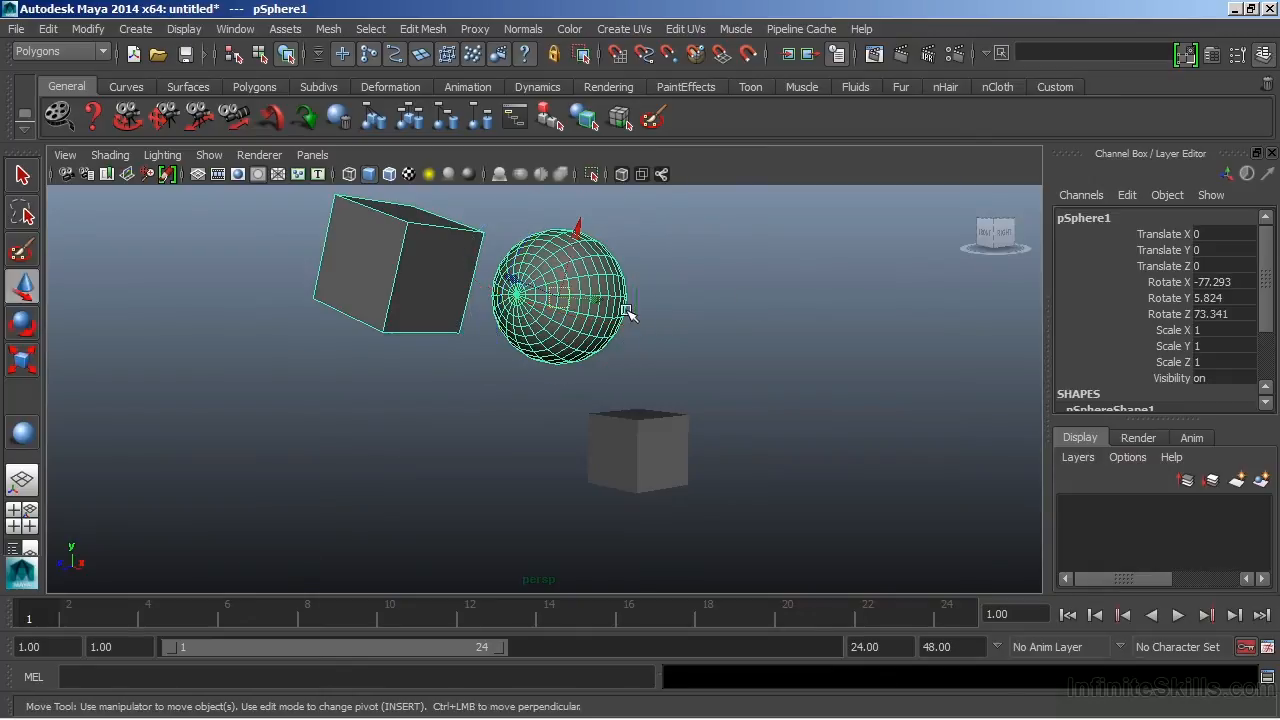
pyautogui.moveTo(576, 290); pyautogui.dragTo(620, 270)
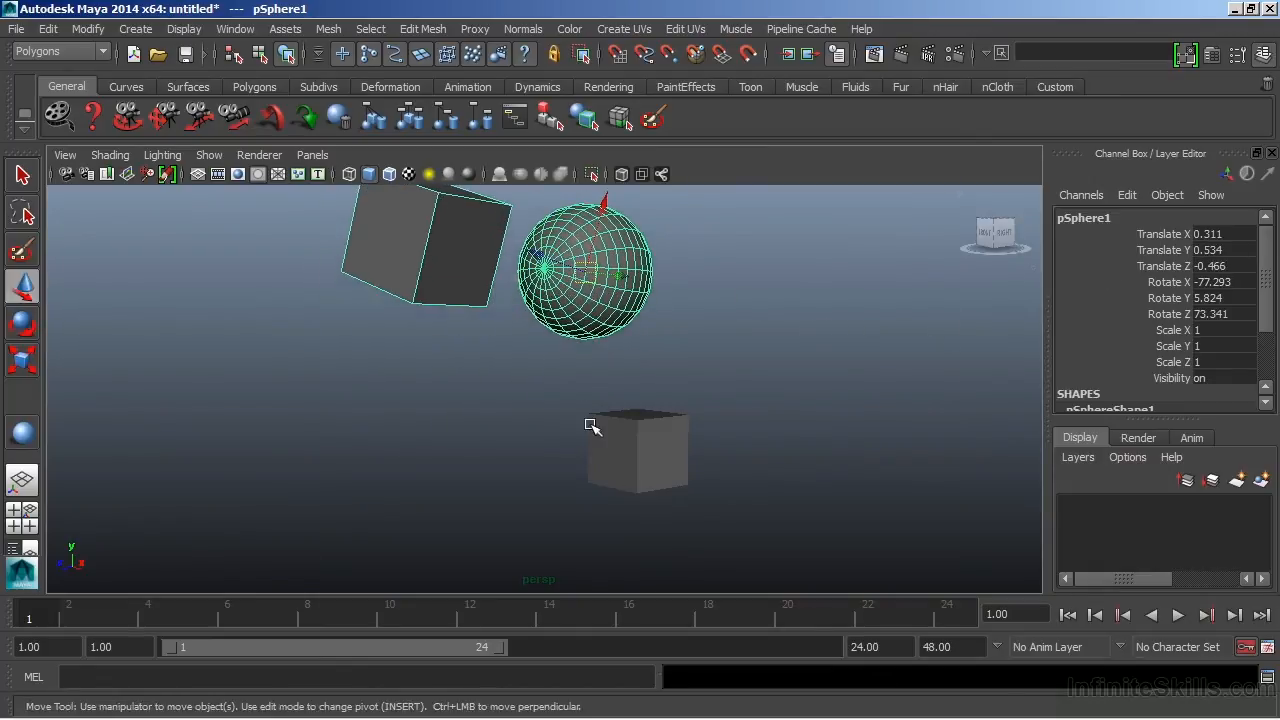
# Parent pCube2 to pSphere1 and check the small cube's new channel values.
pyautogui.click(638, 450)
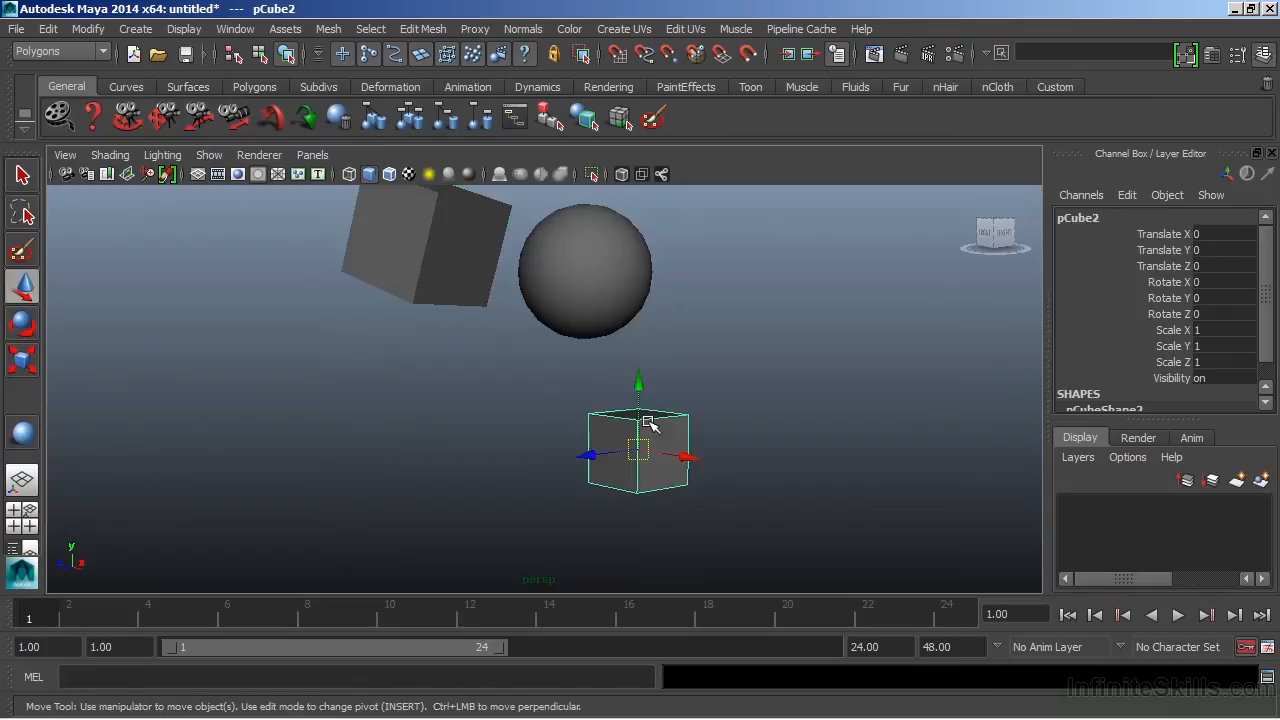
pyautogui.moveTo(568, 250)
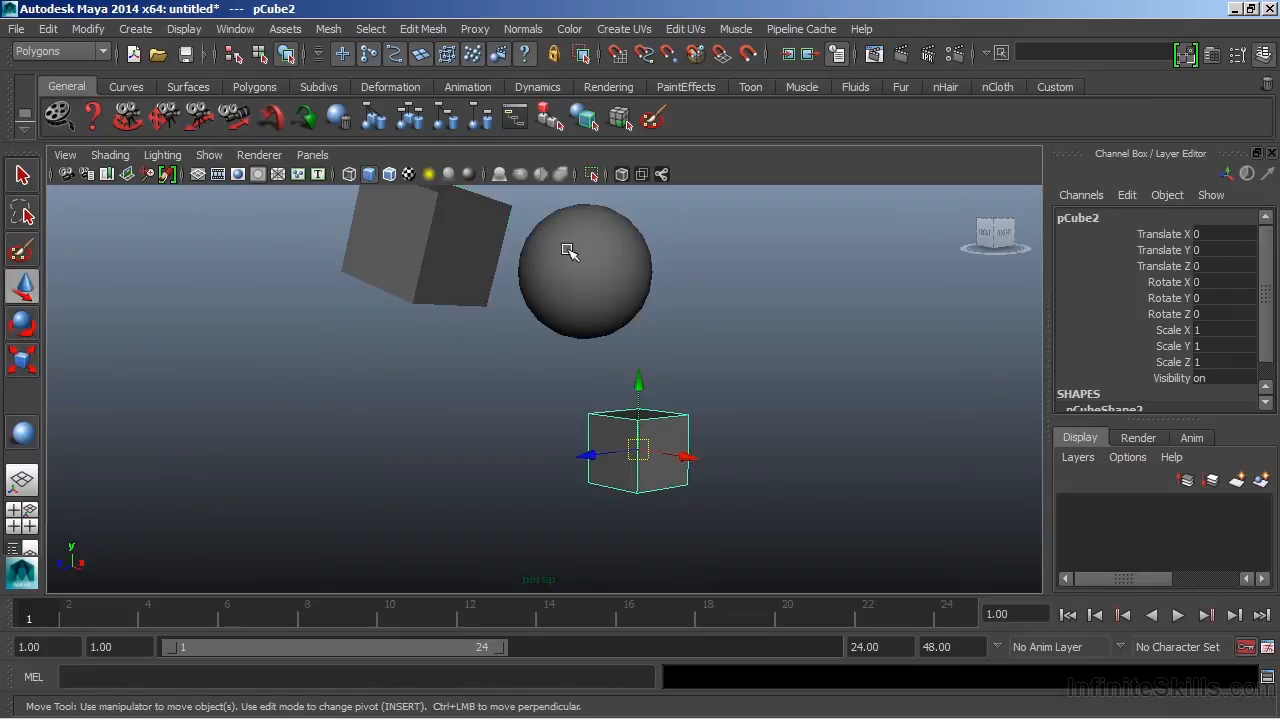
pyautogui.click(584, 270)
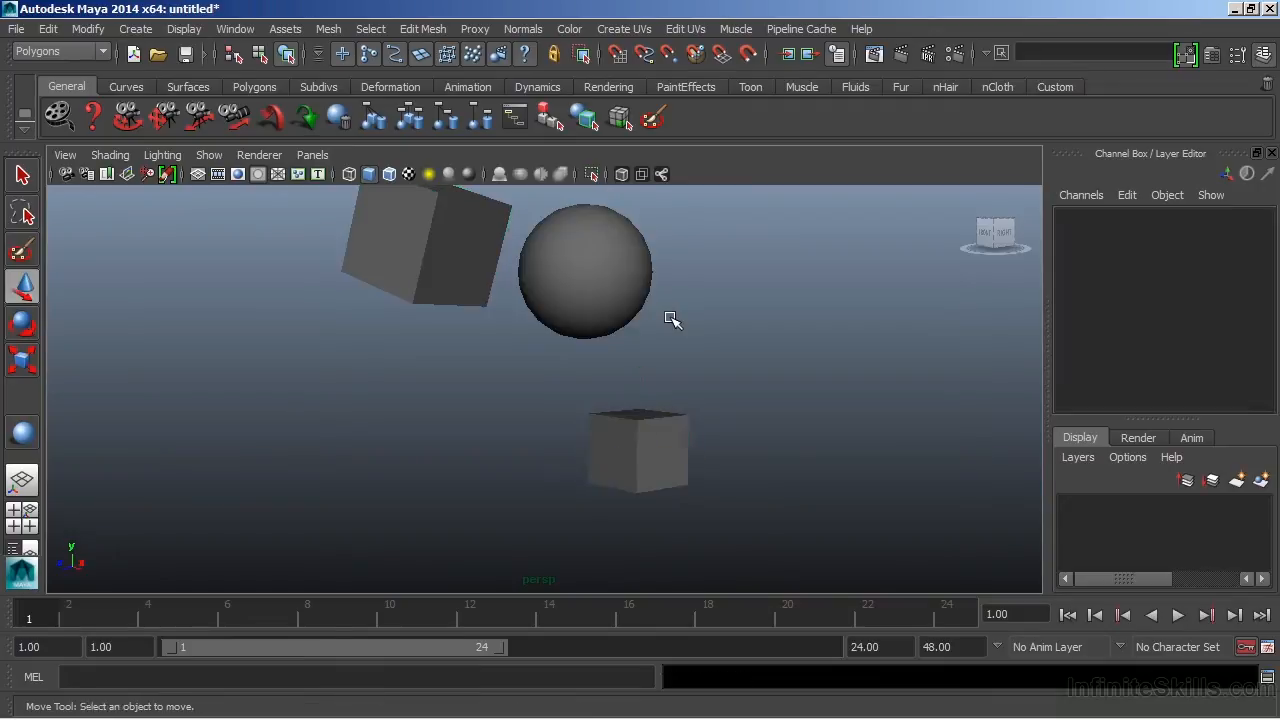
pyautogui.click(636, 450)
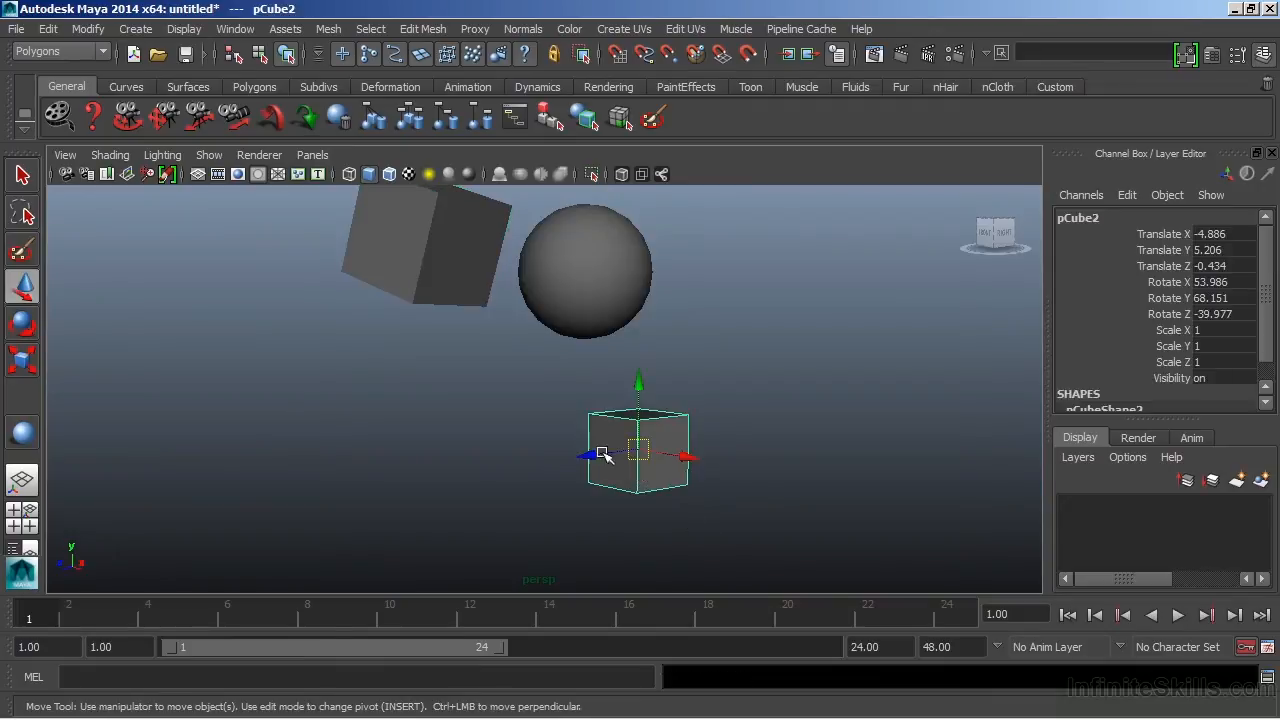
pyautogui.moveTo(1212, 316)
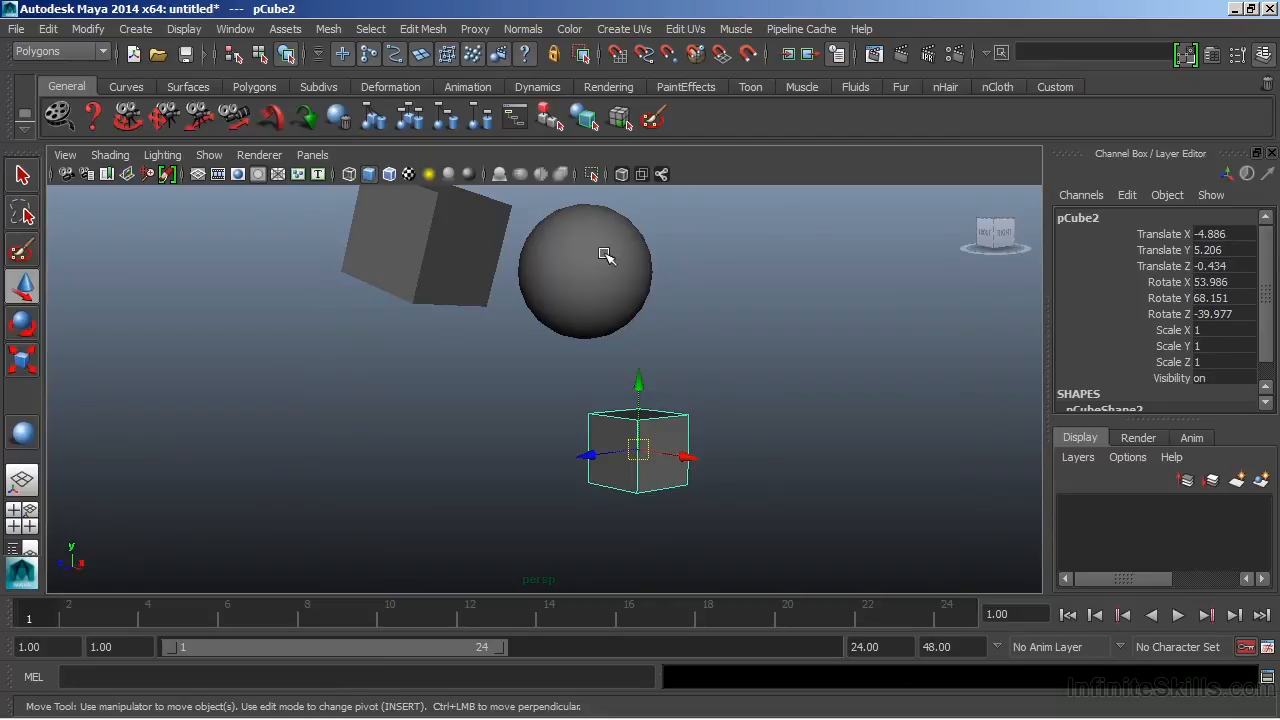
# Select the sphere and small cube in turn to verify the hierarchy, then clear the selection.
pyautogui.click(584, 270)
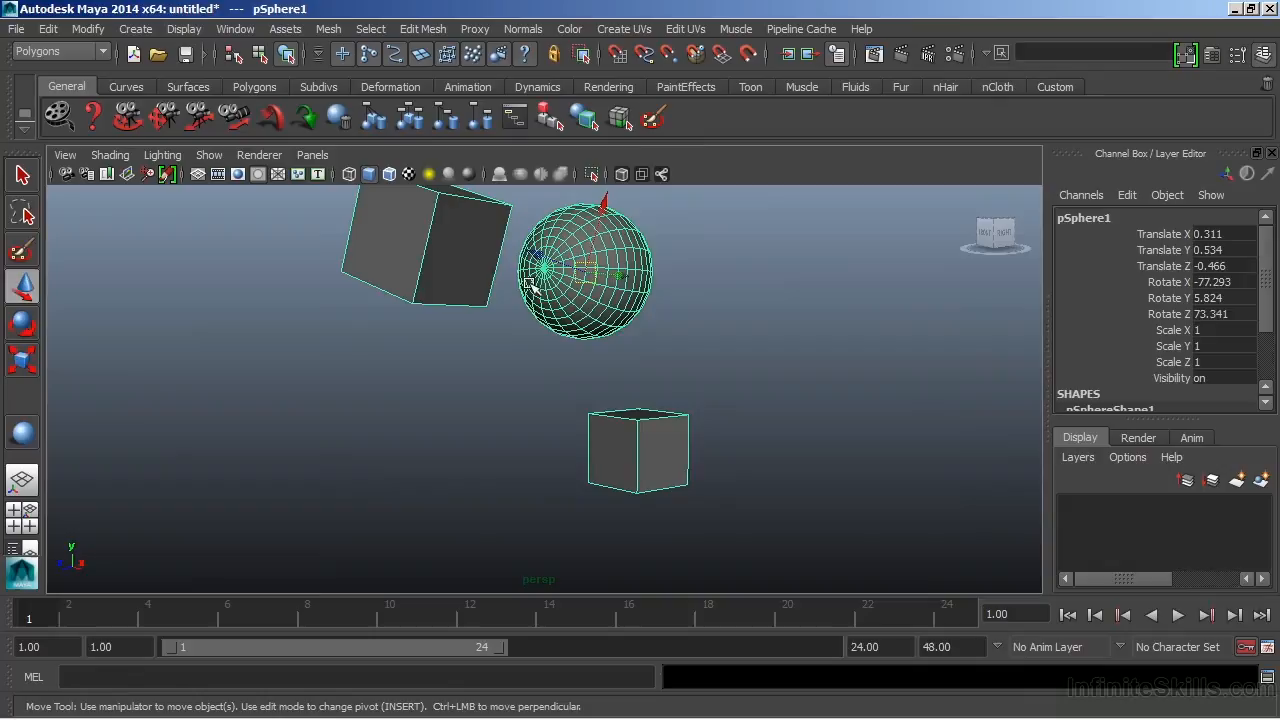
pyautogui.click(638, 450)
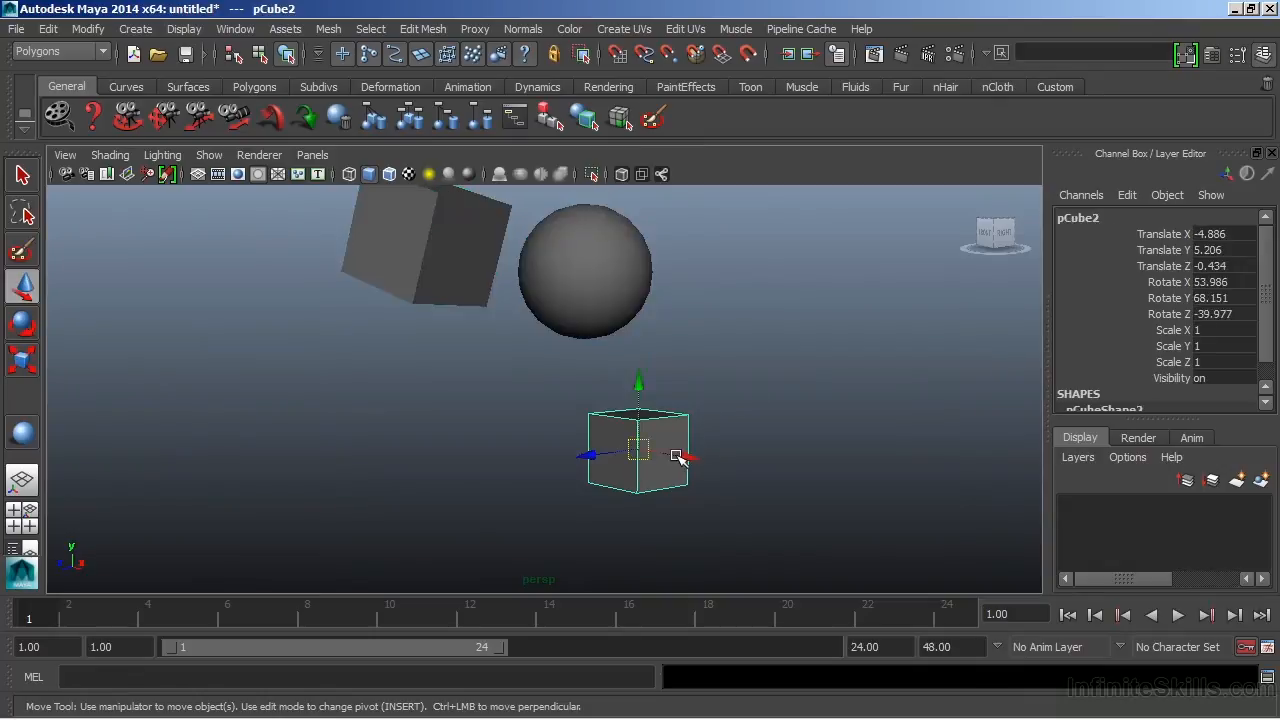
pyautogui.click(584, 270)
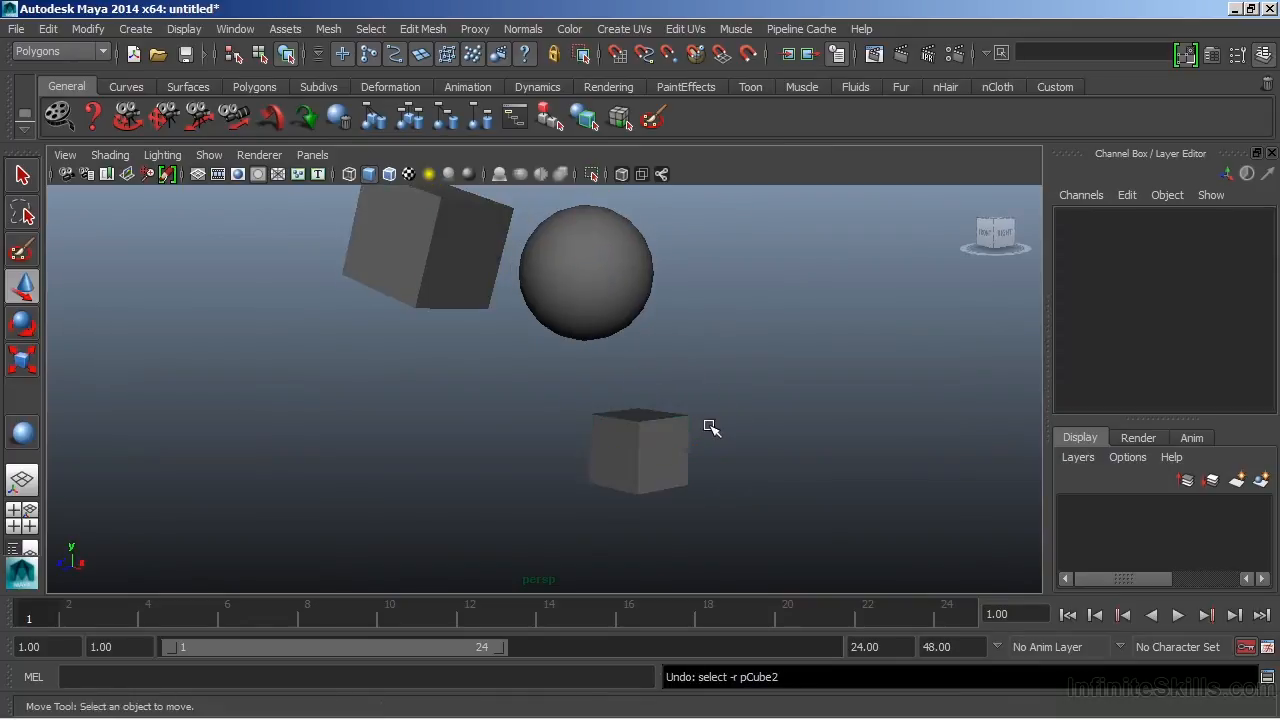
# Undo the rotation and parenting, reselecting the sphere and cubes to confirm the original layout.
pyautogui.click(640, 450)
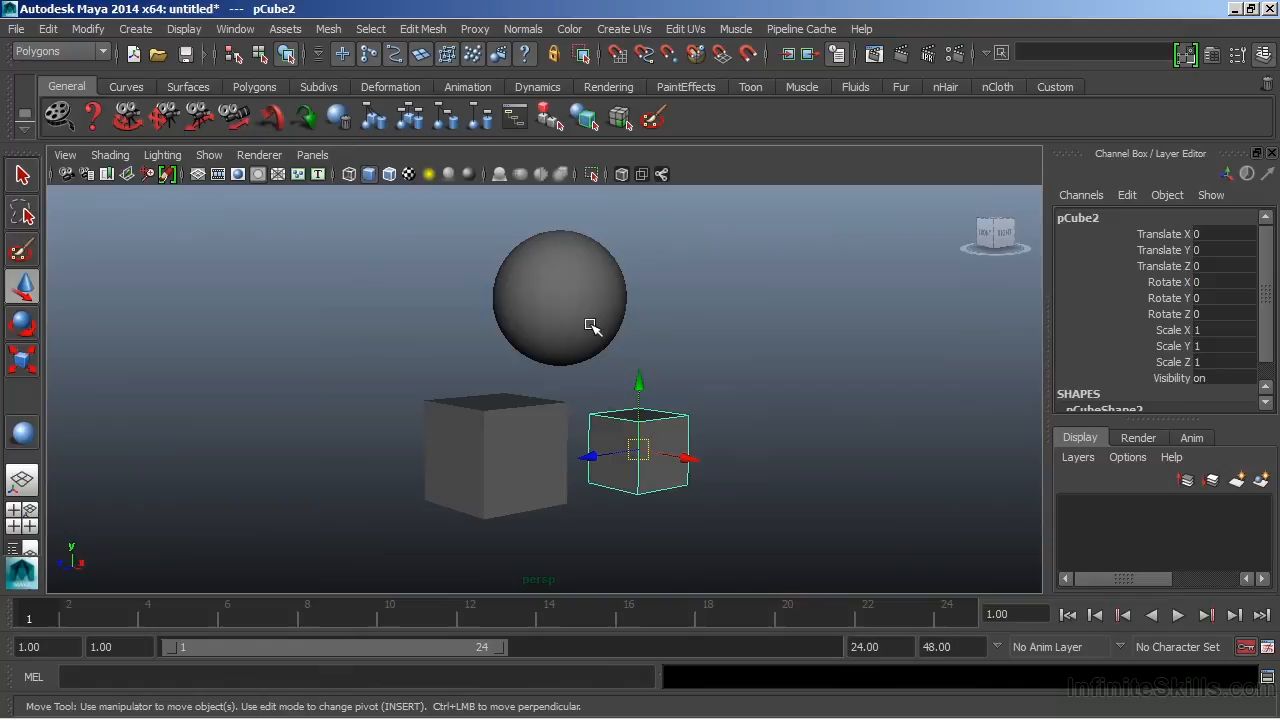
pyautogui.click(560, 300)
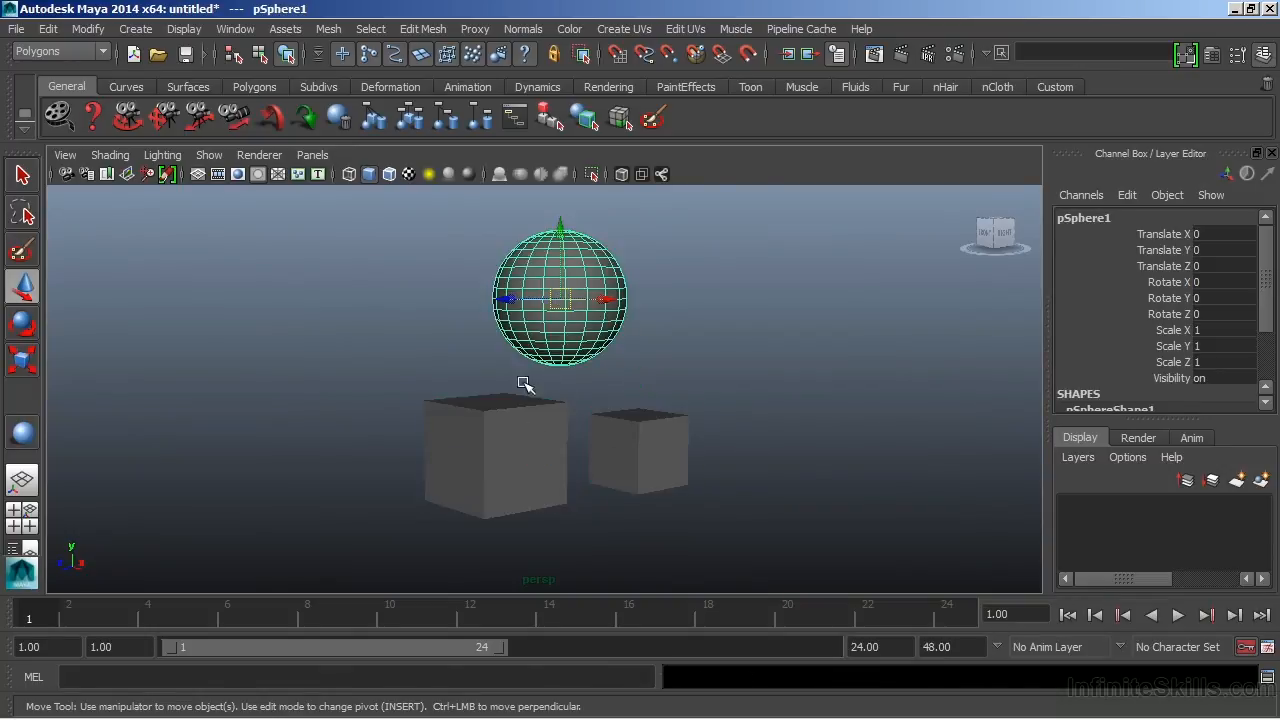
pyautogui.moveTo(792, 392)
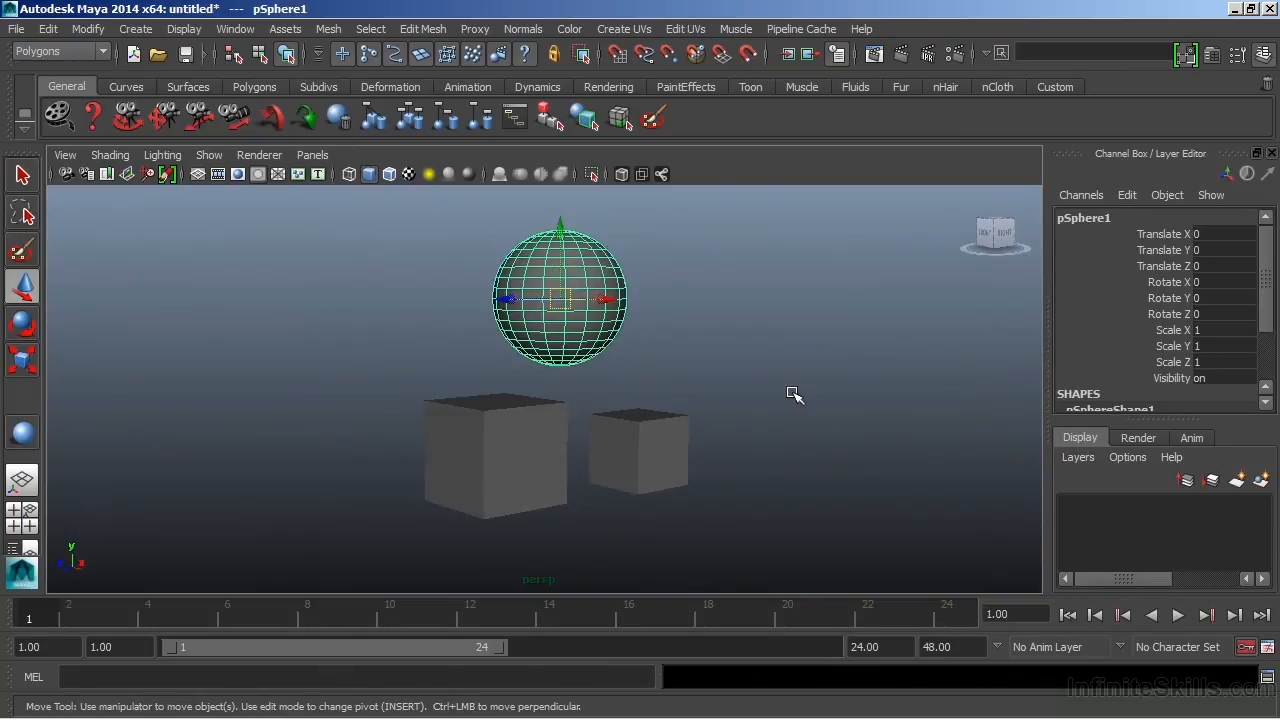
pyautogui.click(796, 392)
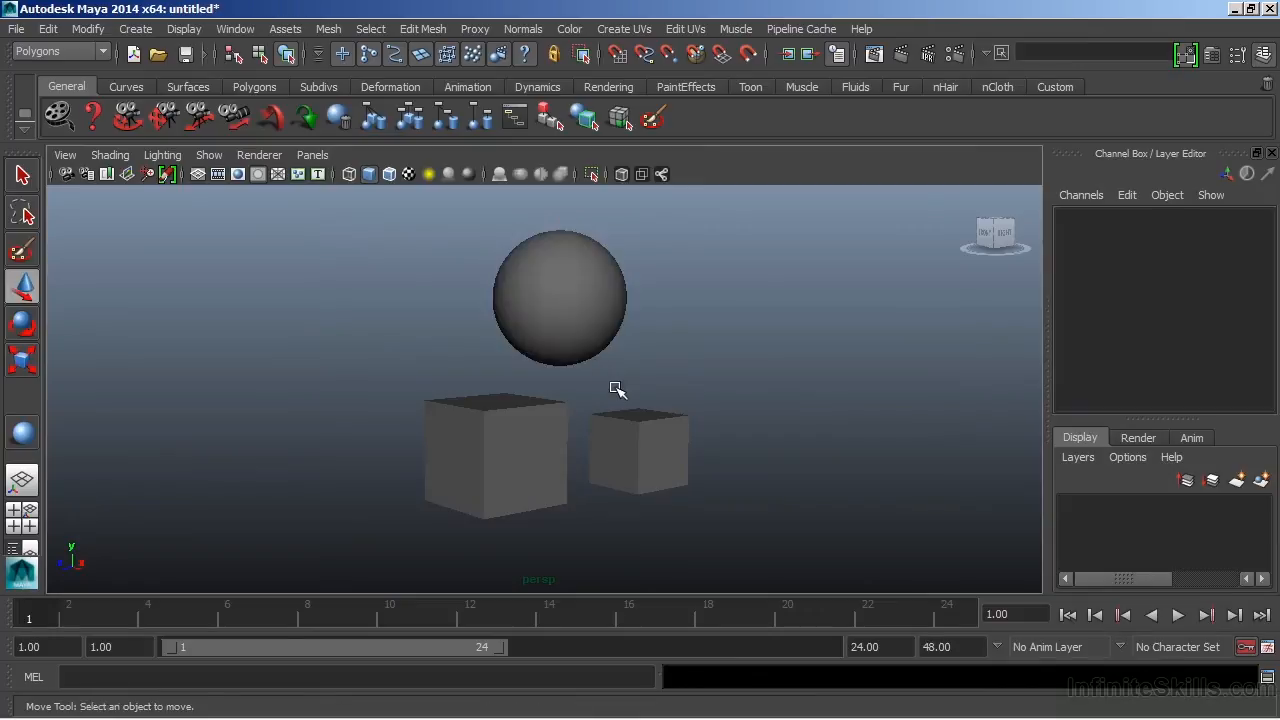
pyautogui.moveTo(644, 340)
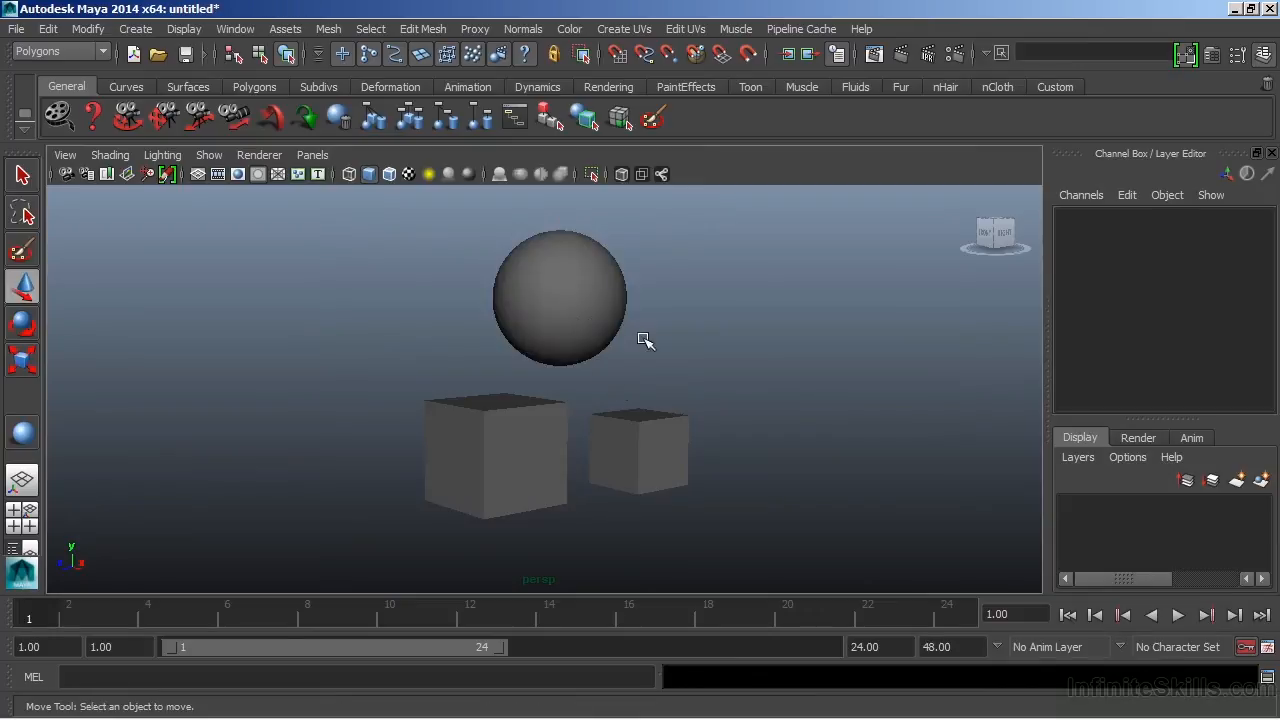
pyautogui.moveTo(644, 340)
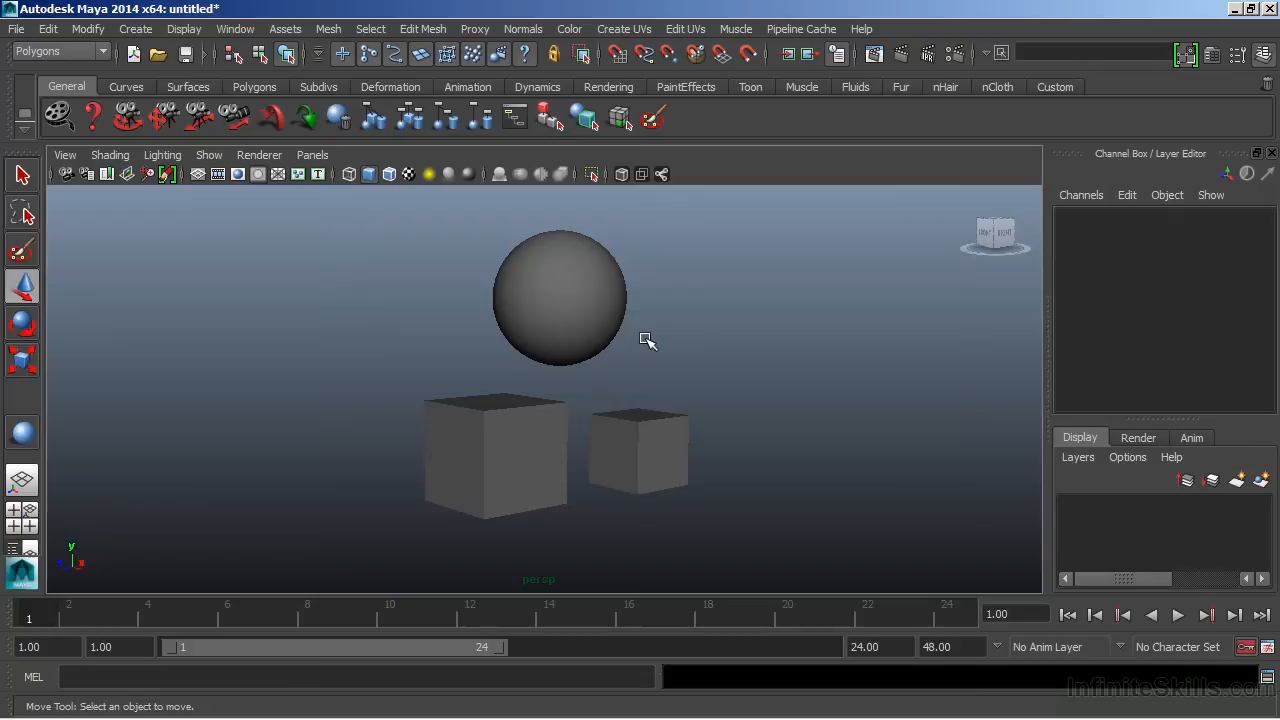
pyautogui.moveTo(452, 284)
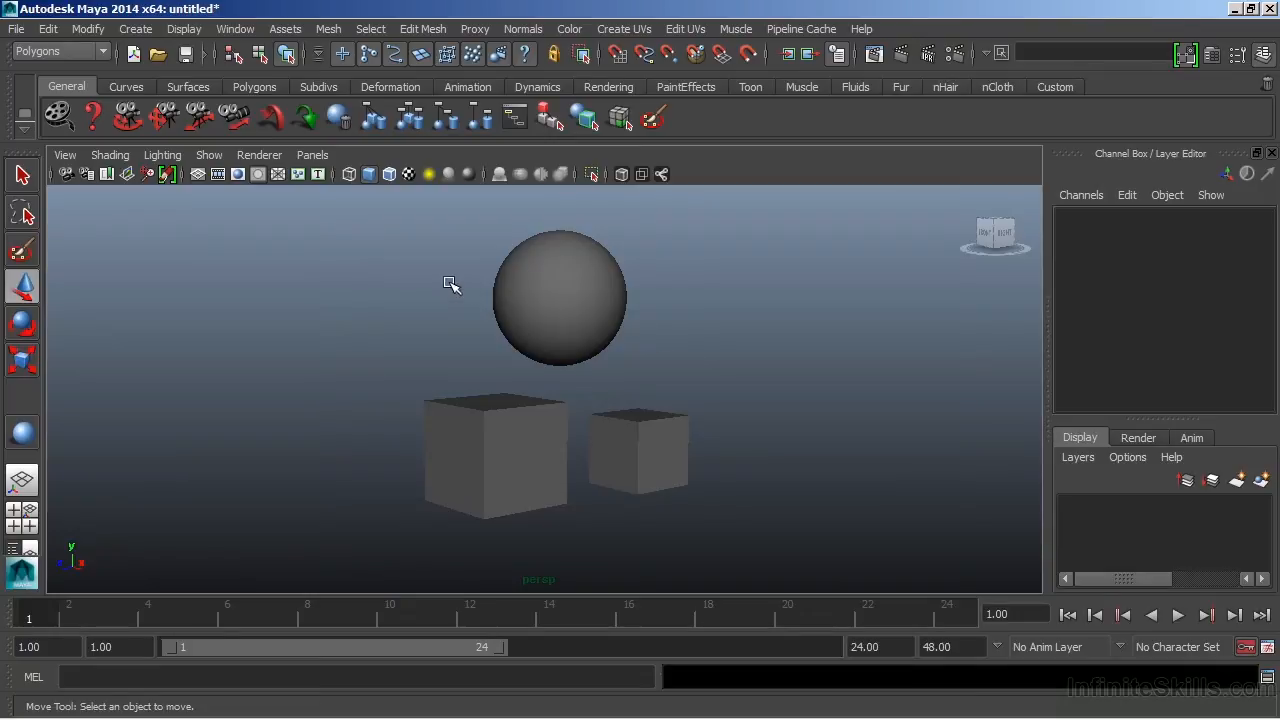
pyautogui.click(560, 296)
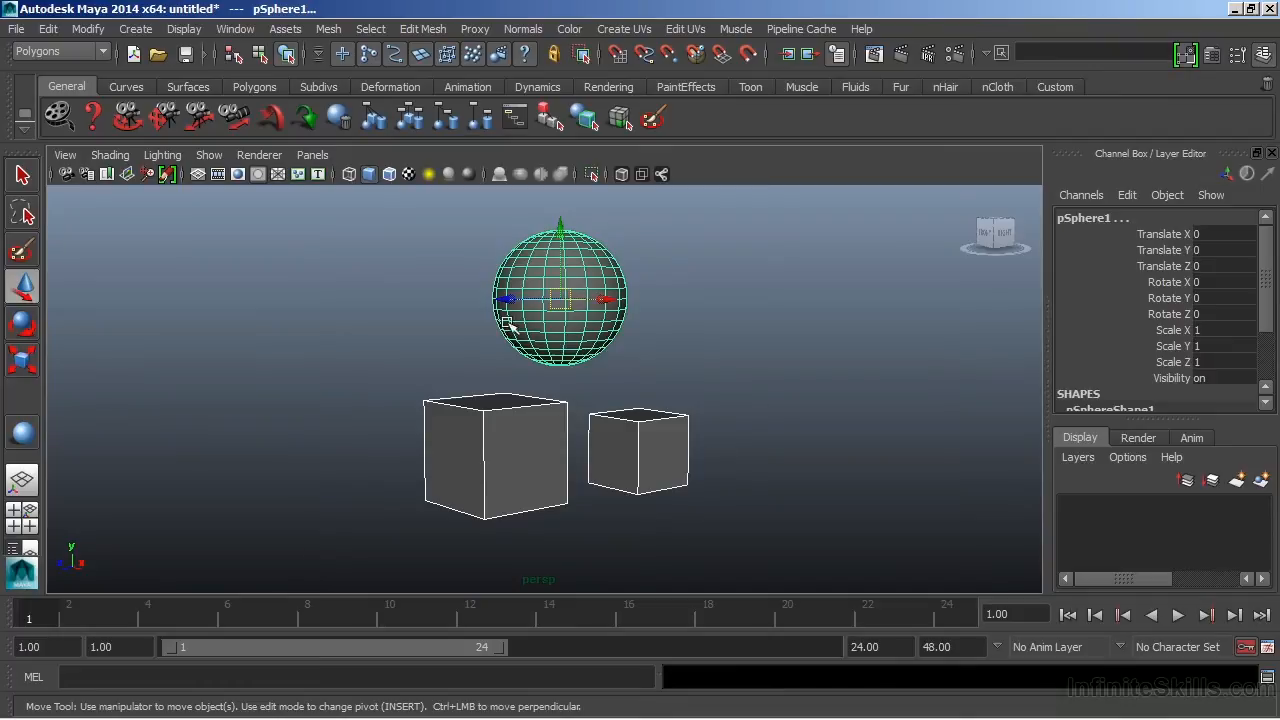
pyautogui.moveTo(610, 358)
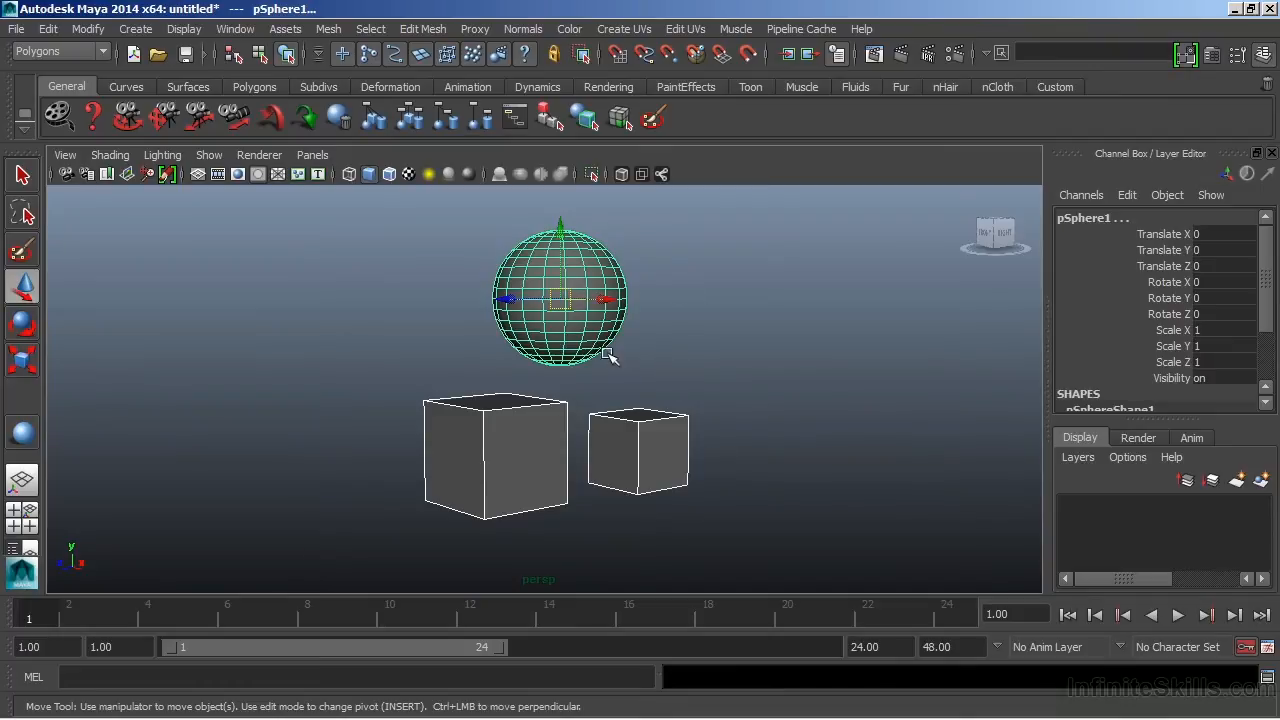
pyautogui.moveTo(622, 344)
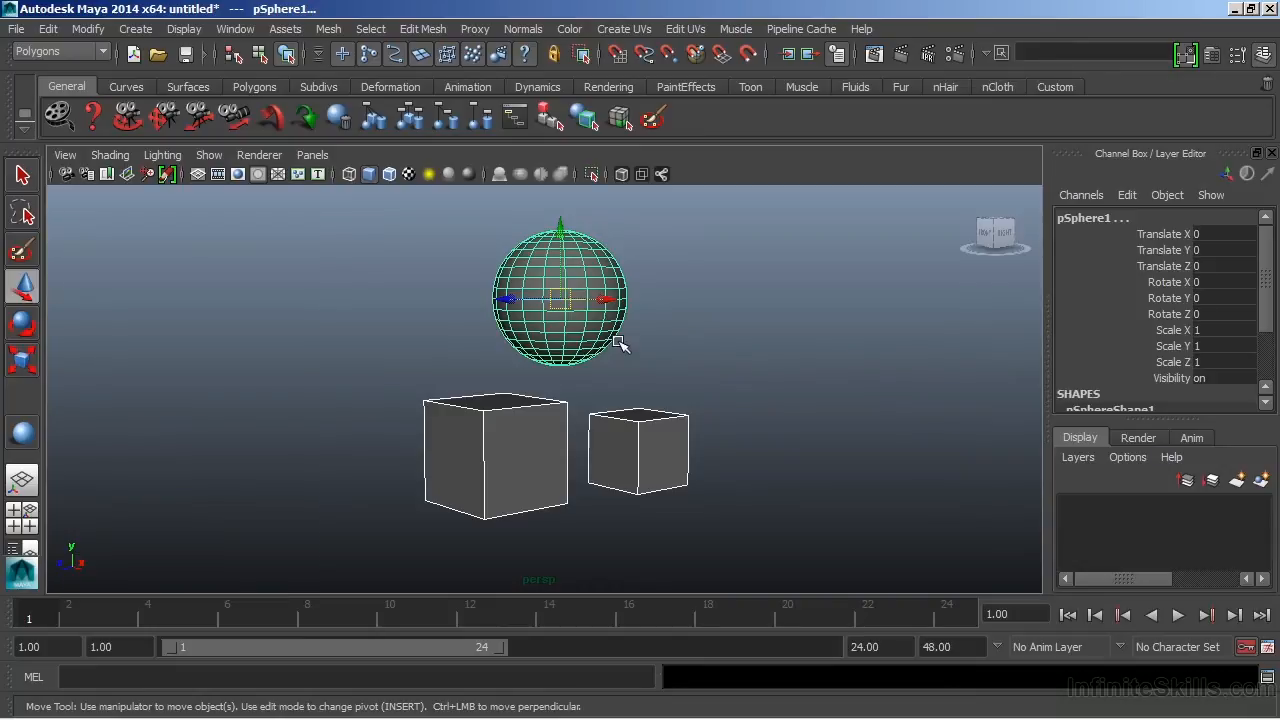
pyautogui.click(420, 288)
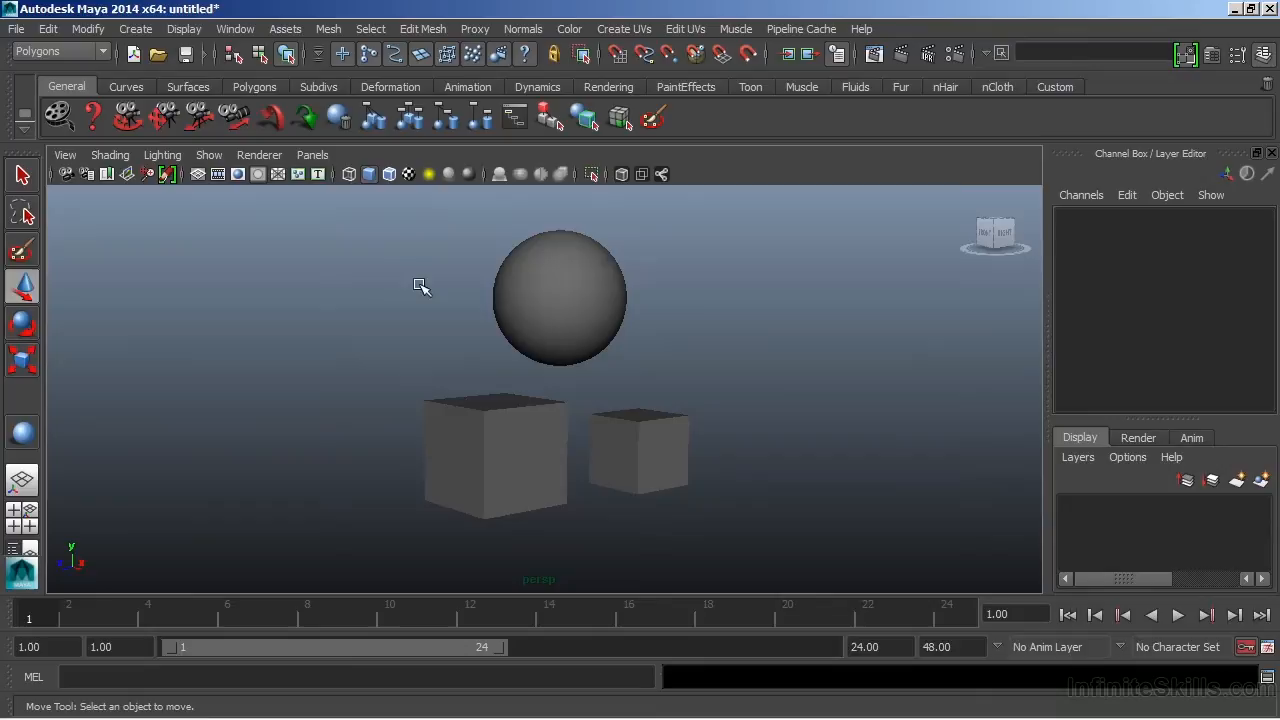
# Marquee-select the sphere and both cubes and combine them into group1.
pyautogui.moveTo(420, 288); pyautogui.dragTo(724, 496)
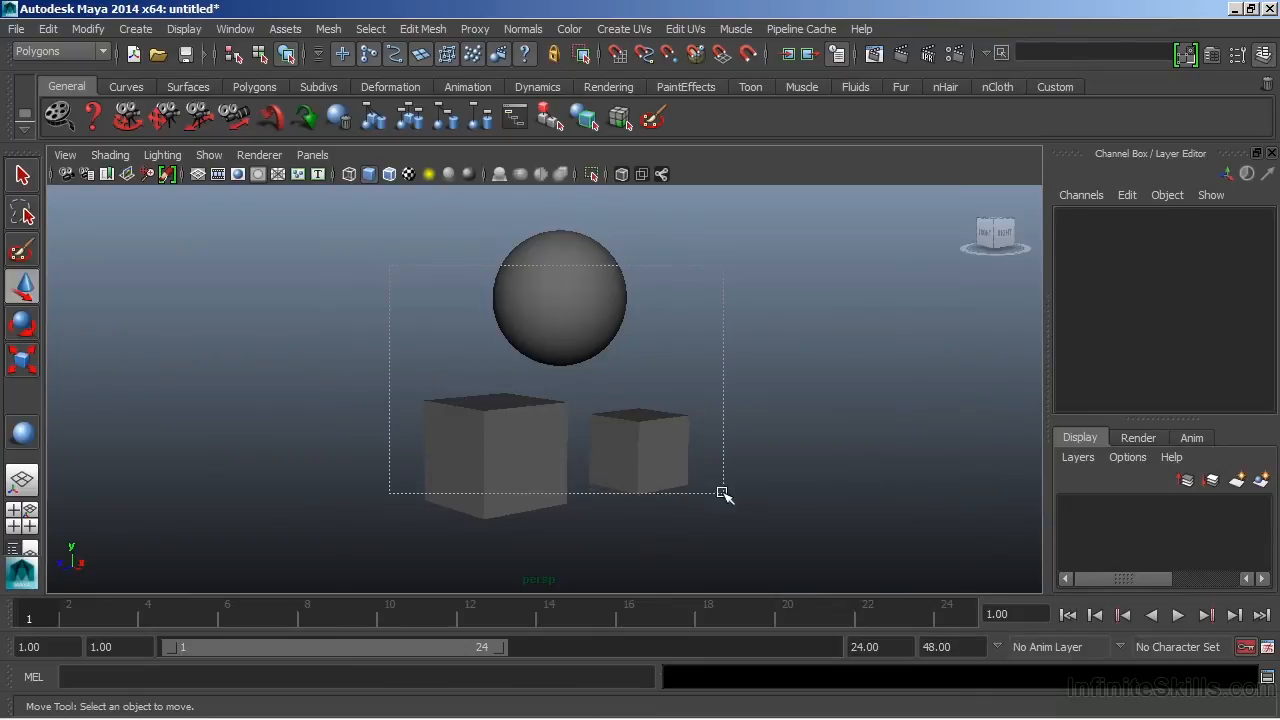
pyautogui.click(490, 456)
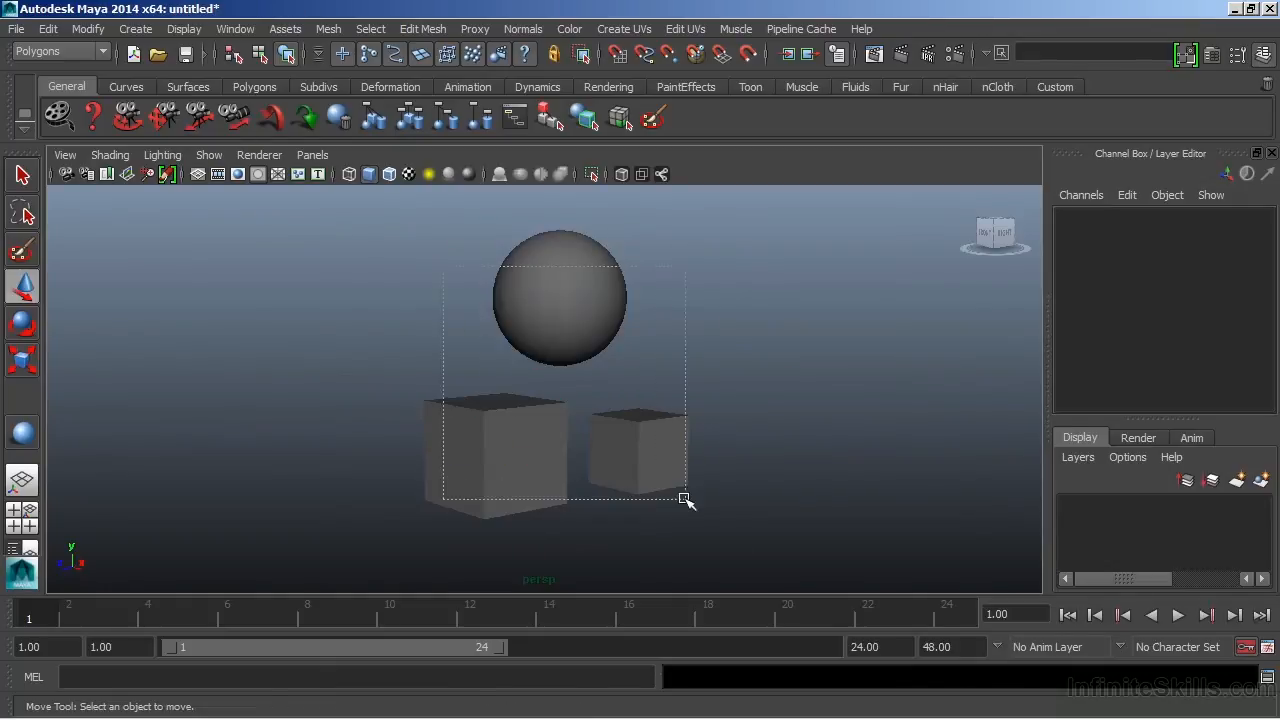
pyautogui.click(48, 28)
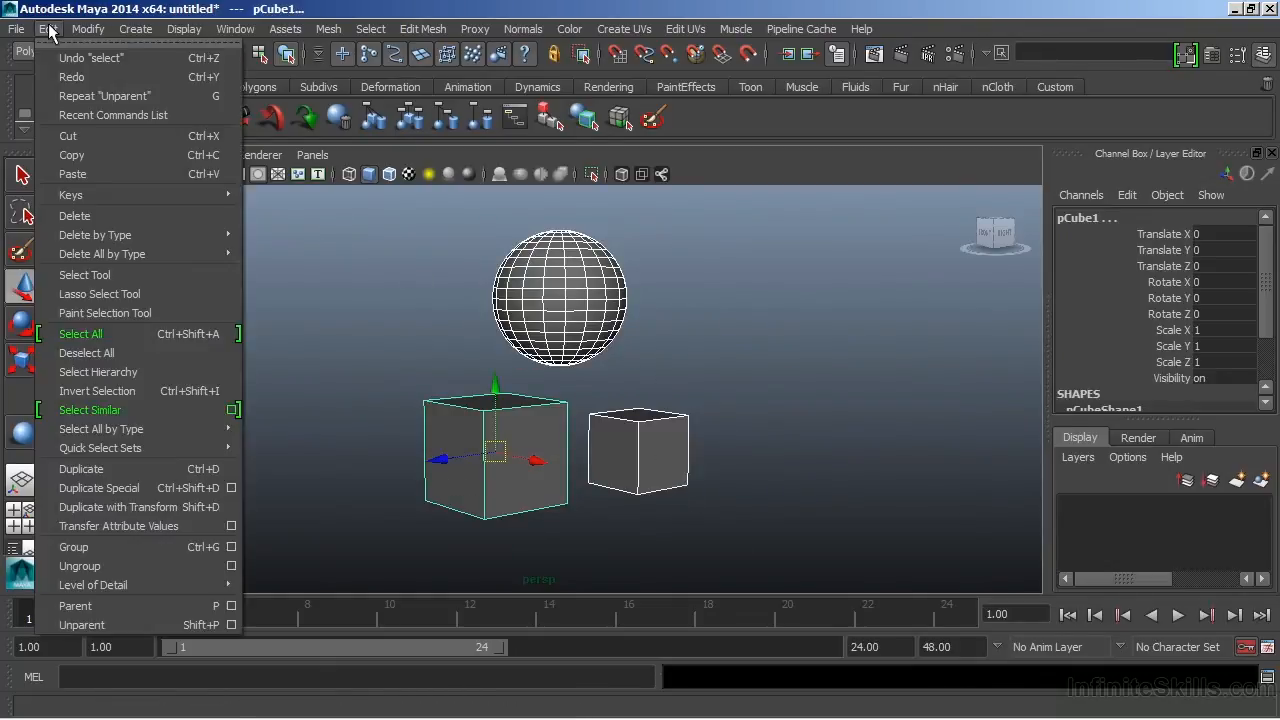
pyautogui.click(72, 546)
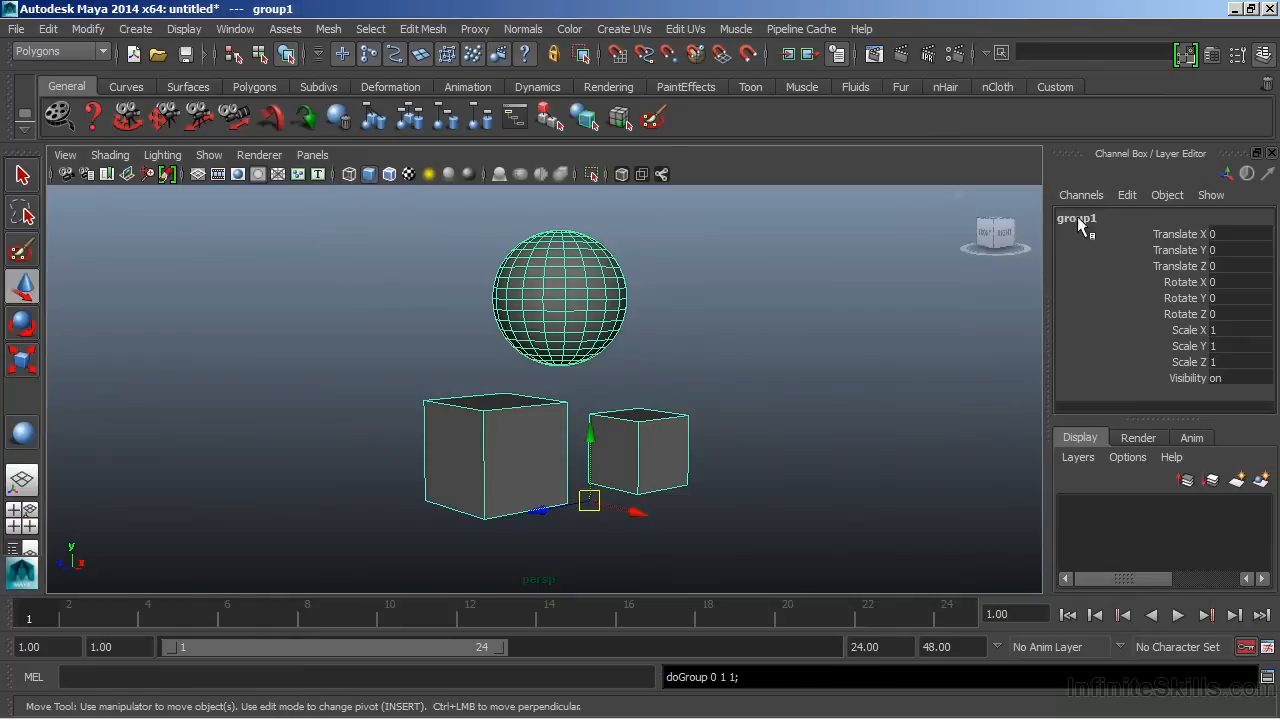
pyautogui.moveTo(1078, 240)
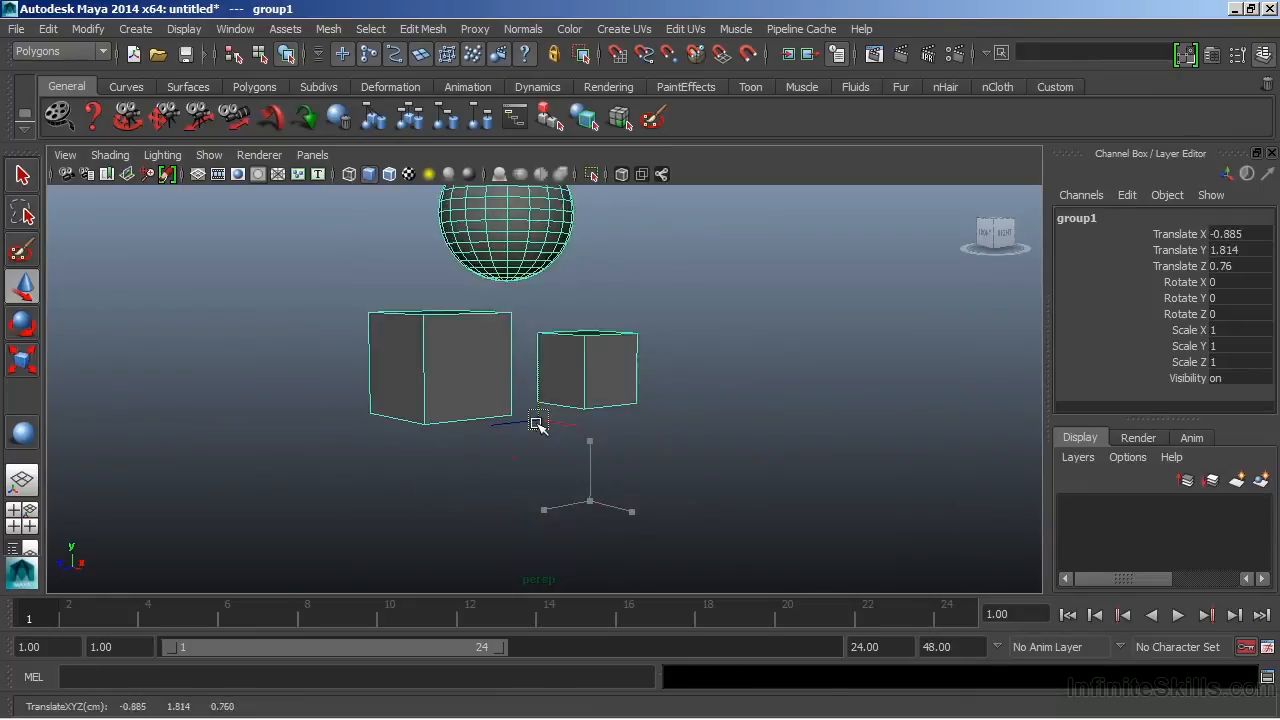
# Move group1 and reset it, turn on the viewport grid, and reposition the group's pivot.
pyautogui.moveTo(540, 424); pyautogui.dragTo(620, 450)
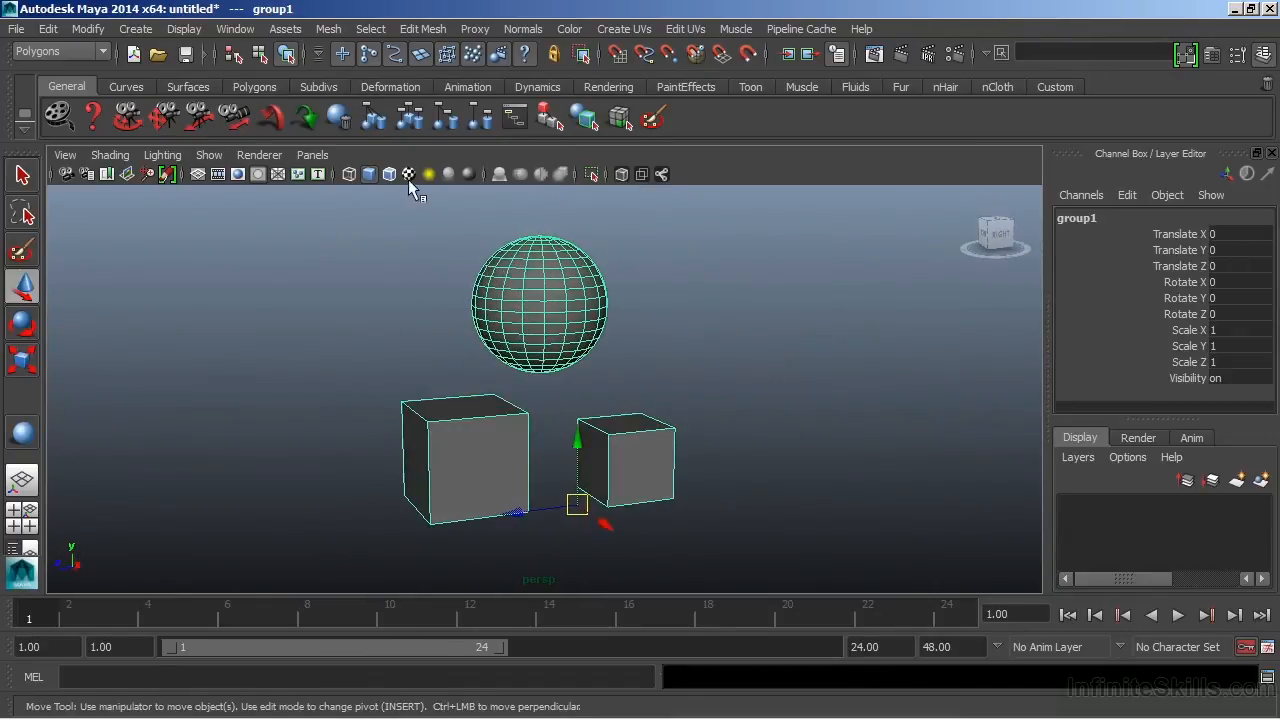
pyautogui.click(388, 172)
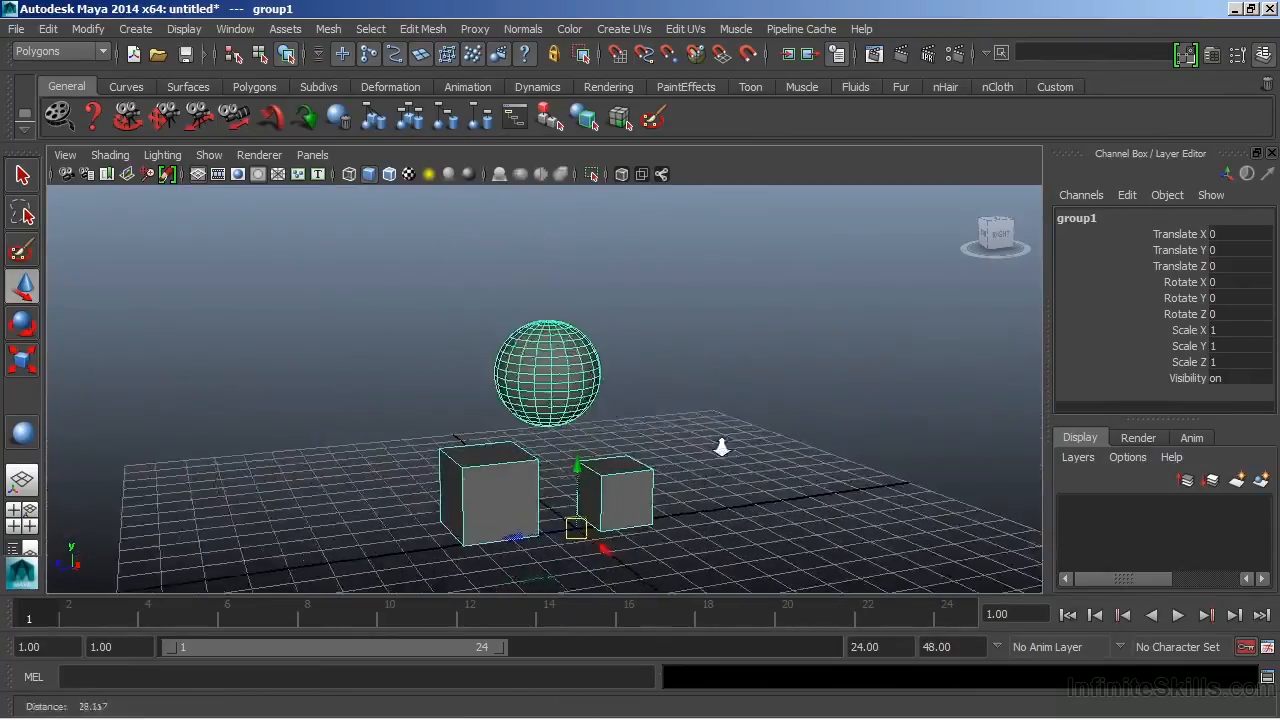
pyautogui.moveTo(720, 446); pyautogui.dragTo(590, 444)
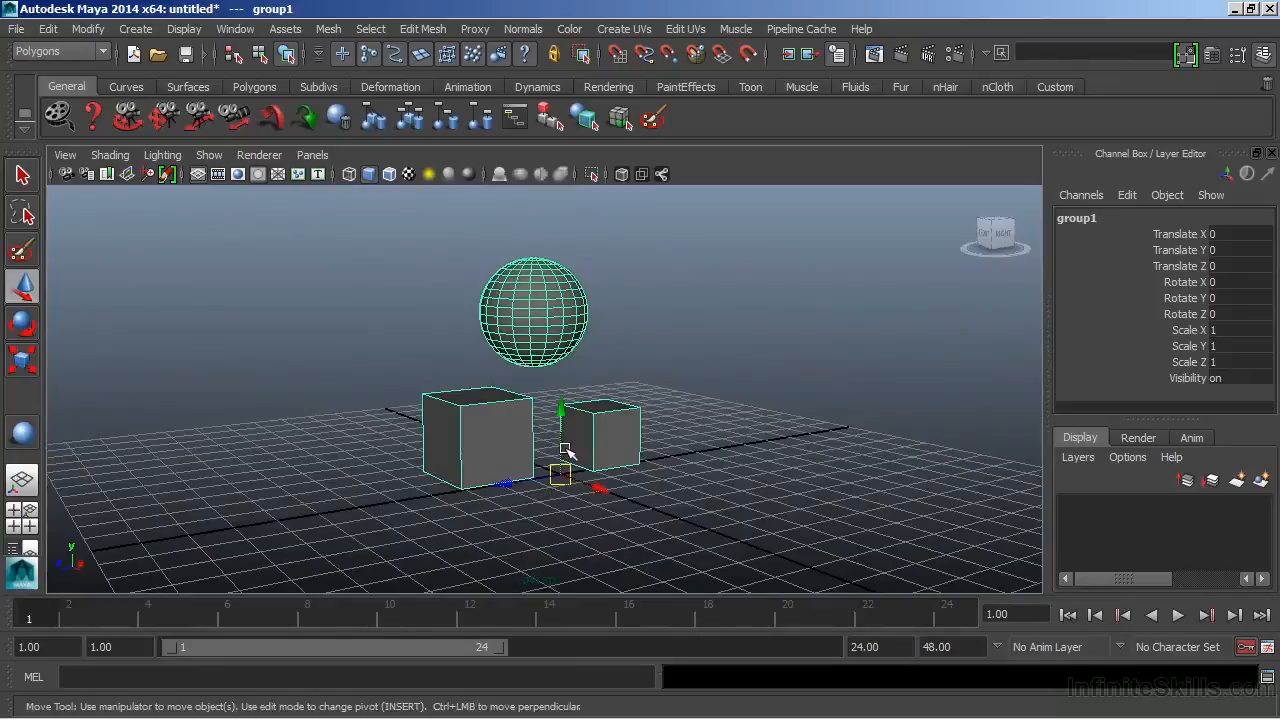
pyautogui.moveTo(576, 438)
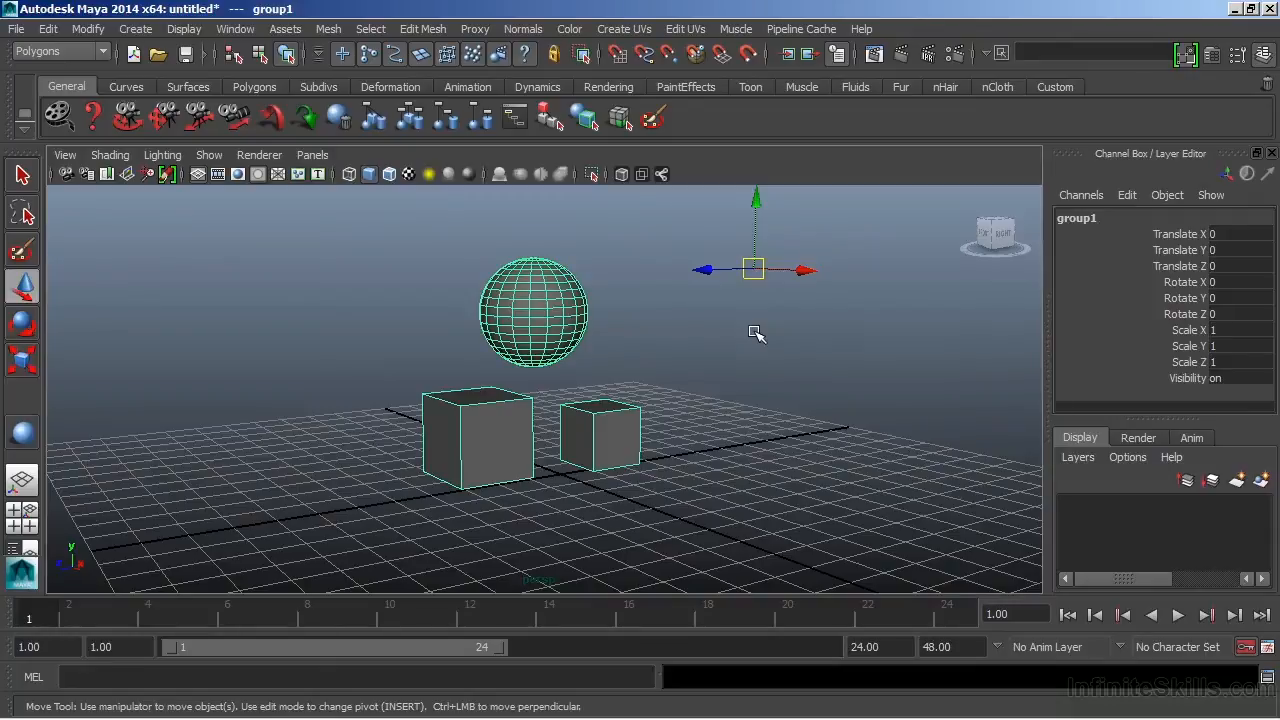
pyautogui.moveTo(728, 296)
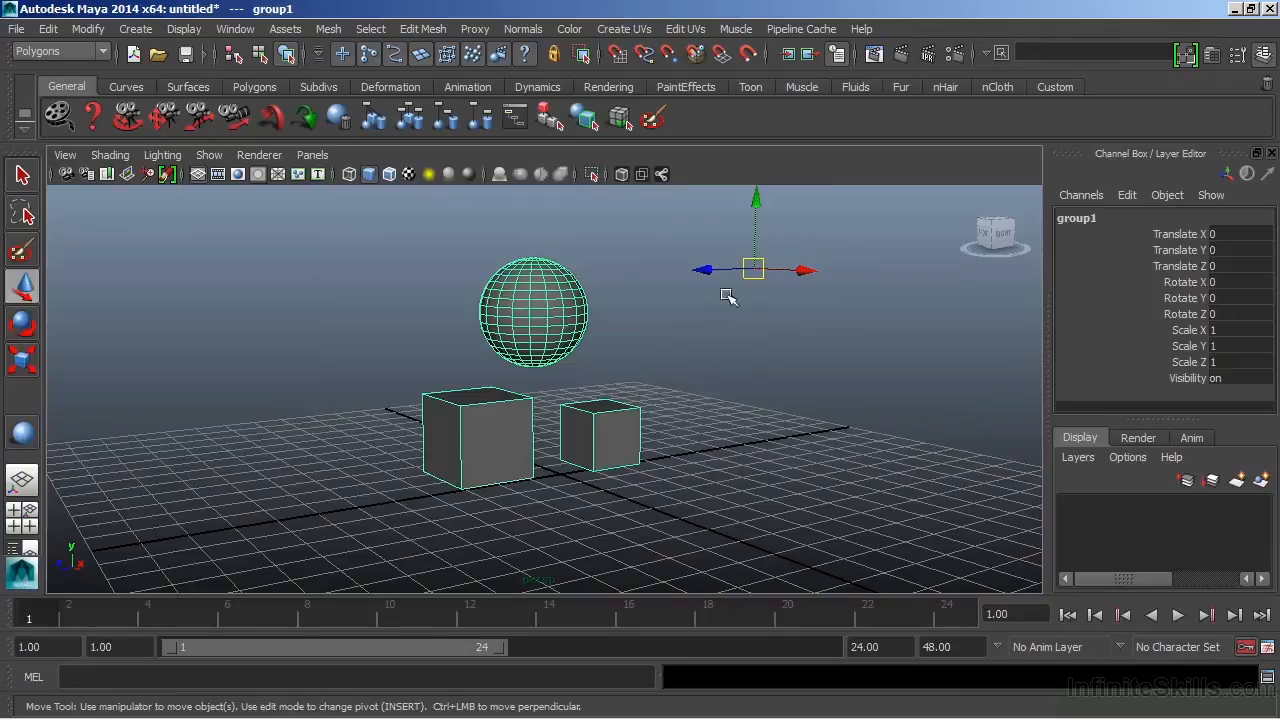
pyautogui.moveTo(756, 270); pyautogui.dragTo(690, 250)
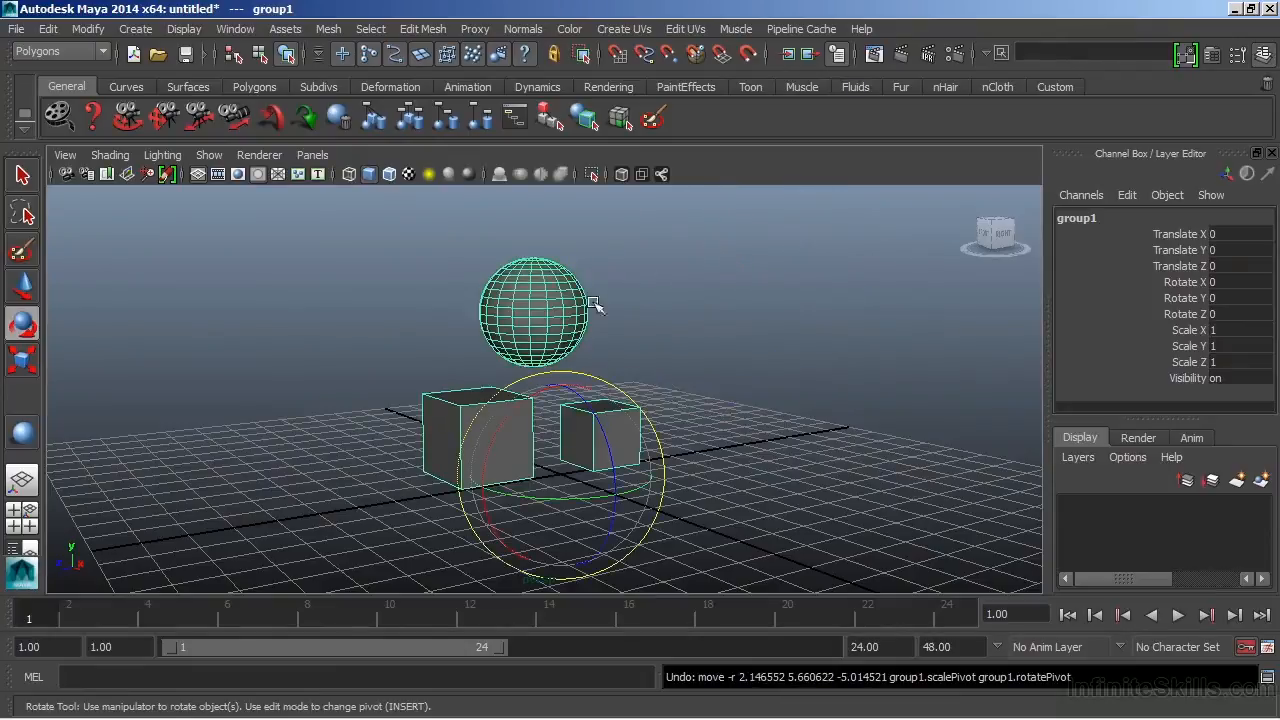
pyautogui.moveTo(612, 358)
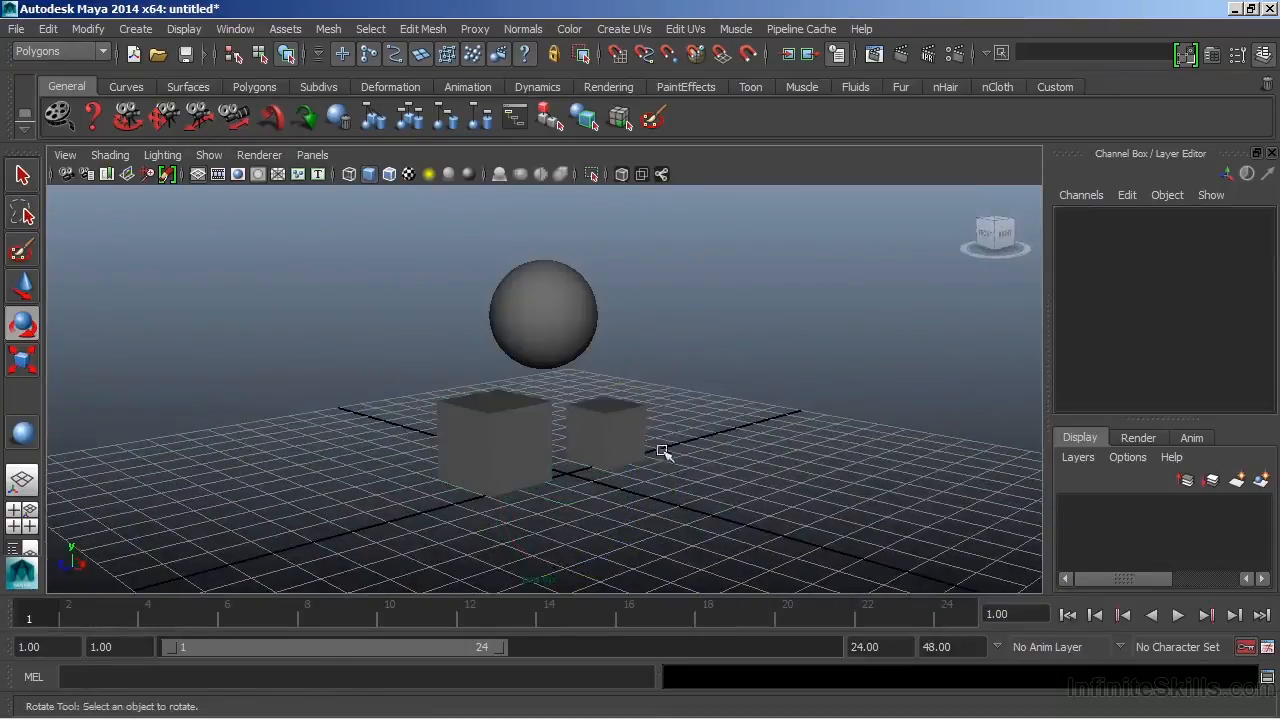
# Move pCube2 off to the right and pCube1 left and forward, then deselect.
pyautogui.click(604, 440)
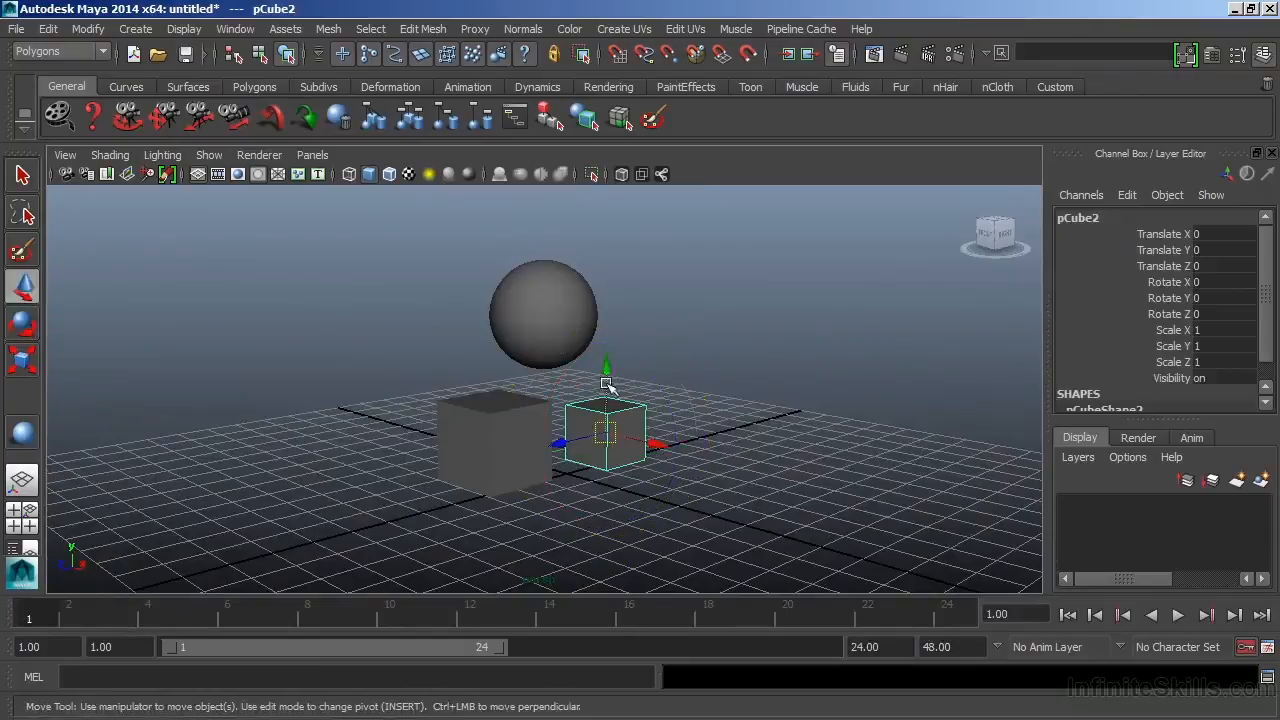
pyautogui.moveTo(582, 332)
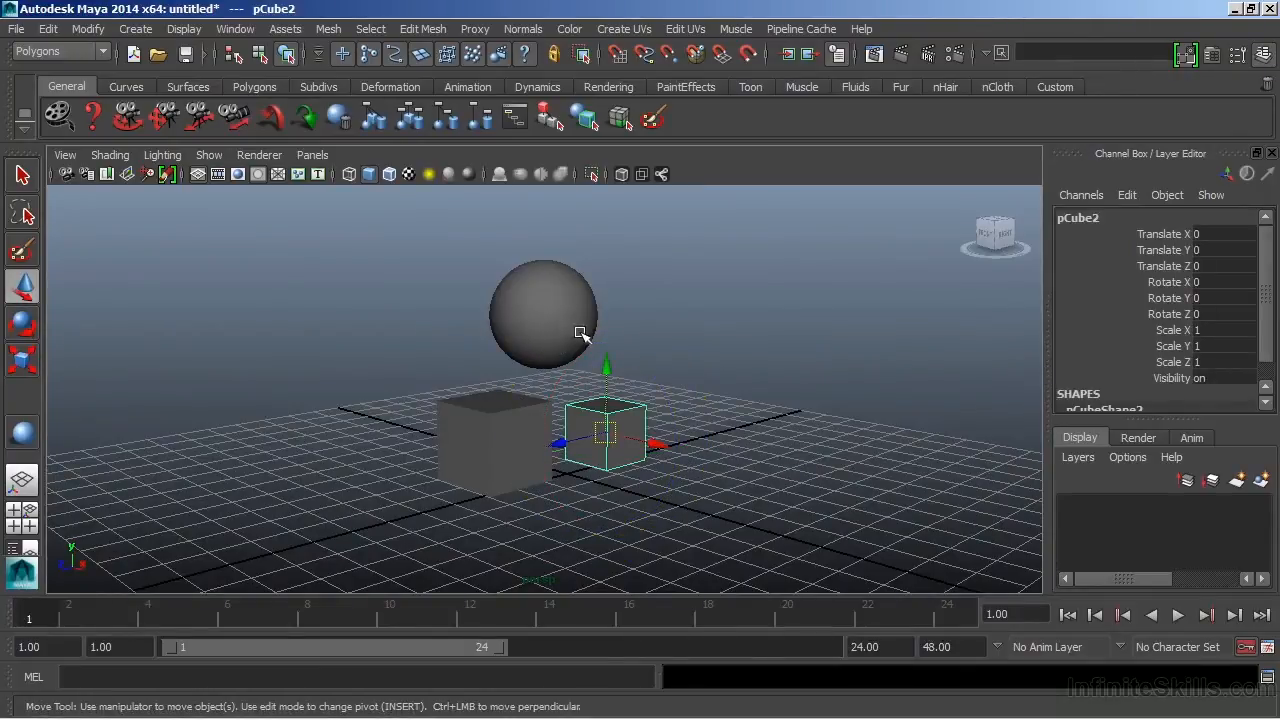
pyautogui.moveTo(604, 430); pyautogui.dragTo(770, 376)
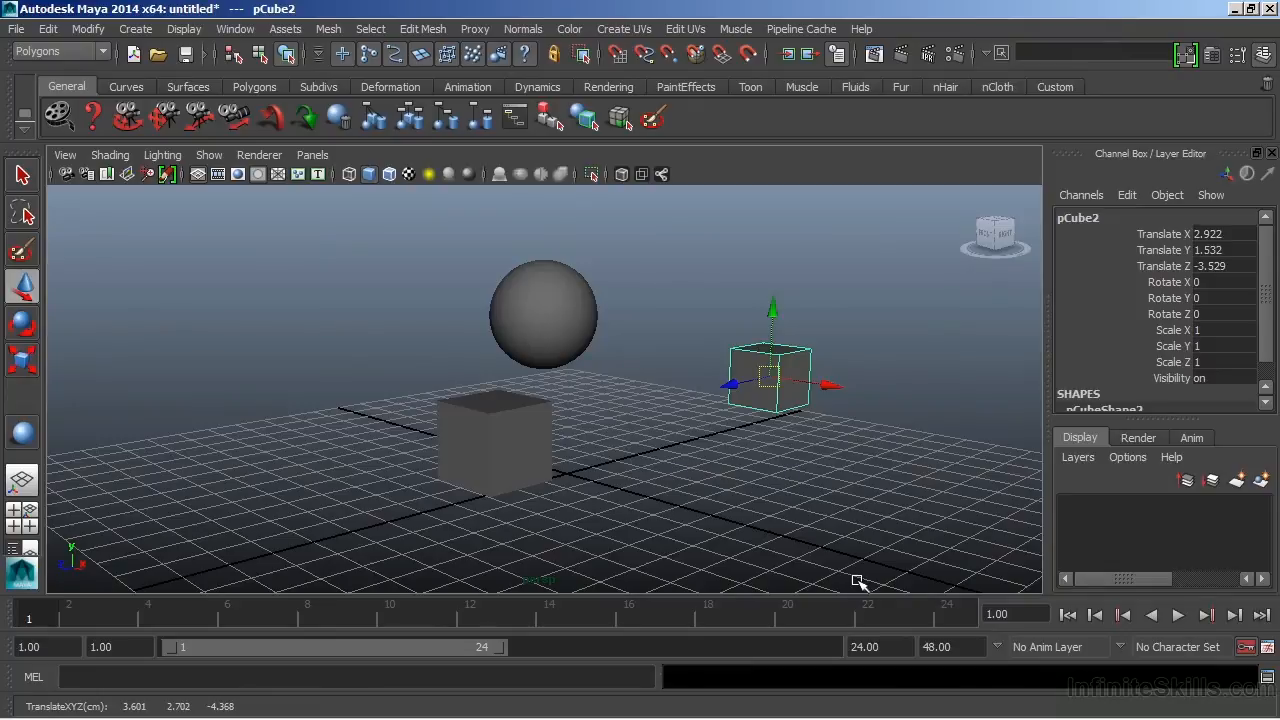
pyautogui.moveTo(770, 380); pyautogui.dragTo(350, 438)
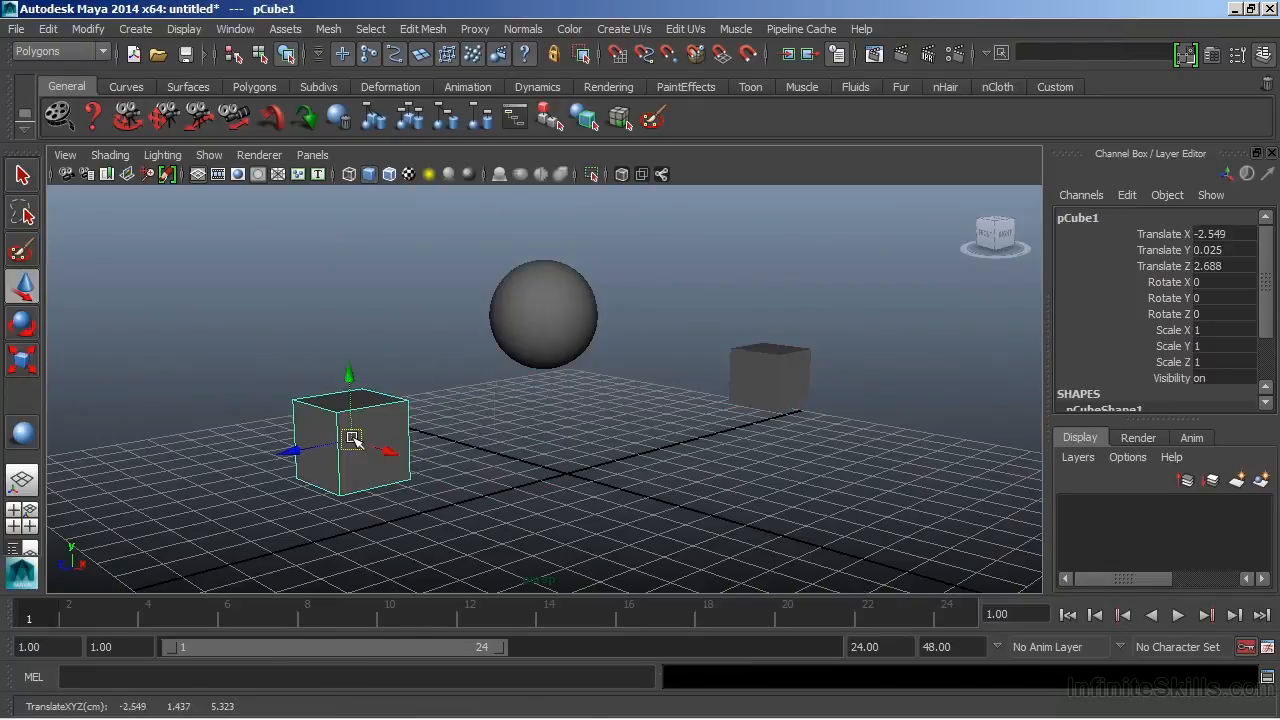
pyautogui.click(770, 376)
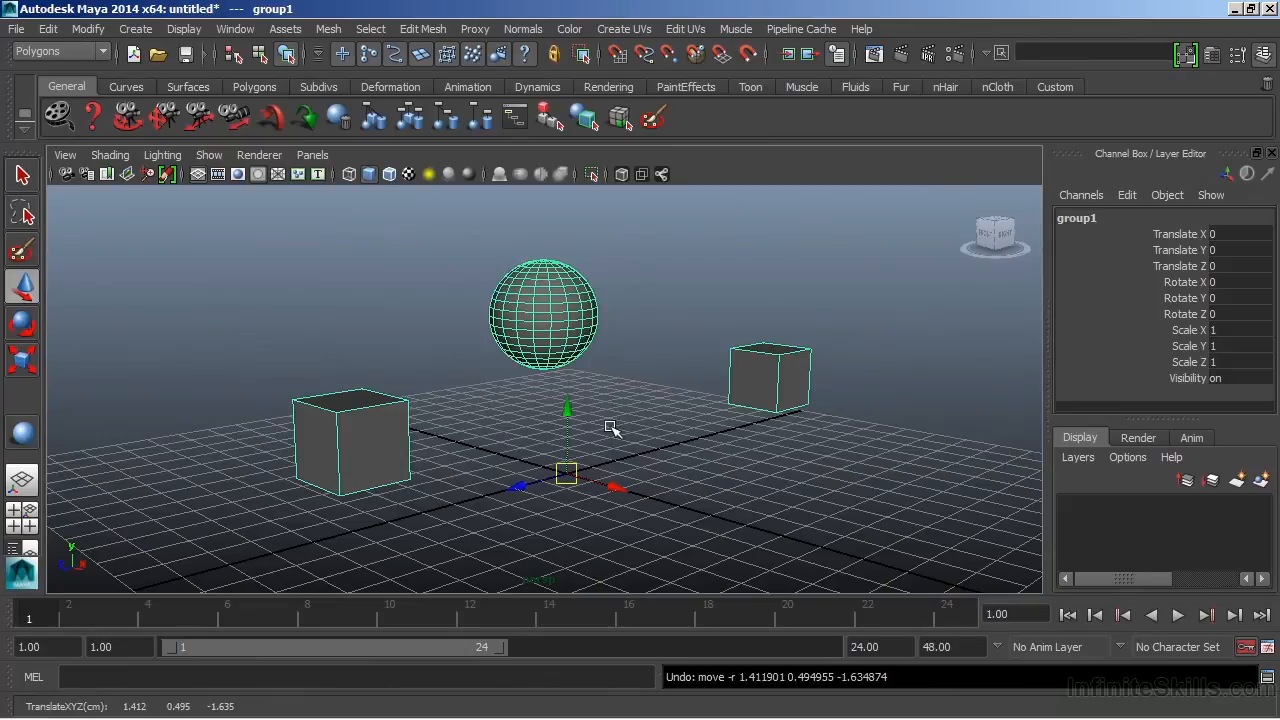
pyautogui.click(770, 380)
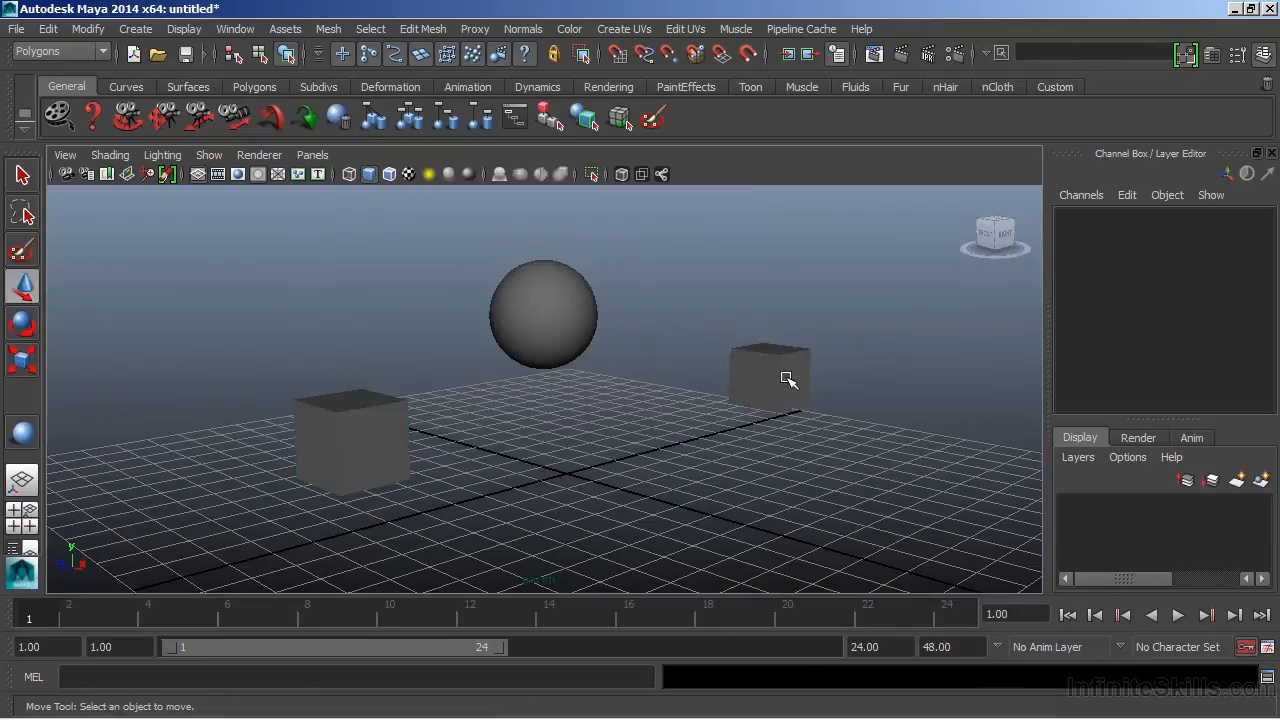
# Parent pCube2 to pSphere1, then parent the sphere to pCube1.
pyautogui.click(768, 378)
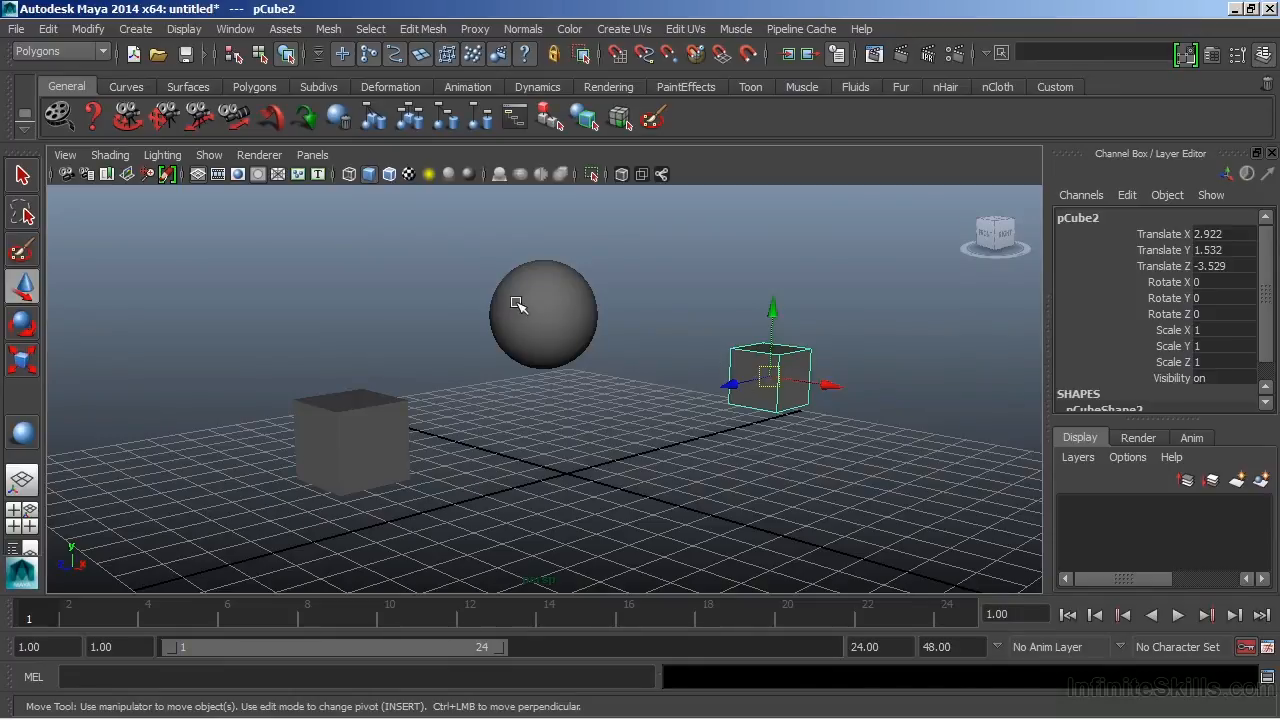
pyautogui.moveTo(770, 382)
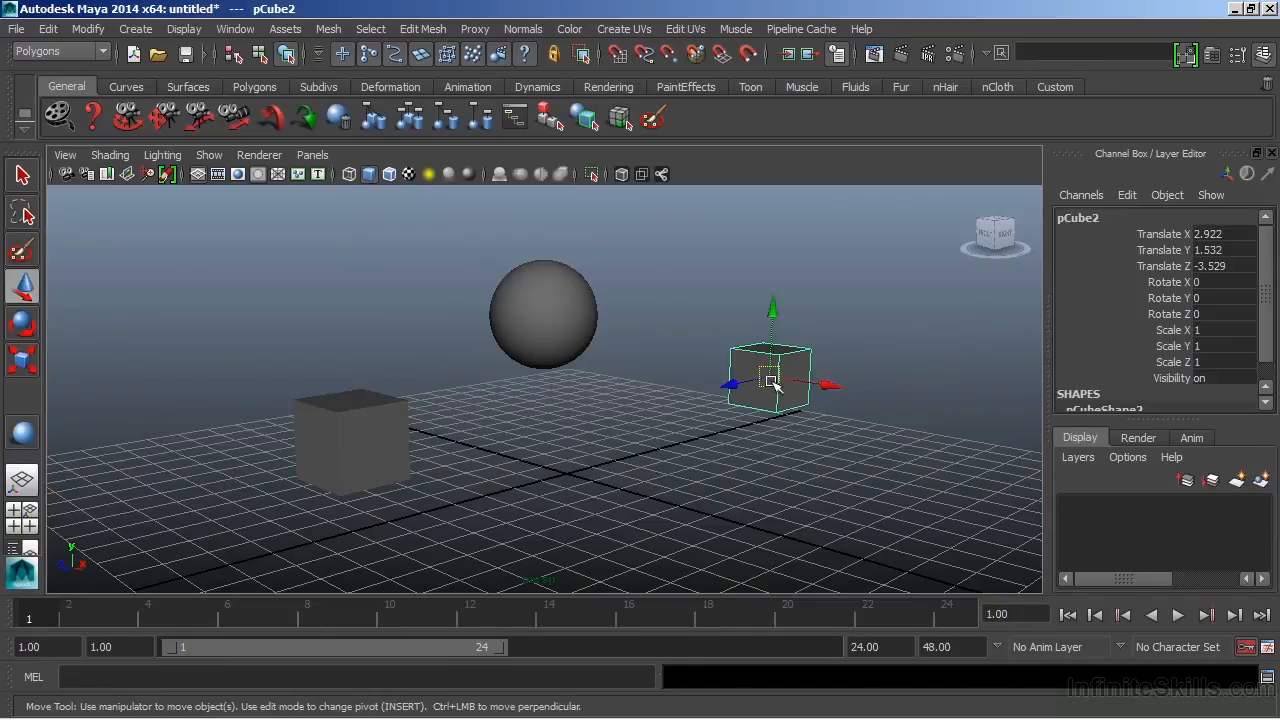
pyautogui.moveTo(540, 300)
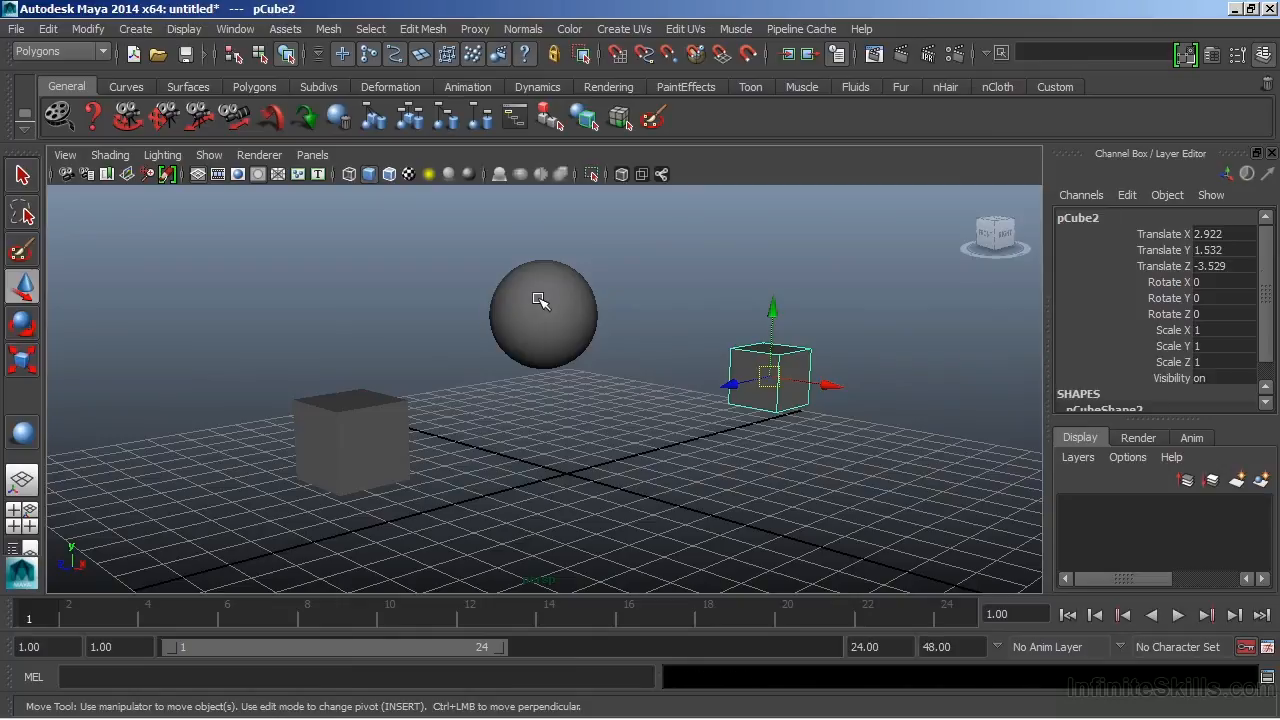
pyautogui.click(544, 316)
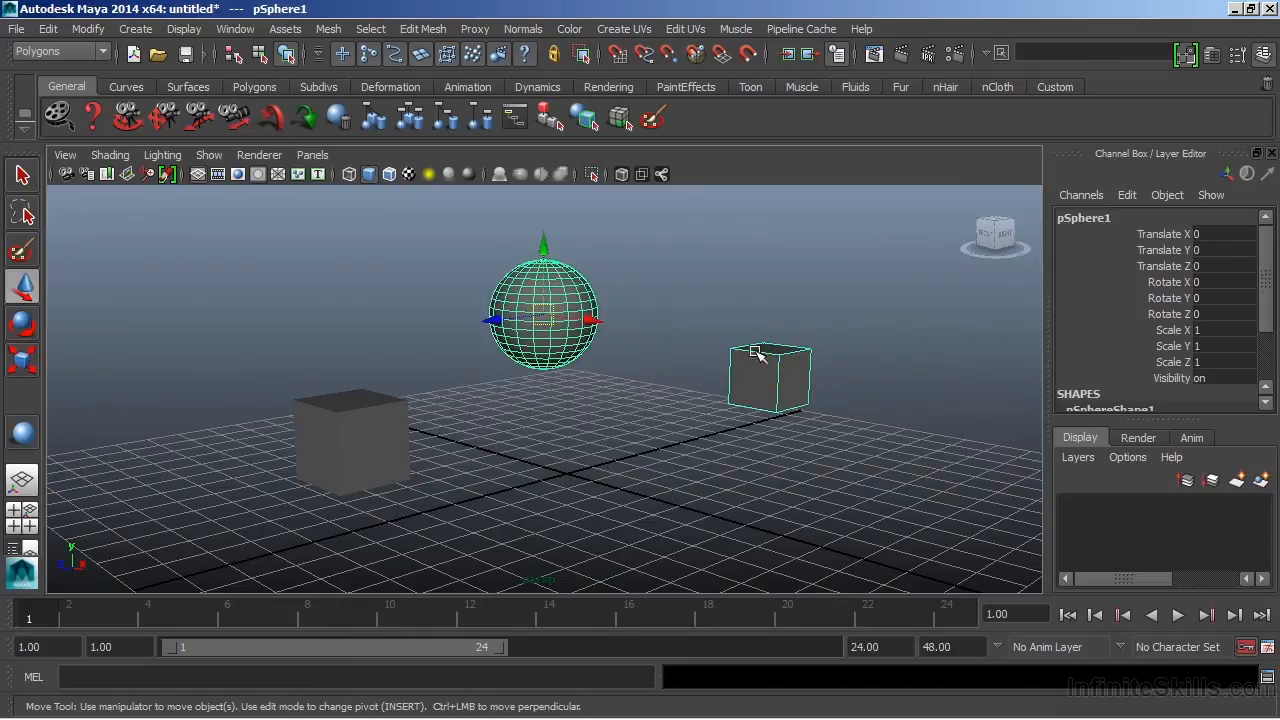
pyautogui.moveTo(736, 352)
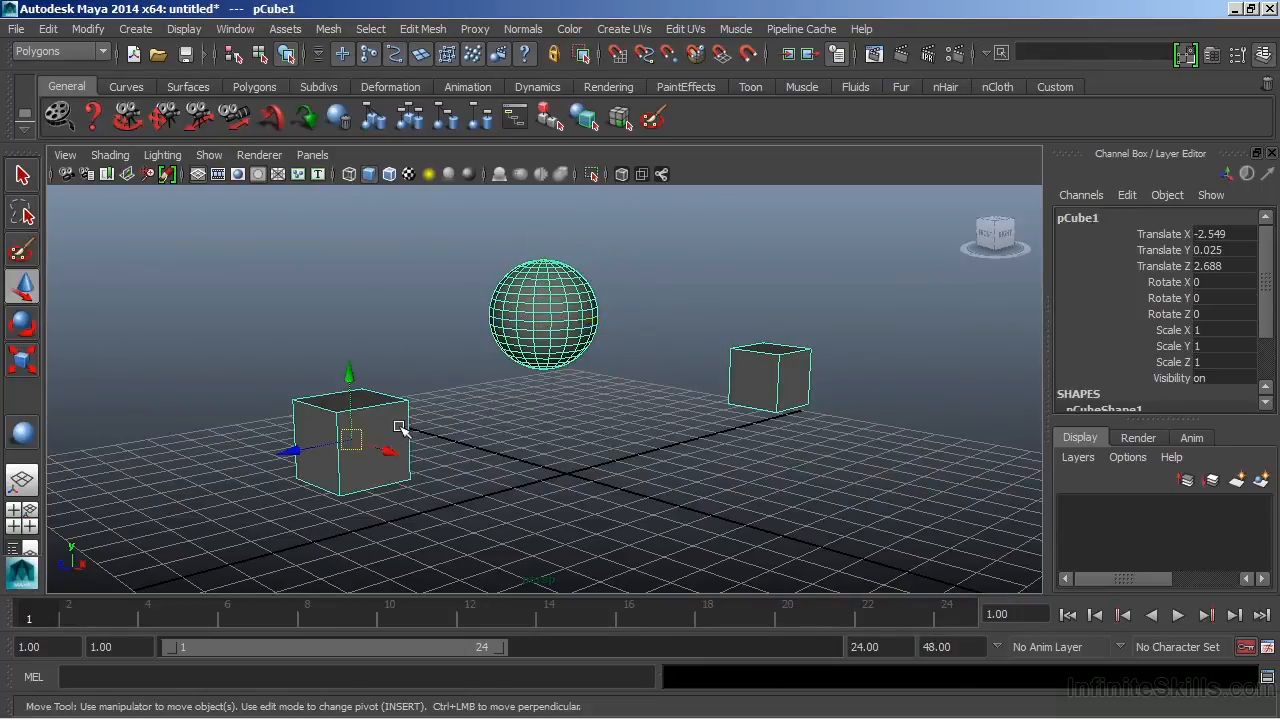
pyautogui.click(770, 378)
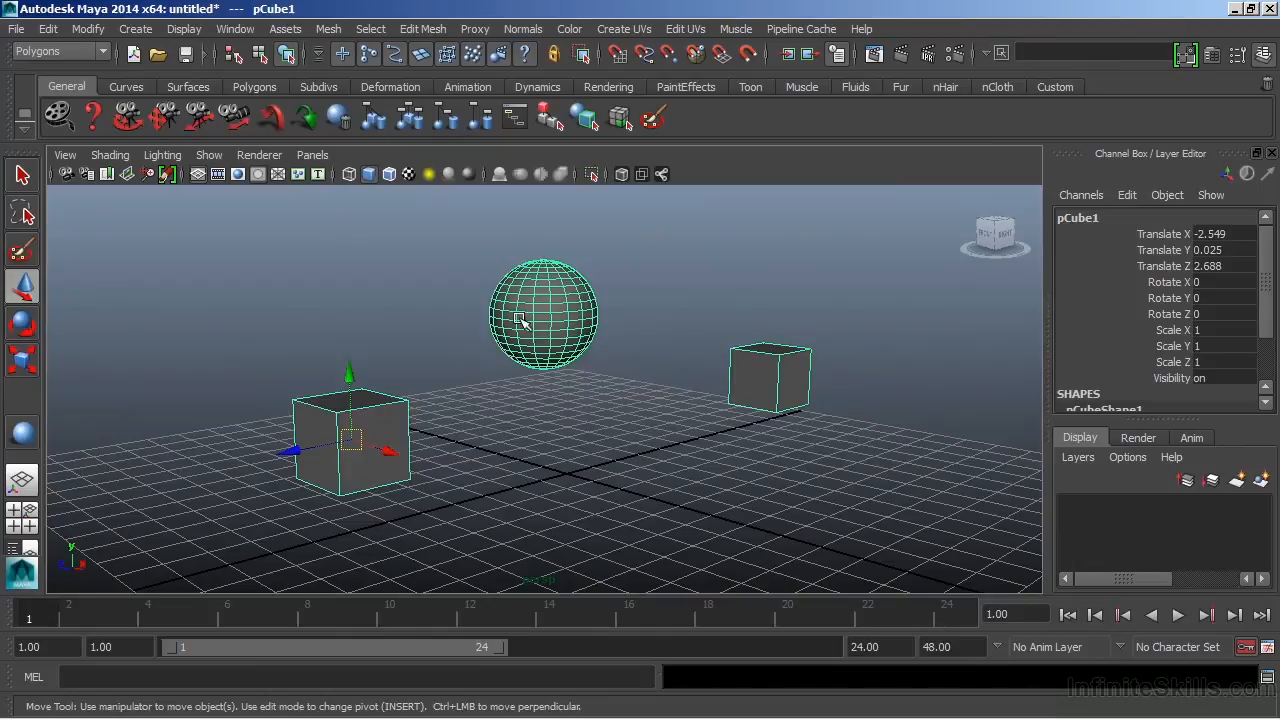
pyautogui.click(770, 380)
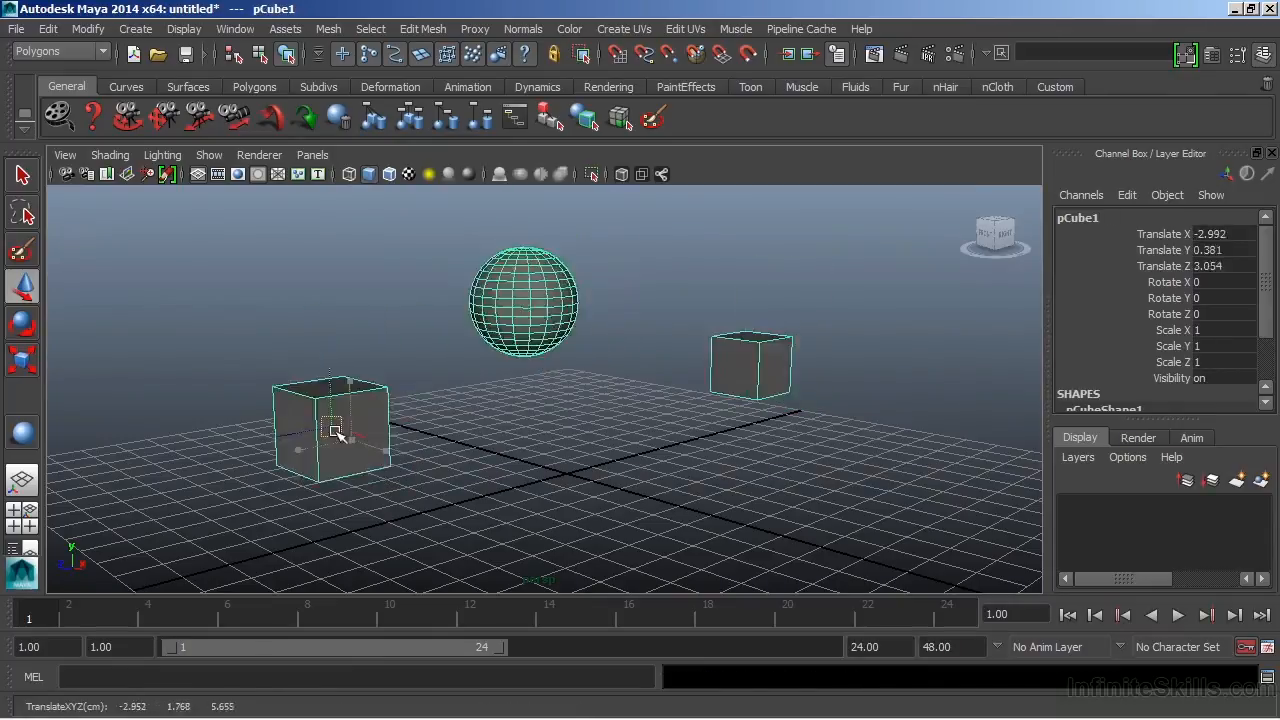
pyautogui.moveTo(336, 430); pyautogui.dragTo(410, 388)
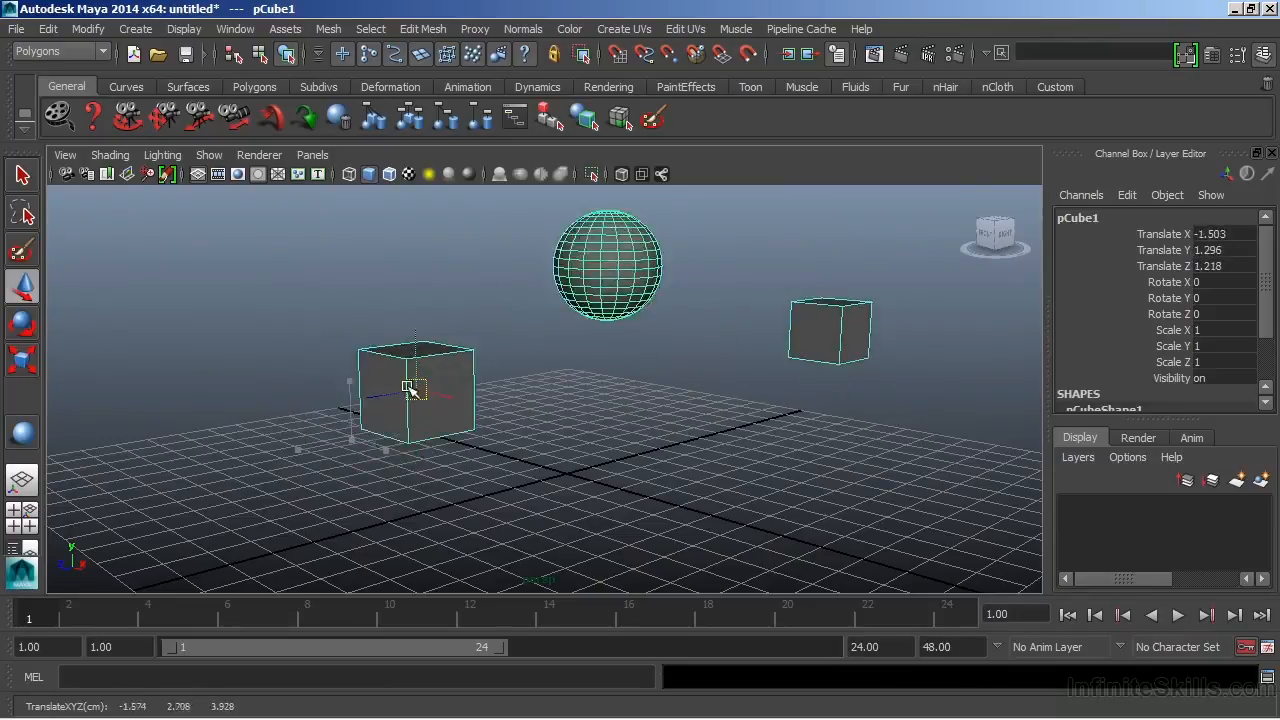
pyautogui.moveTo(416, 388); pyautogui.dragTo(388, 436)
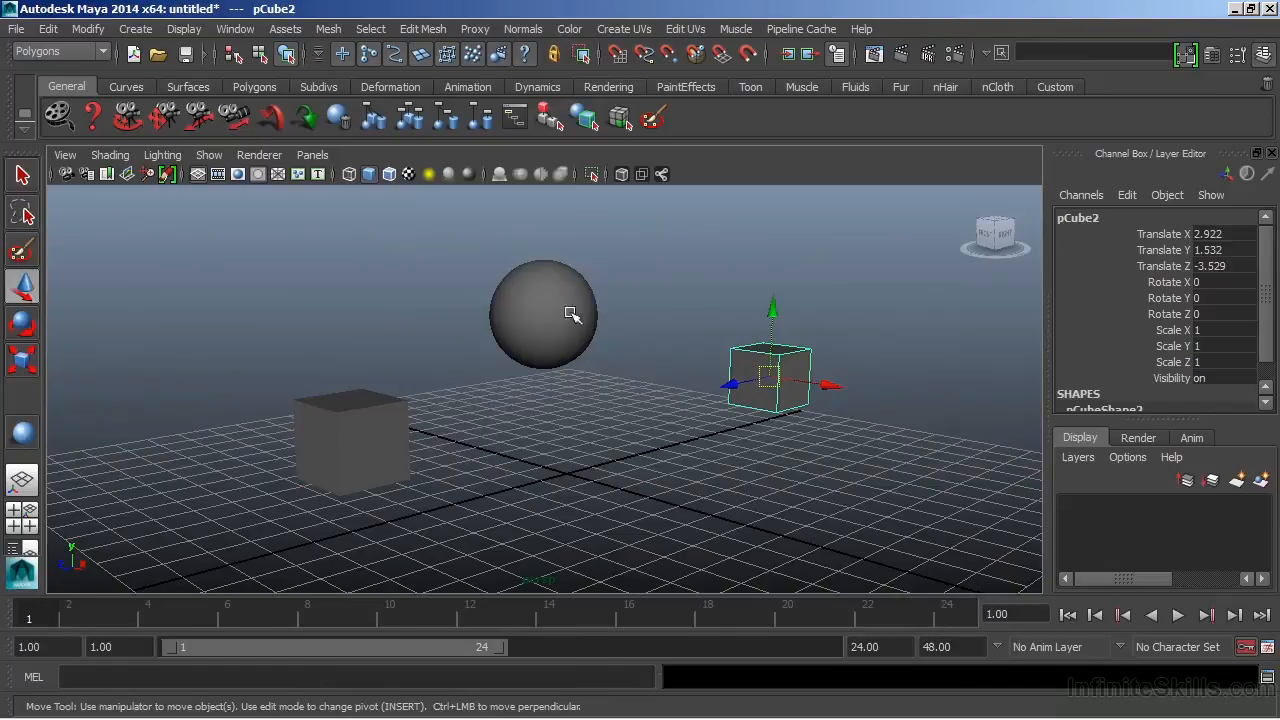
pyautogui.moveTo(736, 376)
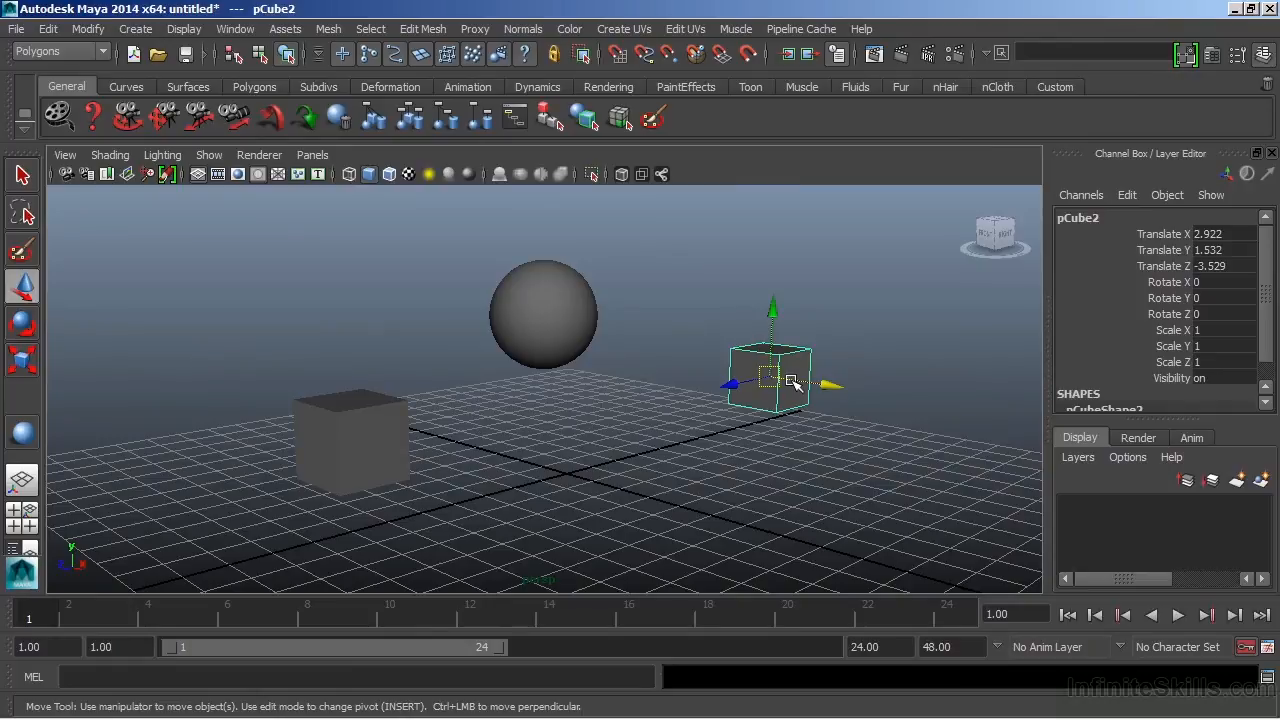
pyautogui.click(350, 430)
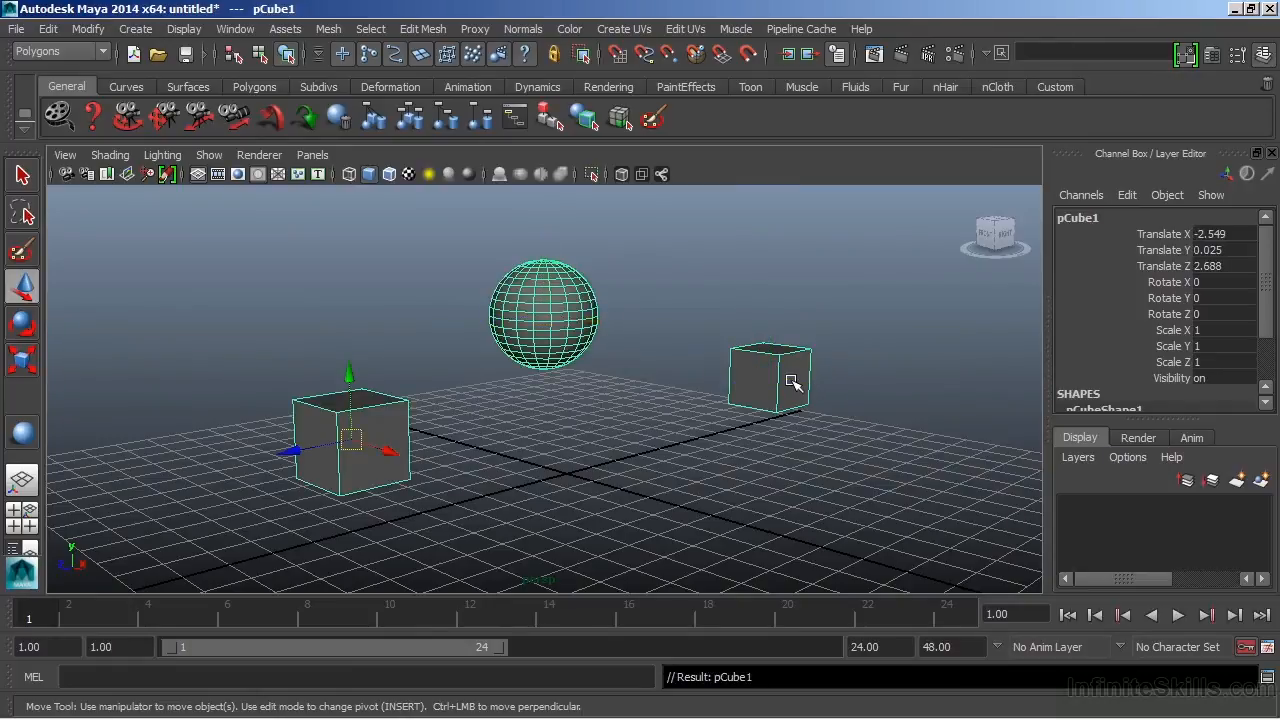